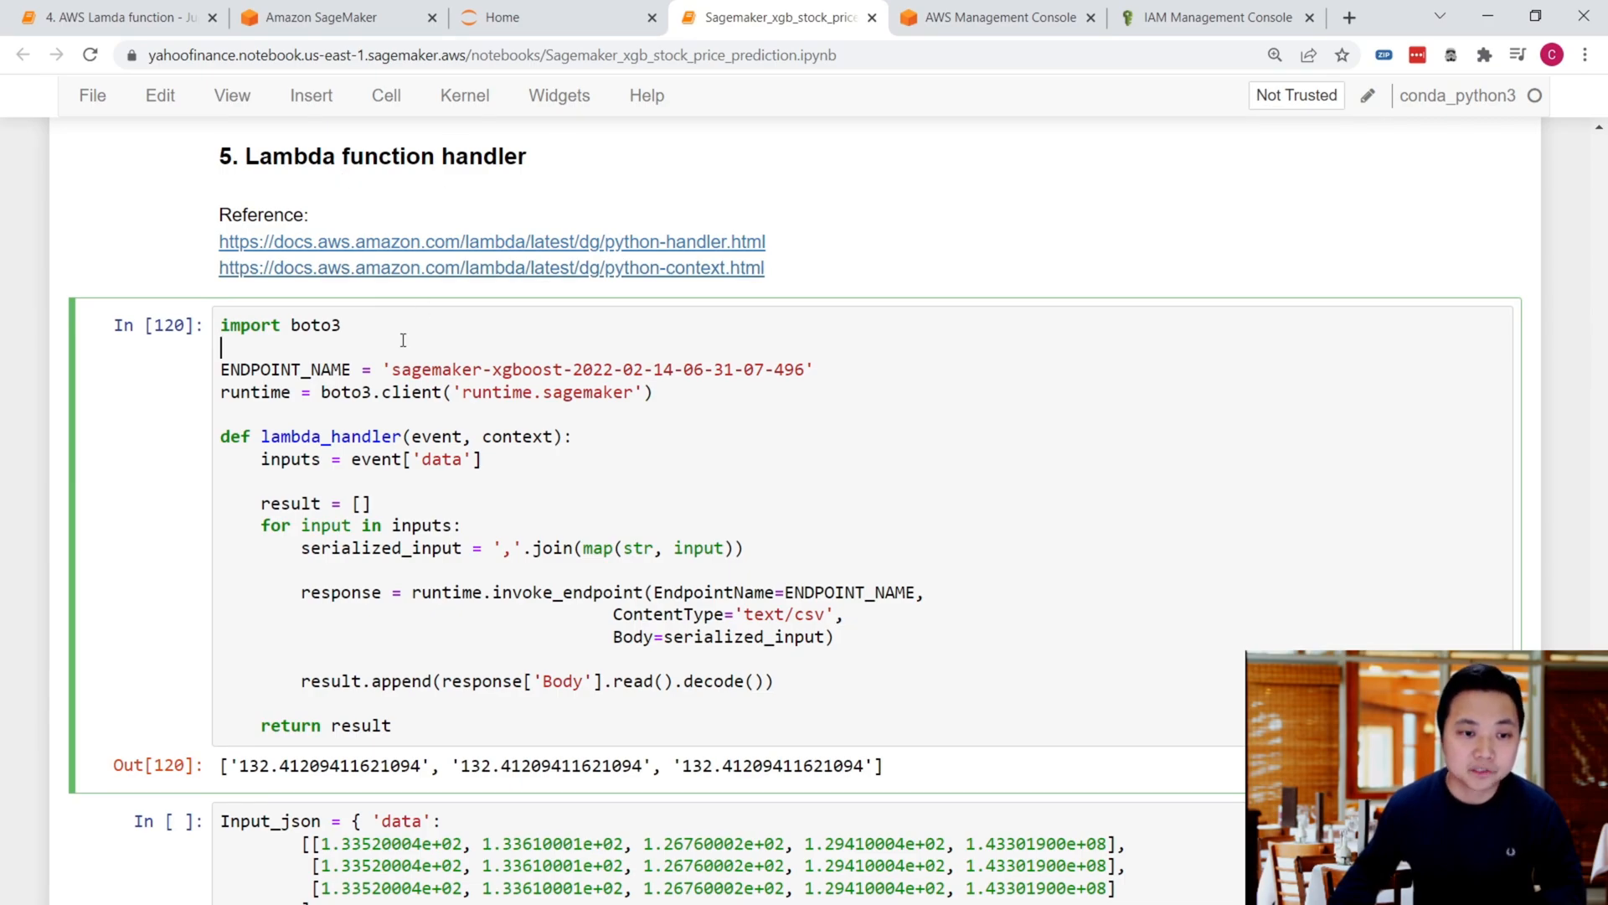
mouse_move(322, 436)
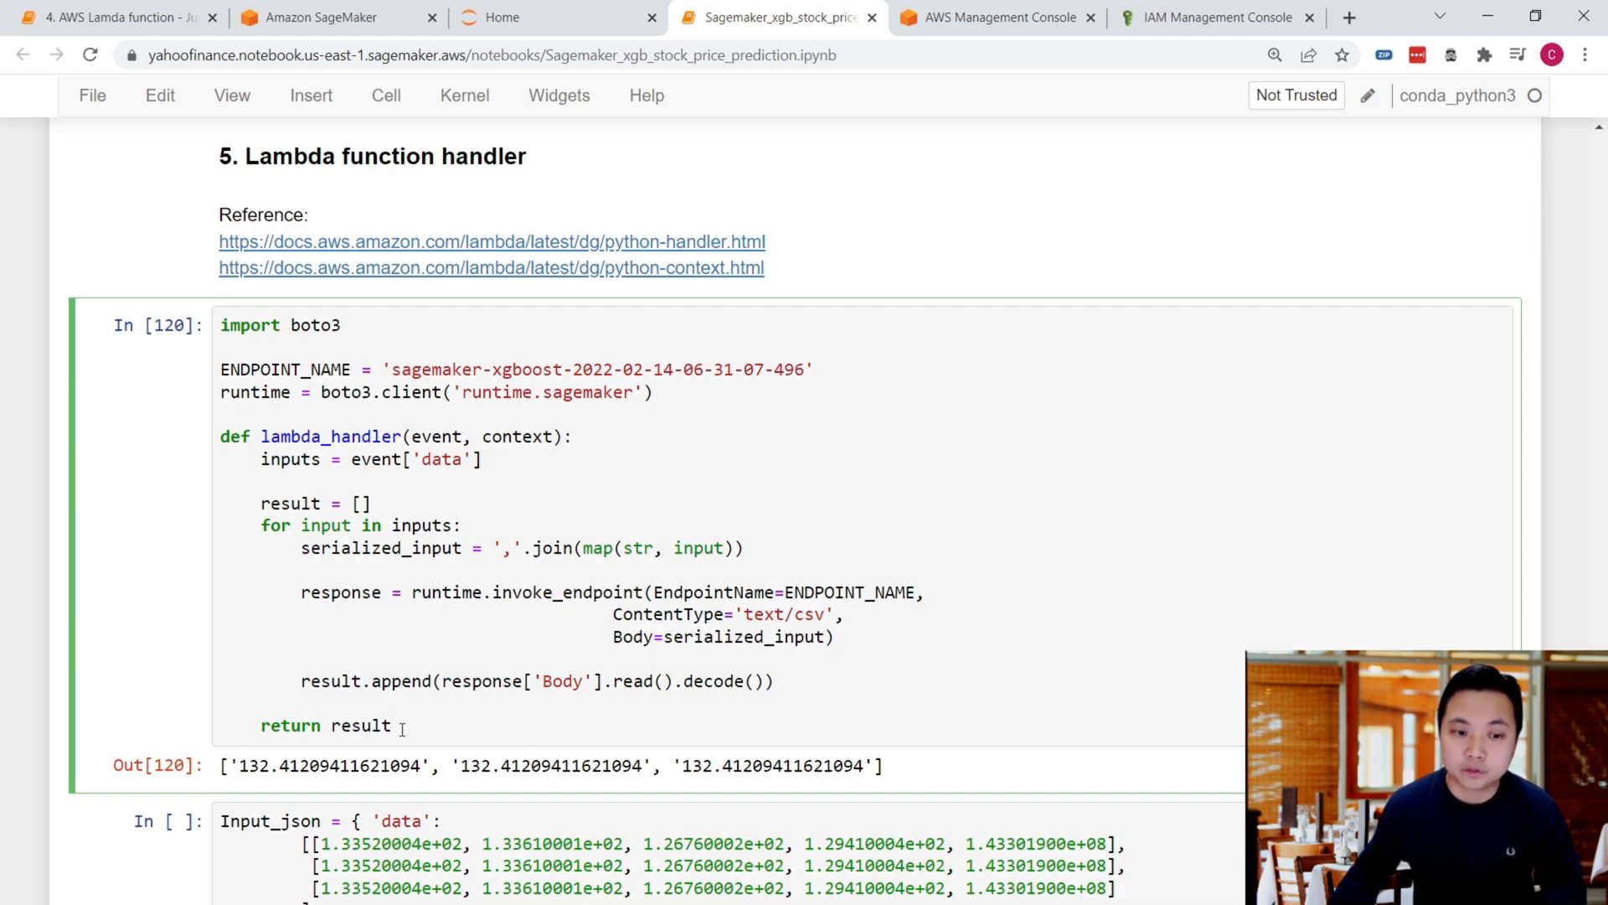
Step: Finish reviewing the handler's result variable in the notebook and switch to the AWS console home
double_click(362, 726)
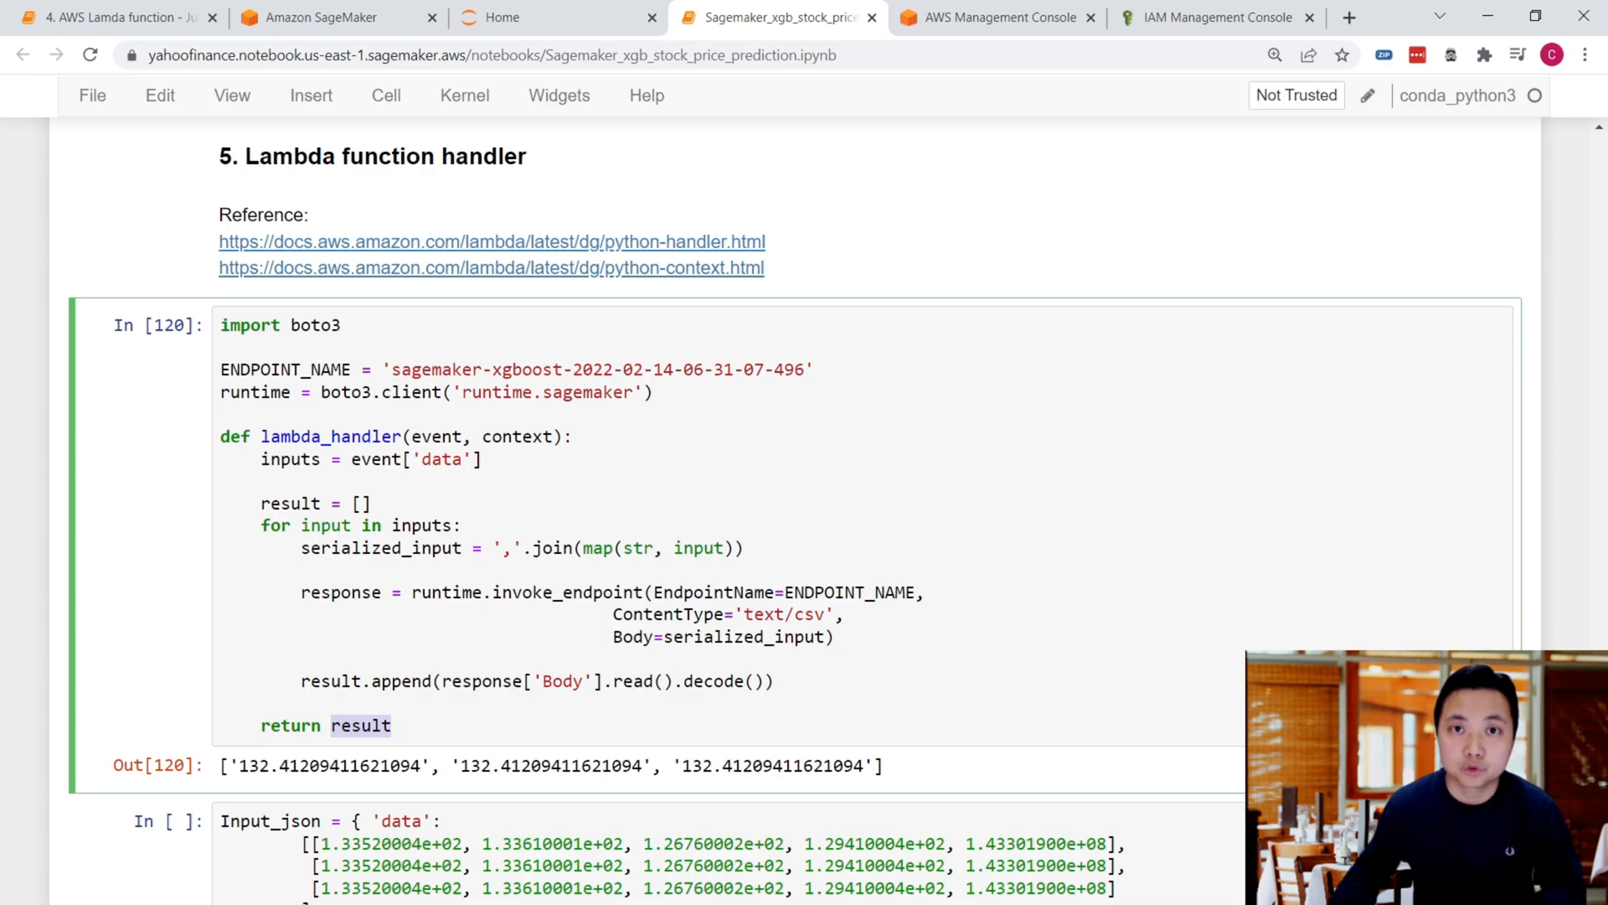
click(774, 412)
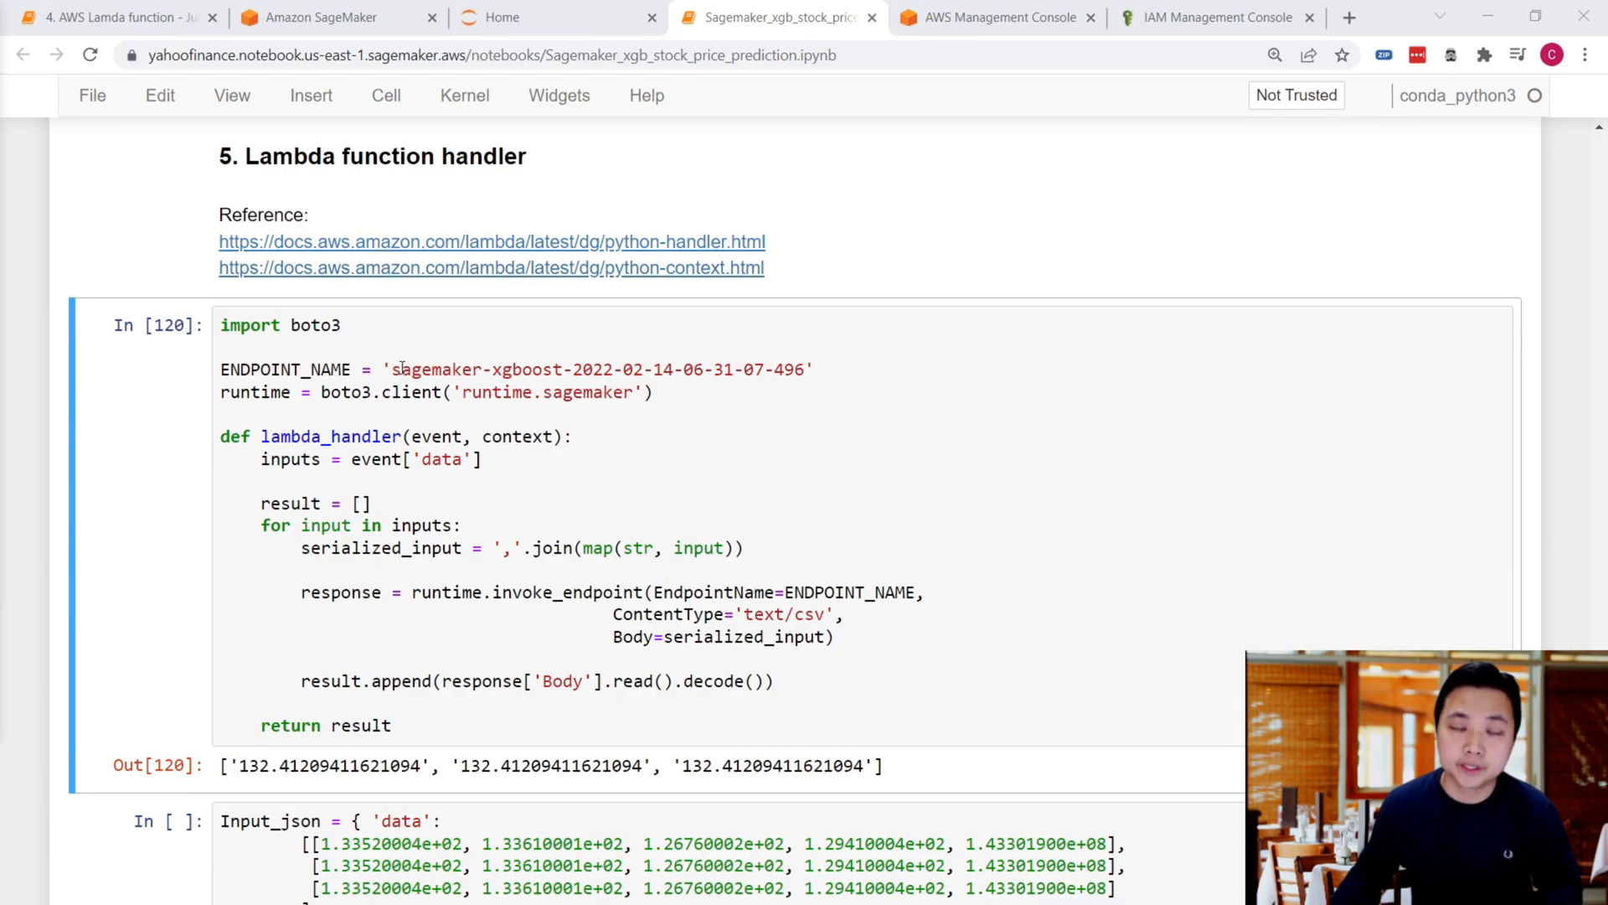
mouse_move(409, 352)
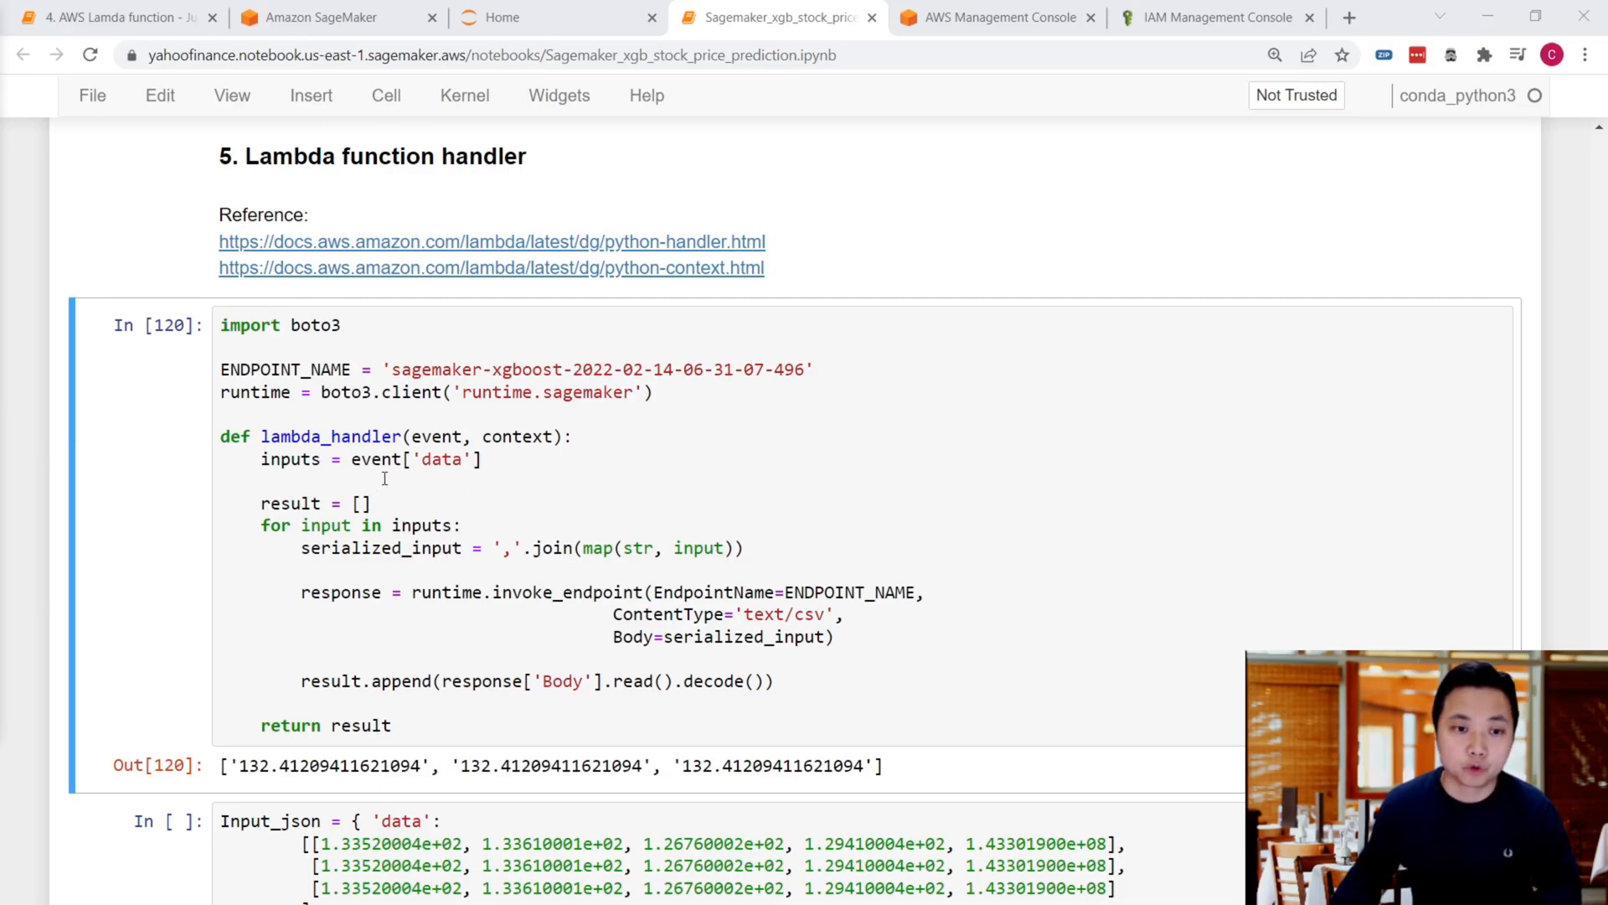
mouse_move(397, 469)
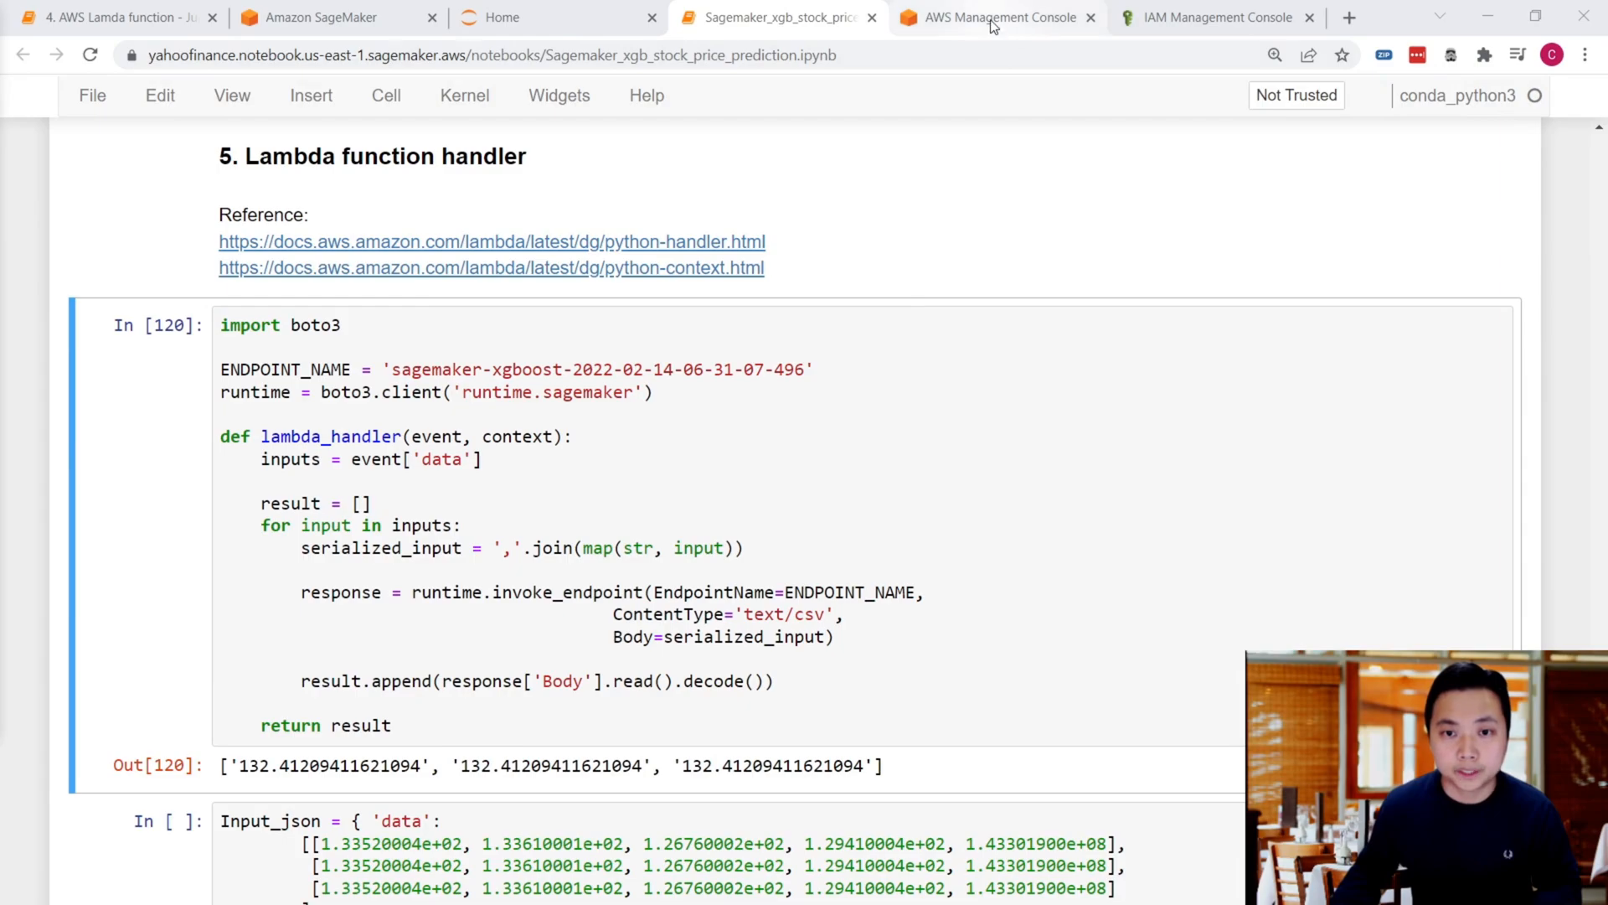
click(995, 16)
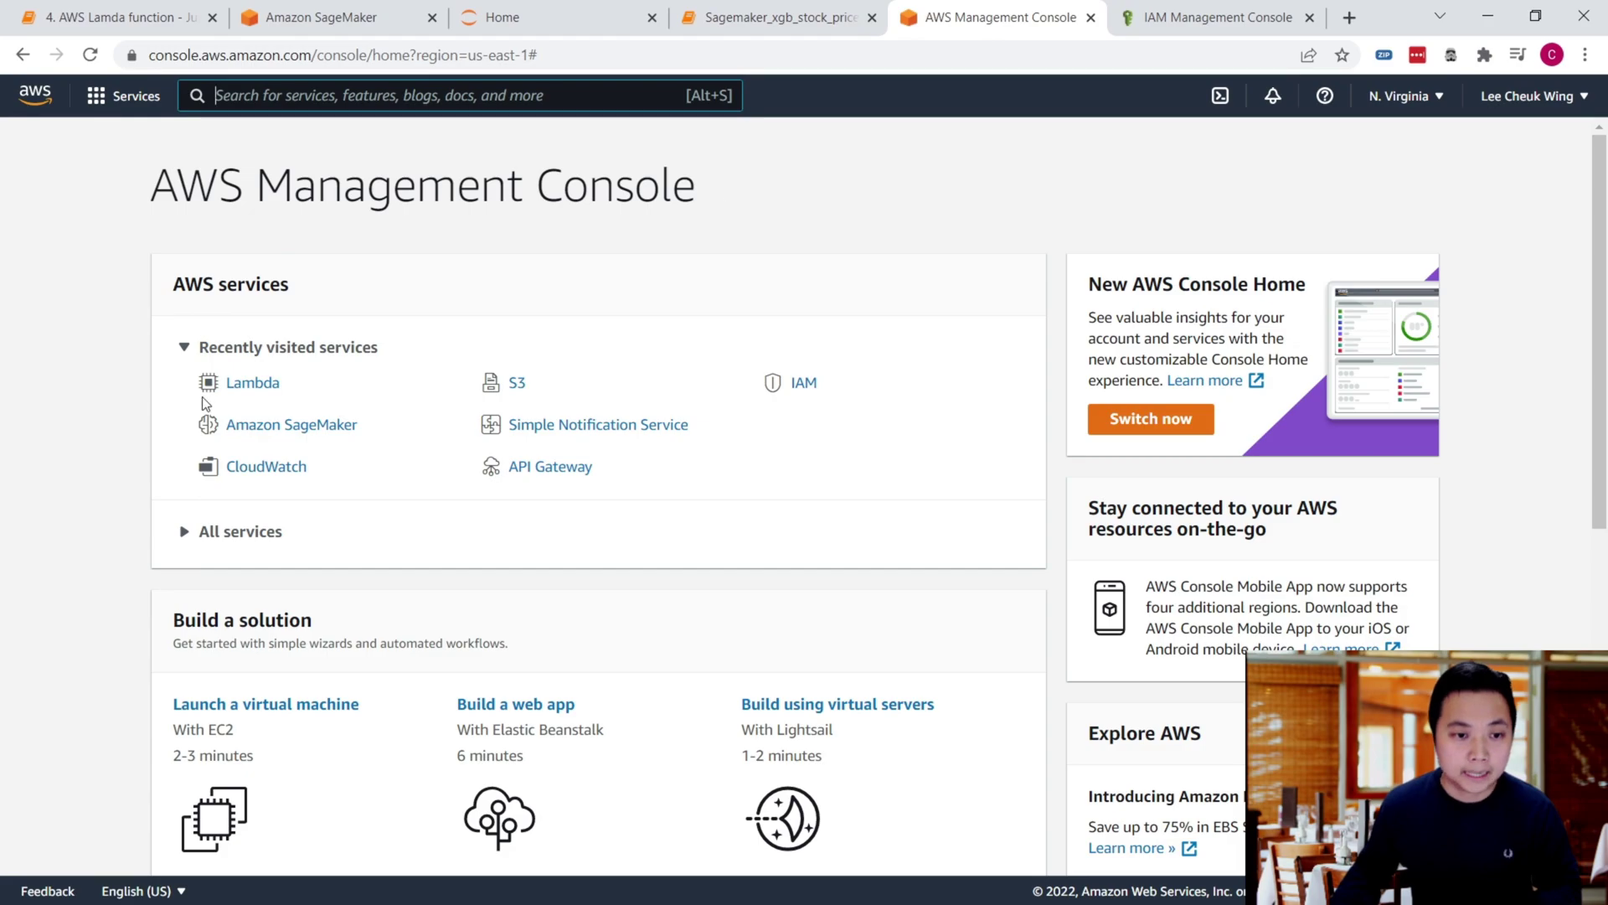
mouse_move(255, 389)
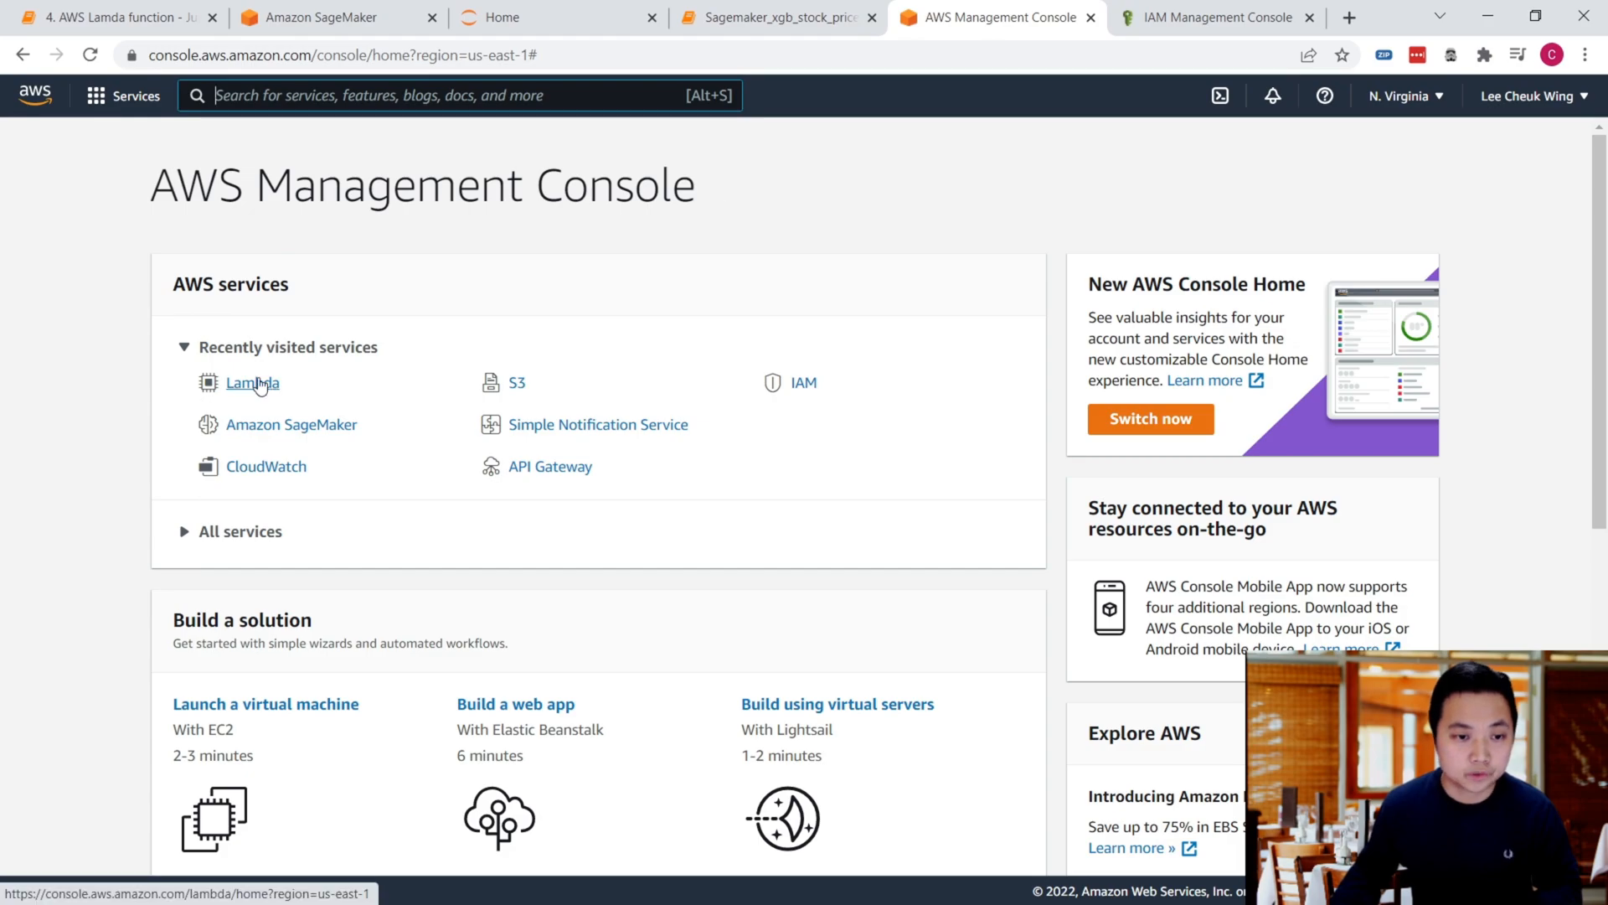
Step: Open the Lambda service from Recently visited and go to its Functions list
click(251, 382)
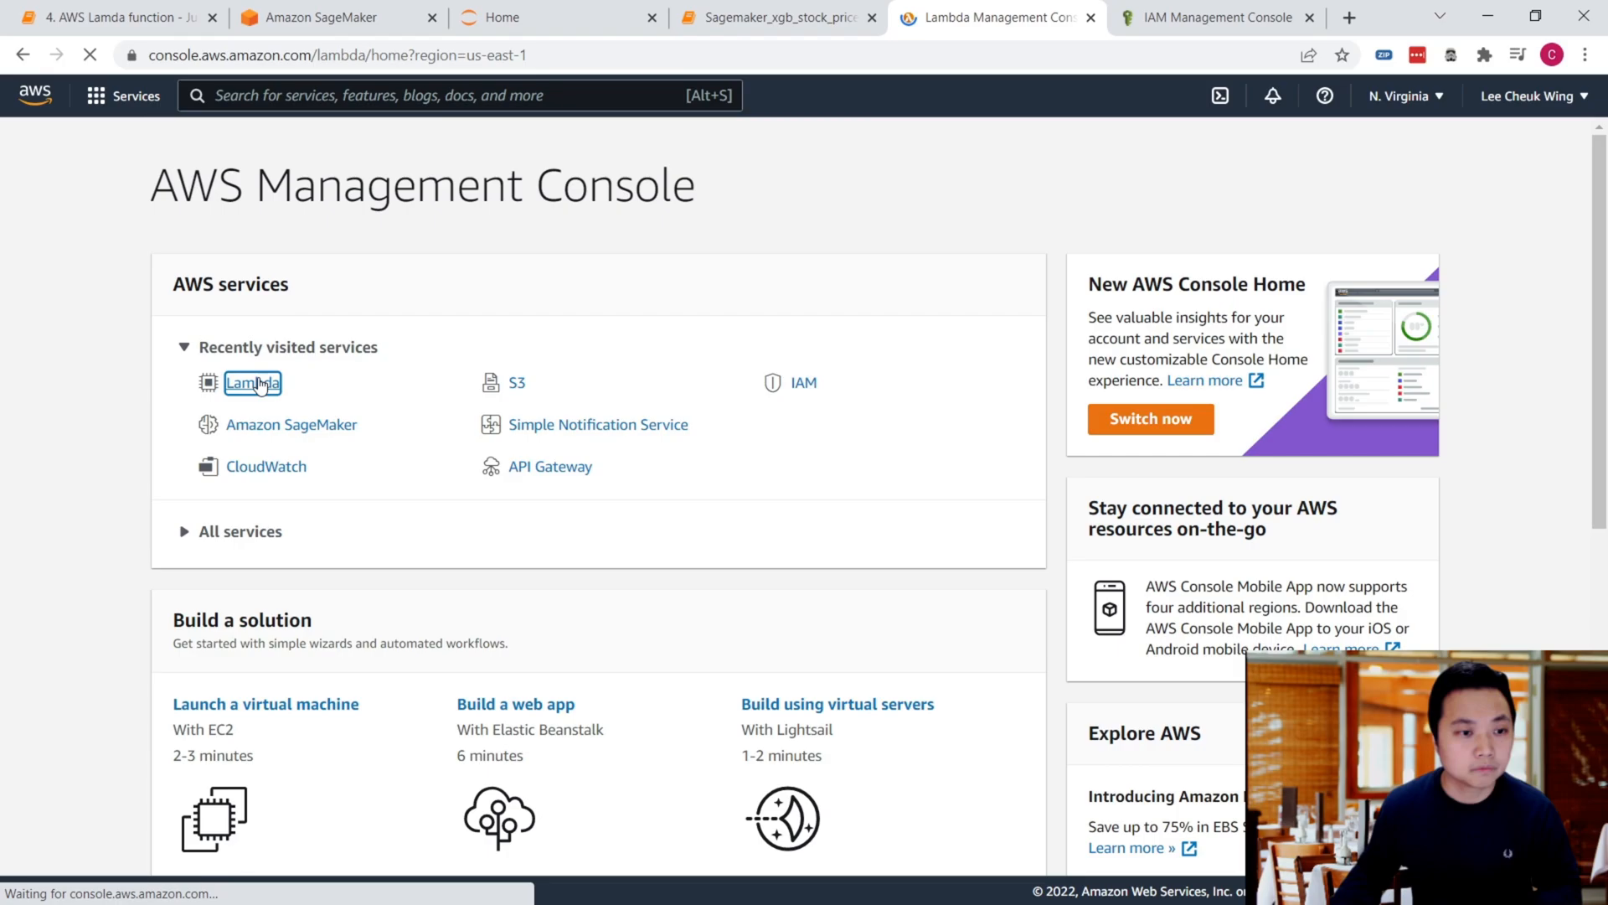
click(251, 382)
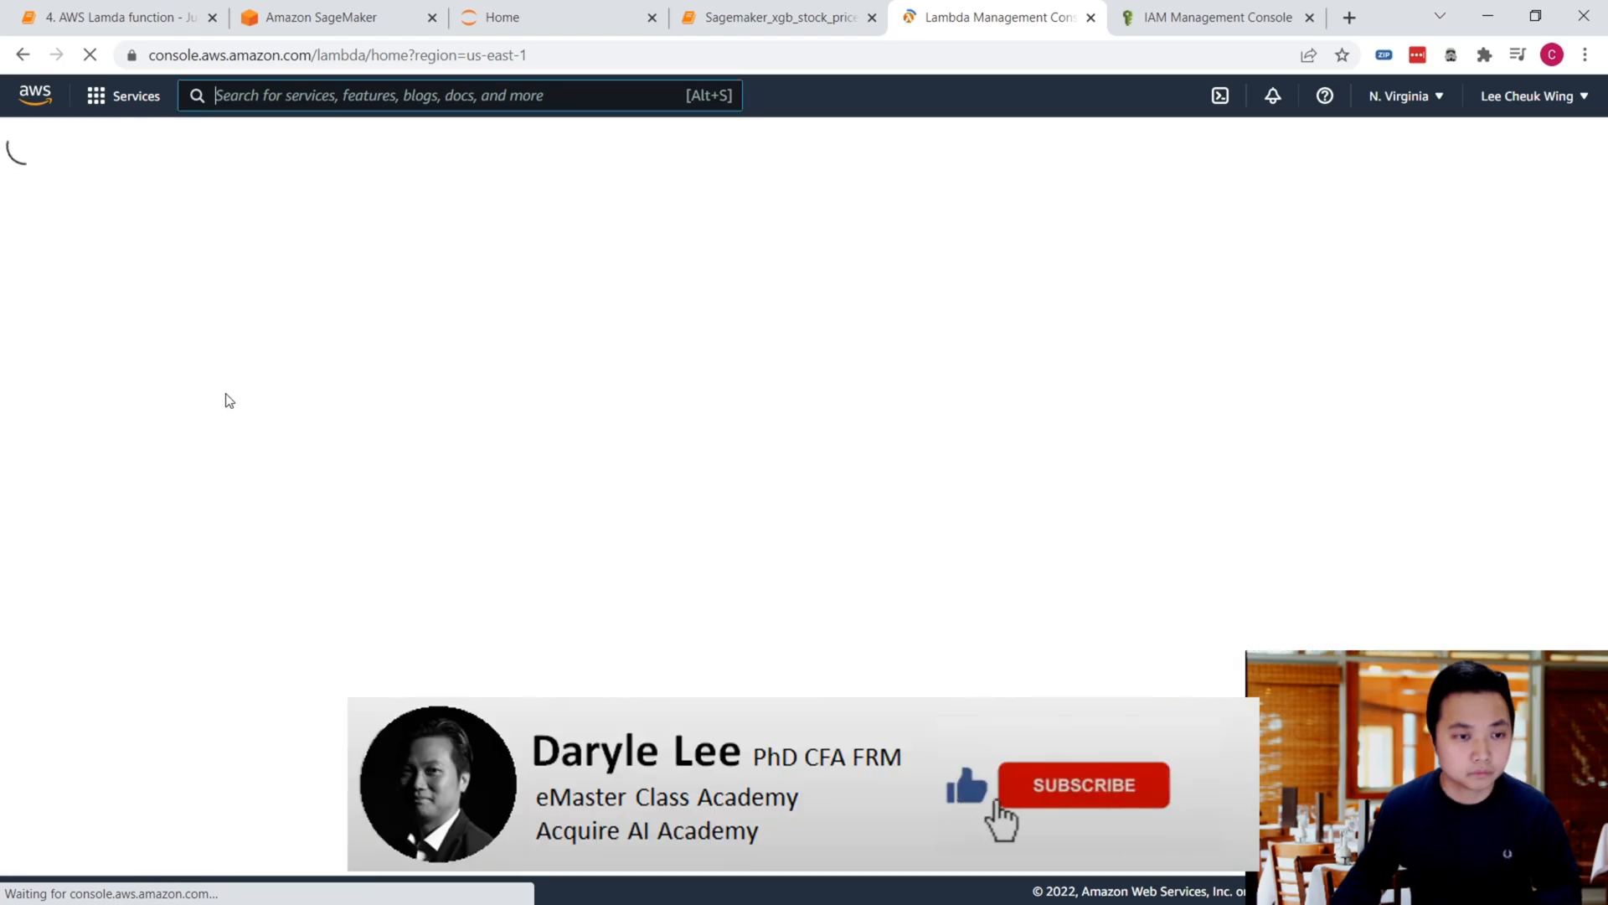
click(1085, 784)
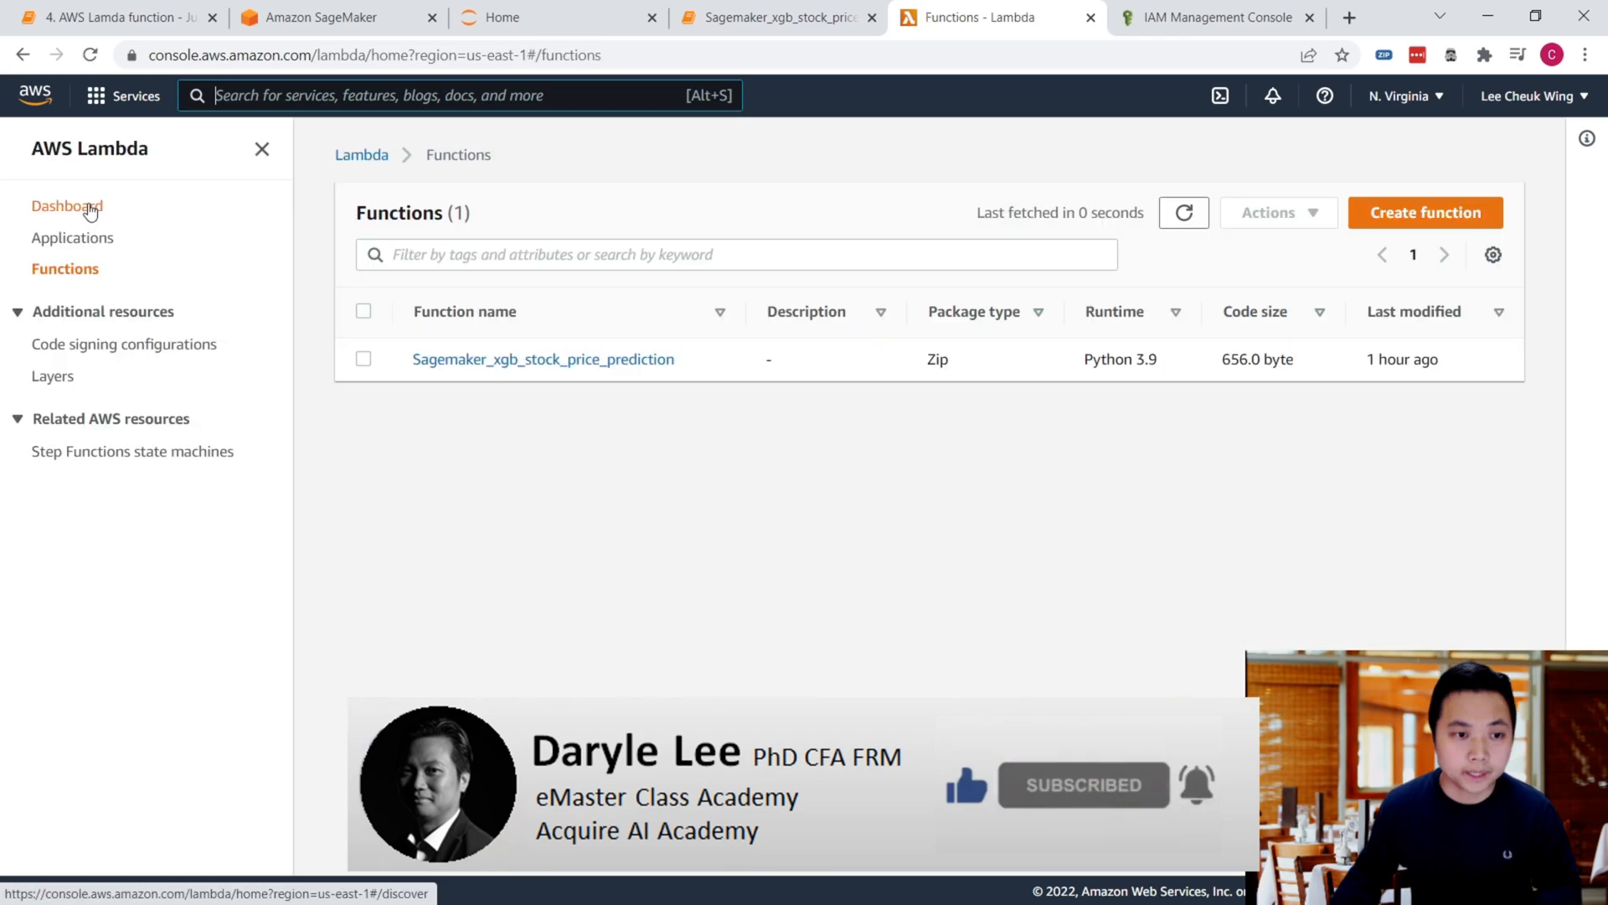
click(67, 206)
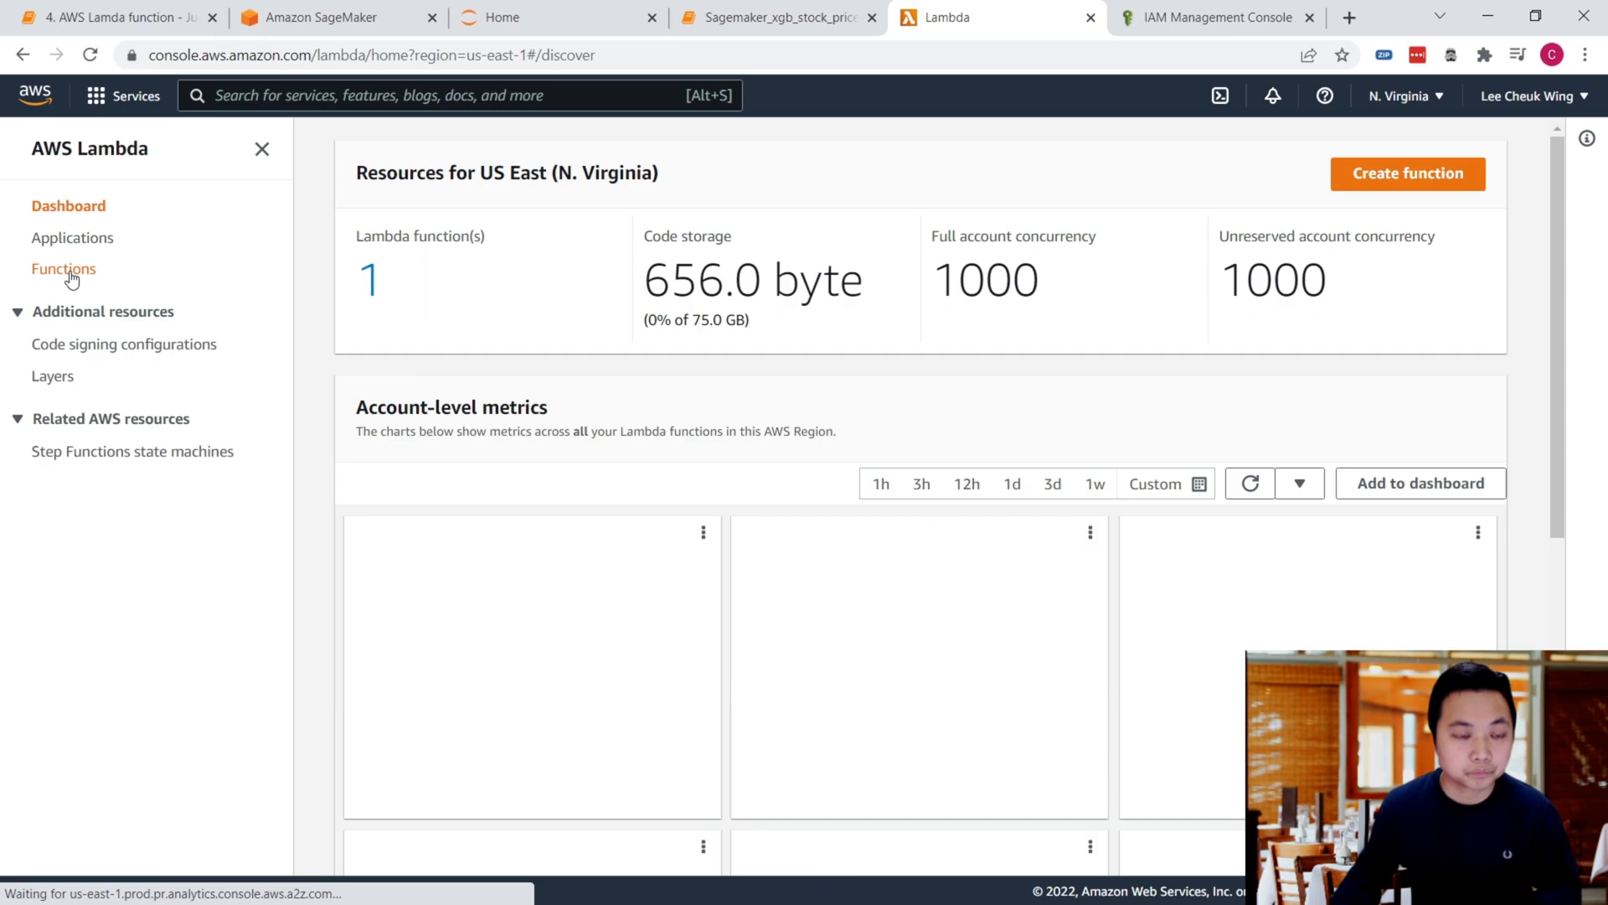
click(64, 268)
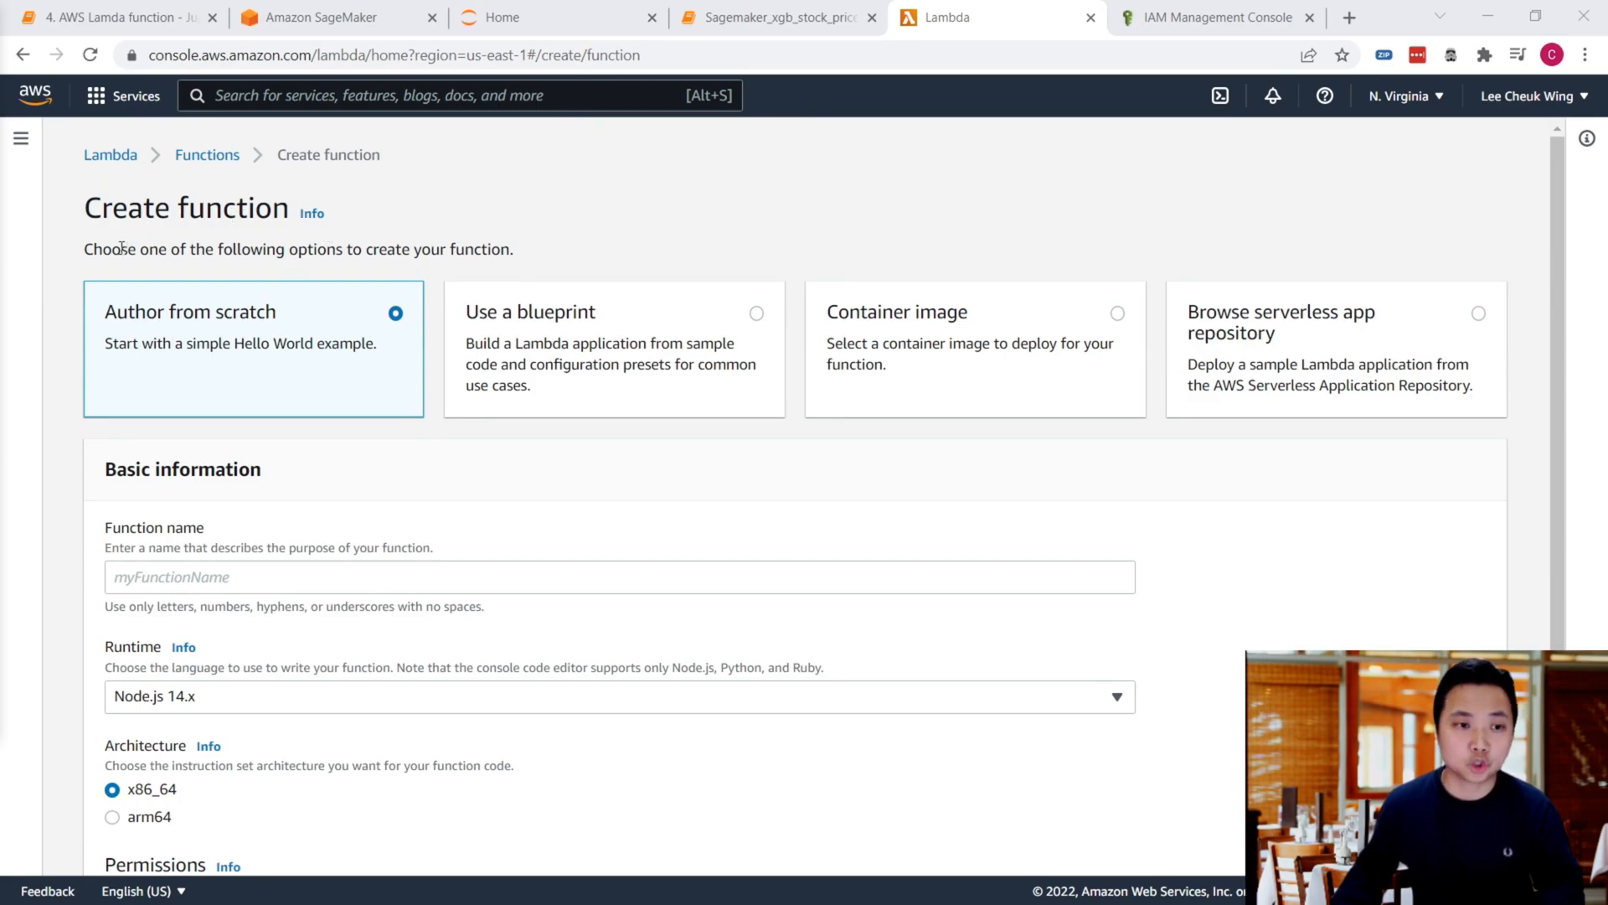
mouse_move(333, 372)
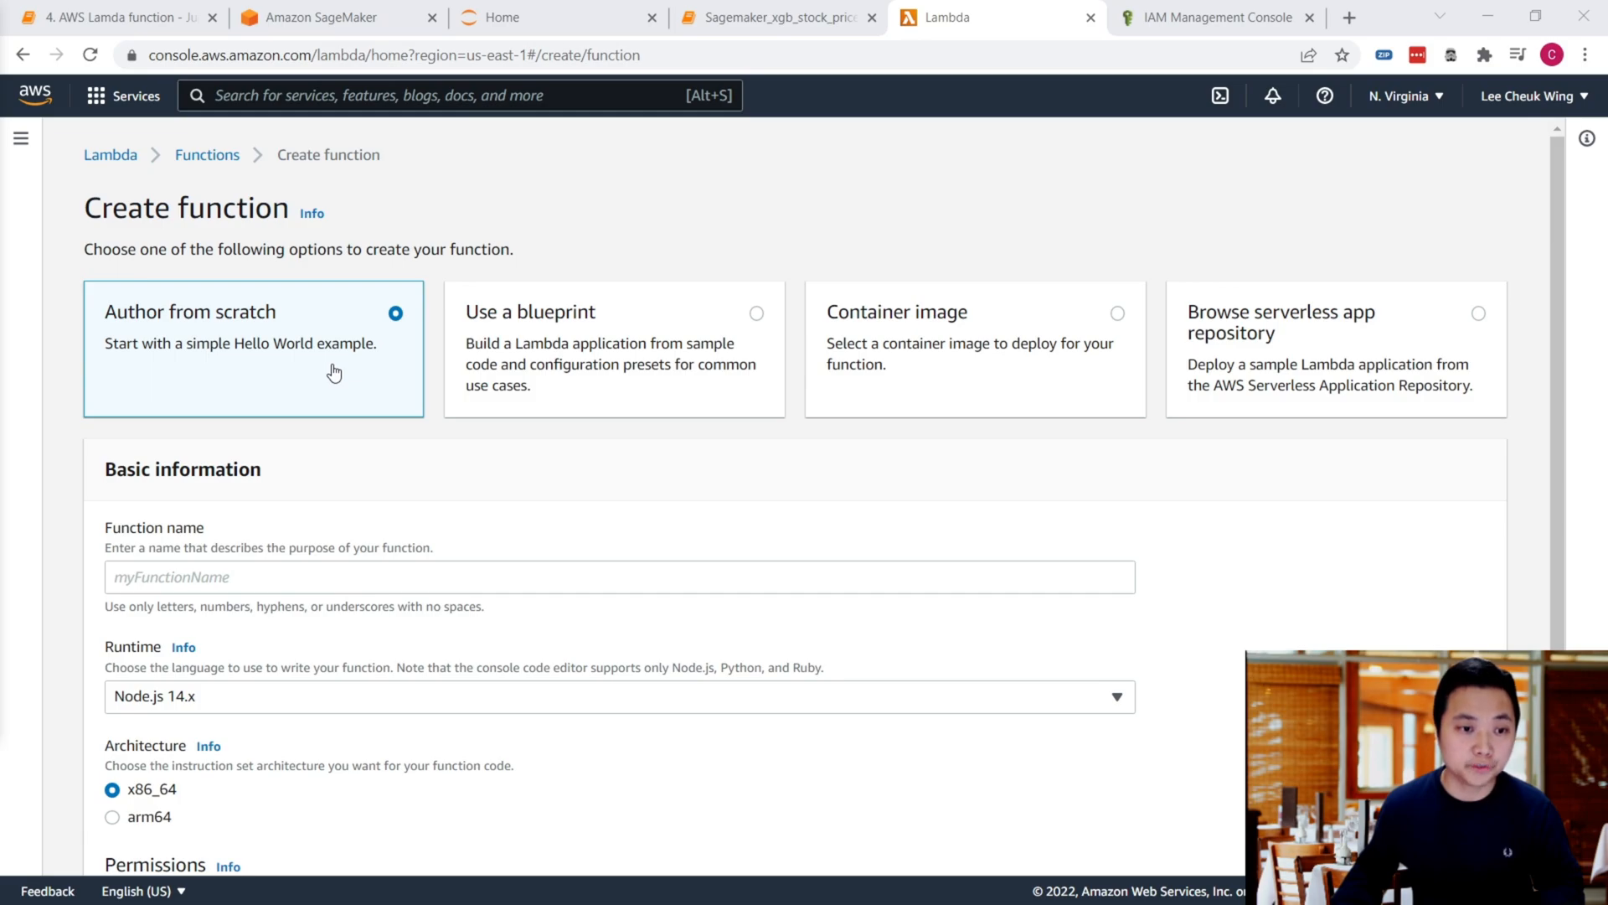
mouse_move(238, 350)
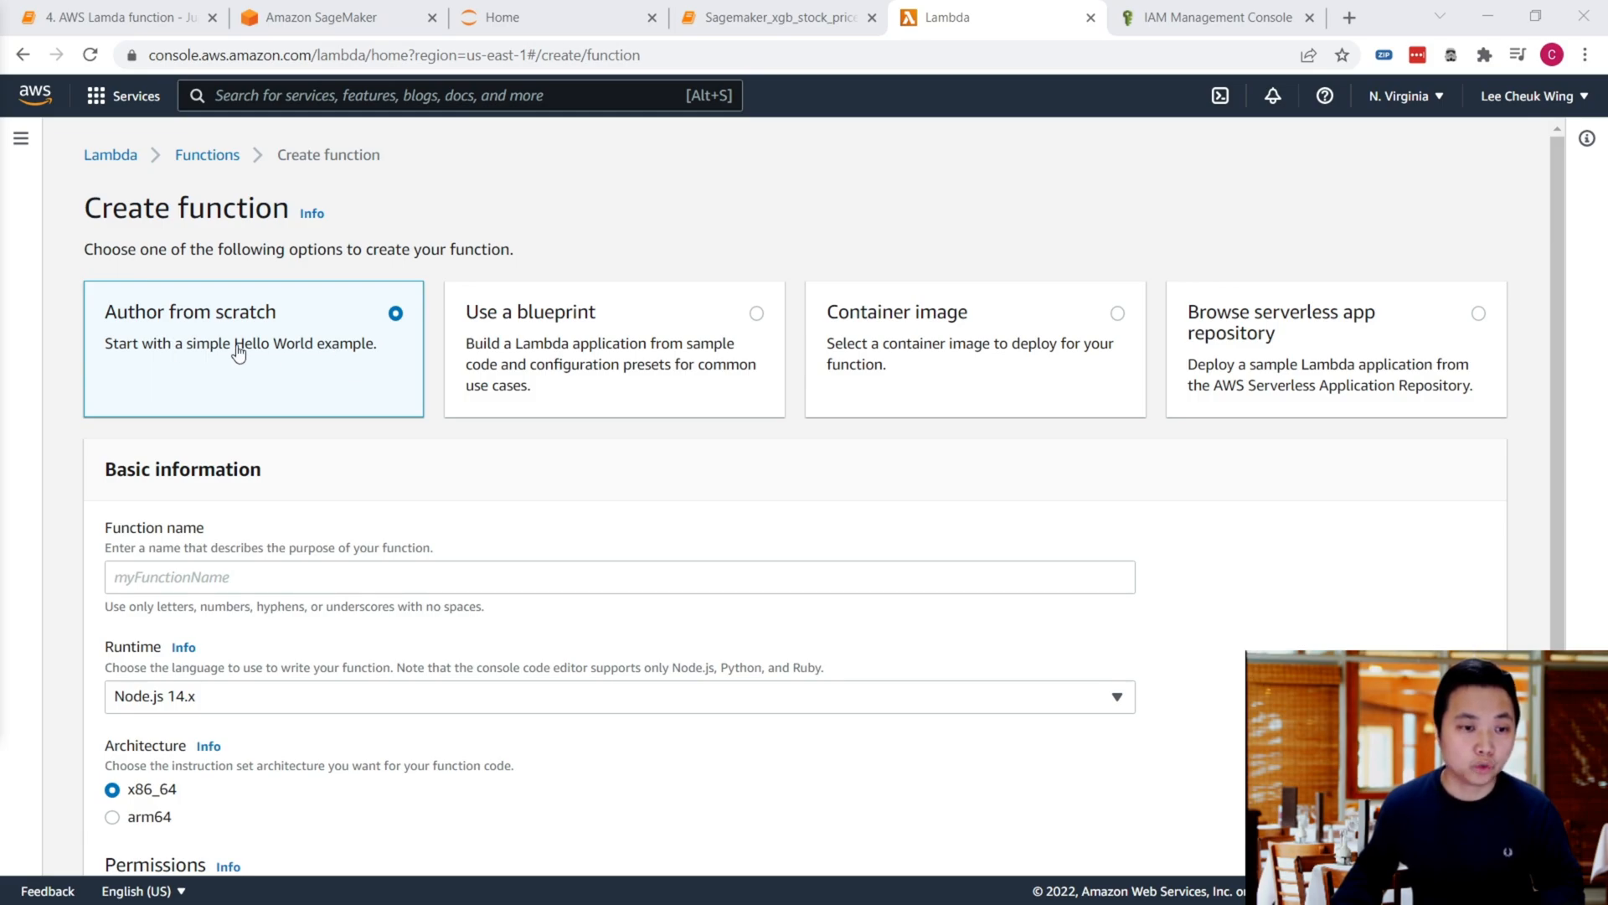
Step: Keep Author from scratch and name the new function myFunction
scroll(down, 3)
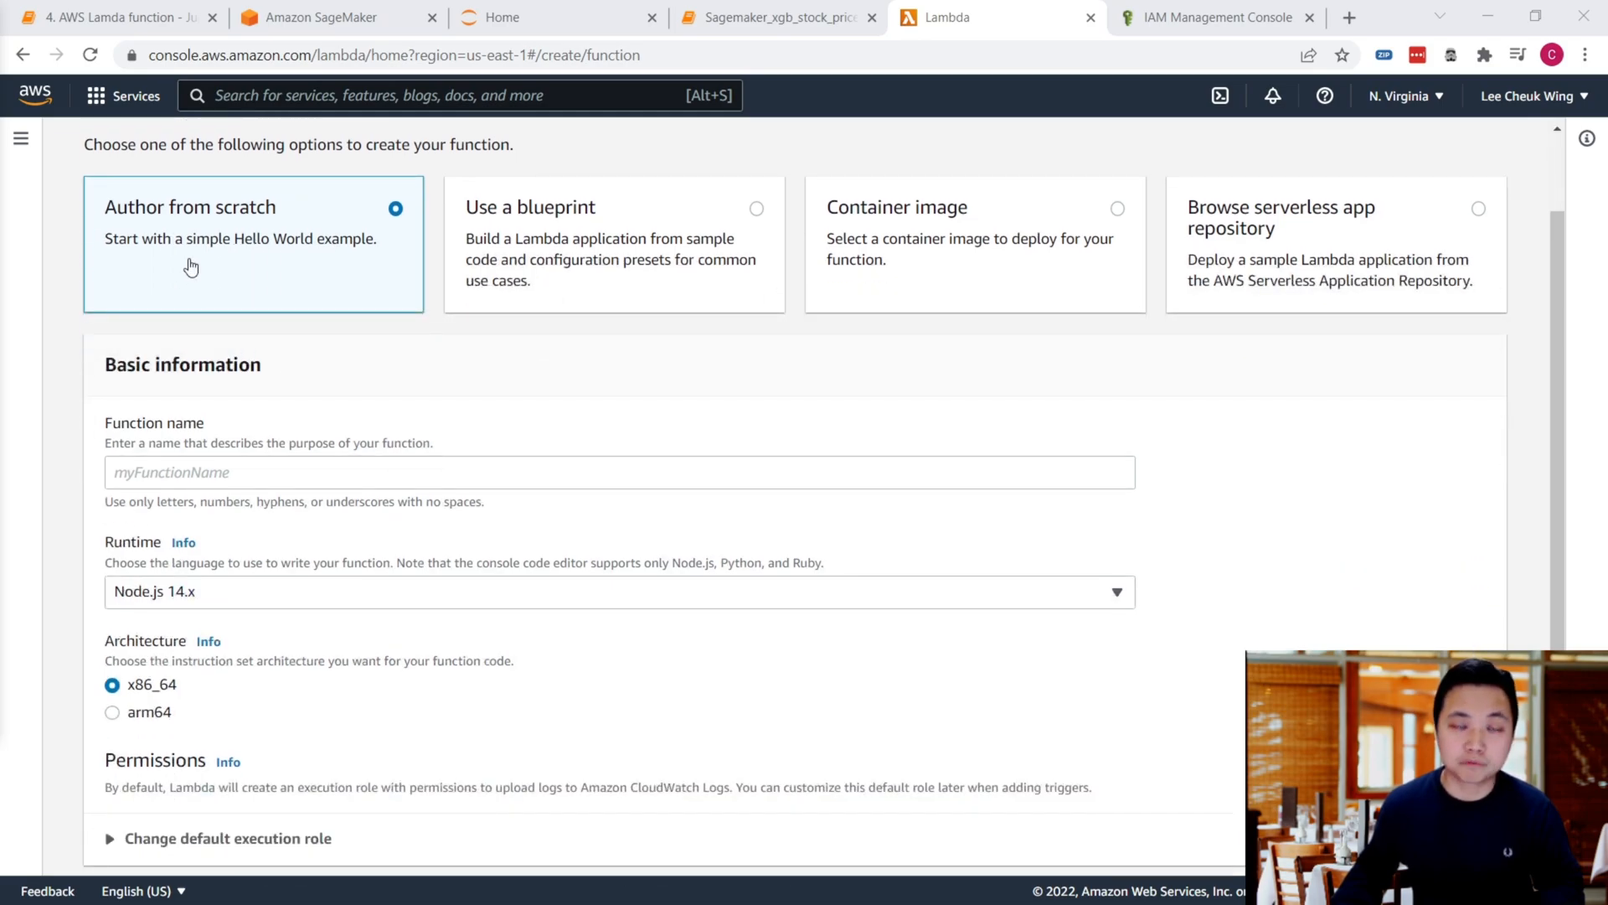
scroll(down, 3)
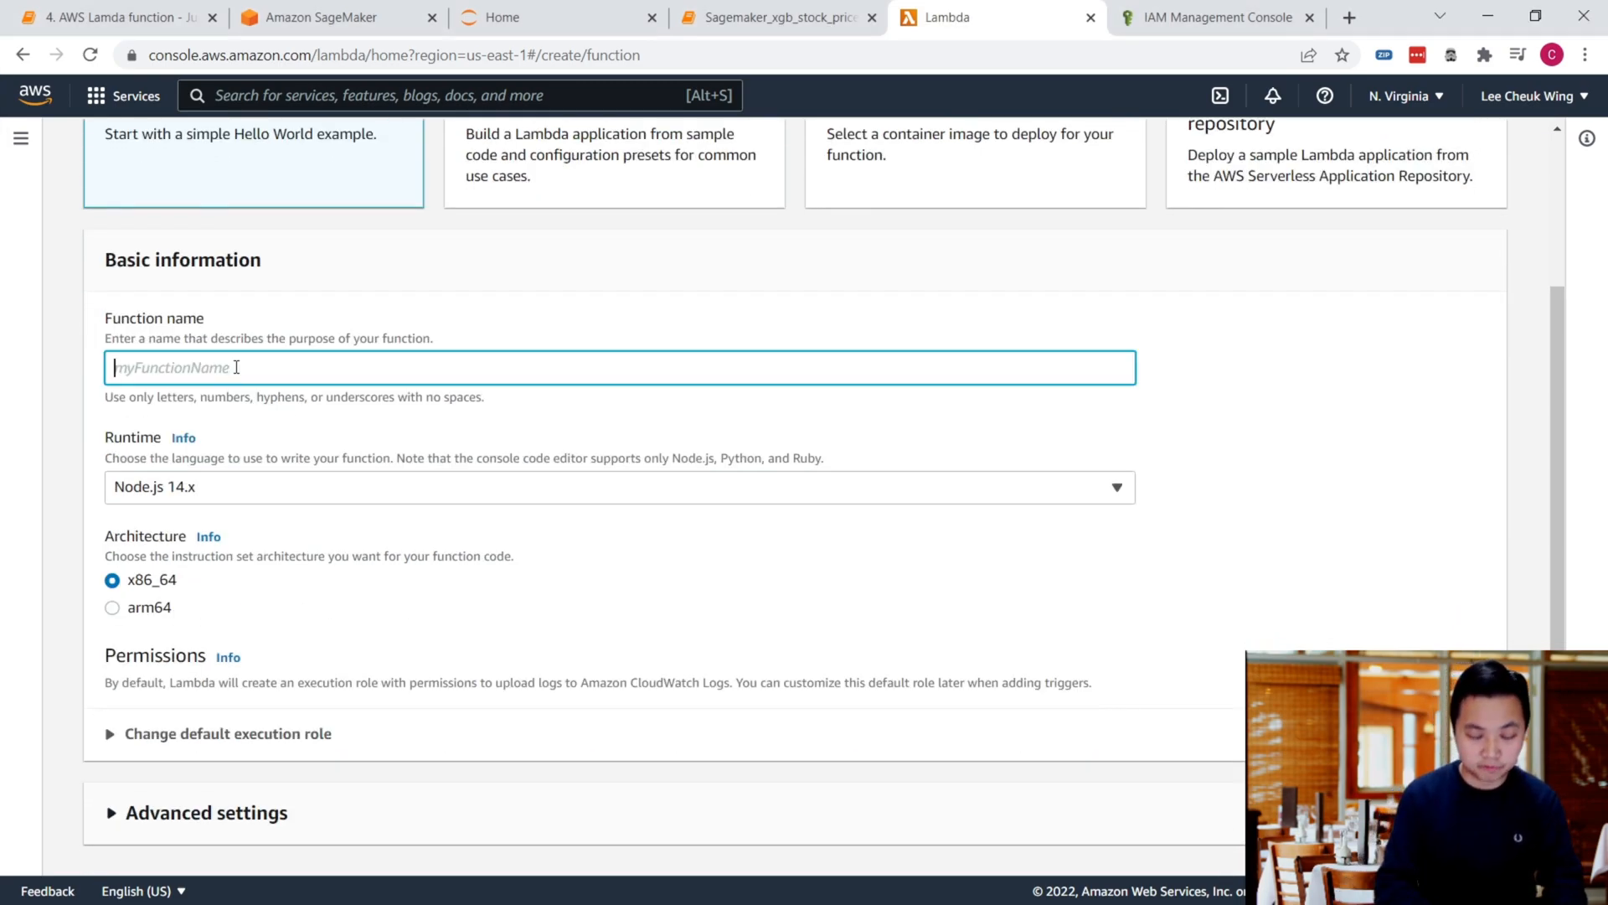
text(myF)
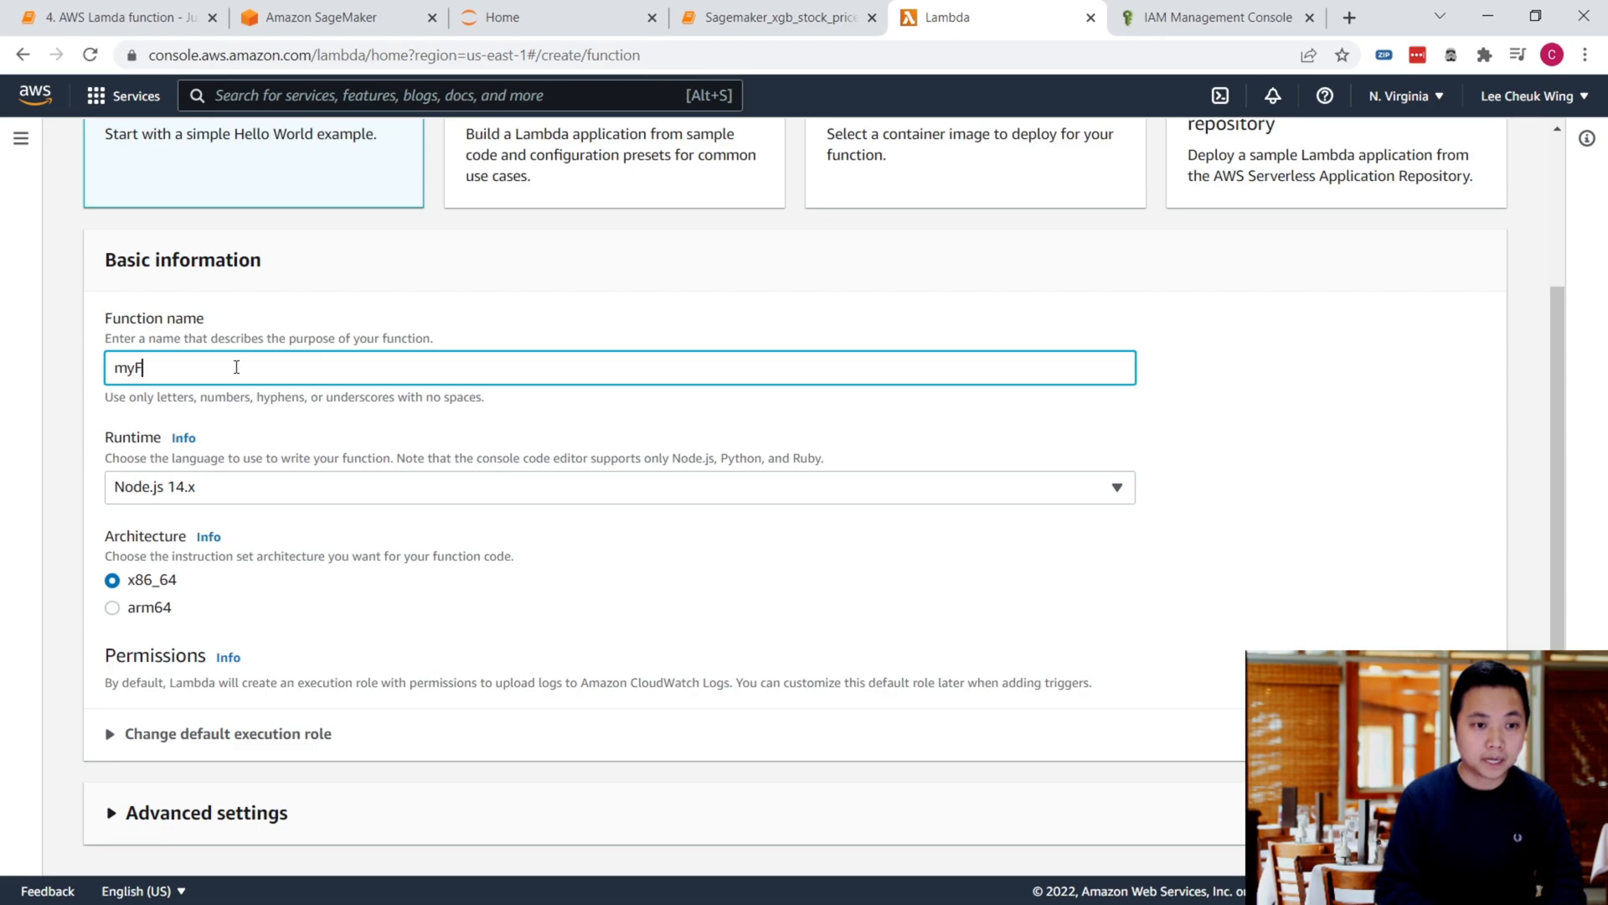
text(unction)
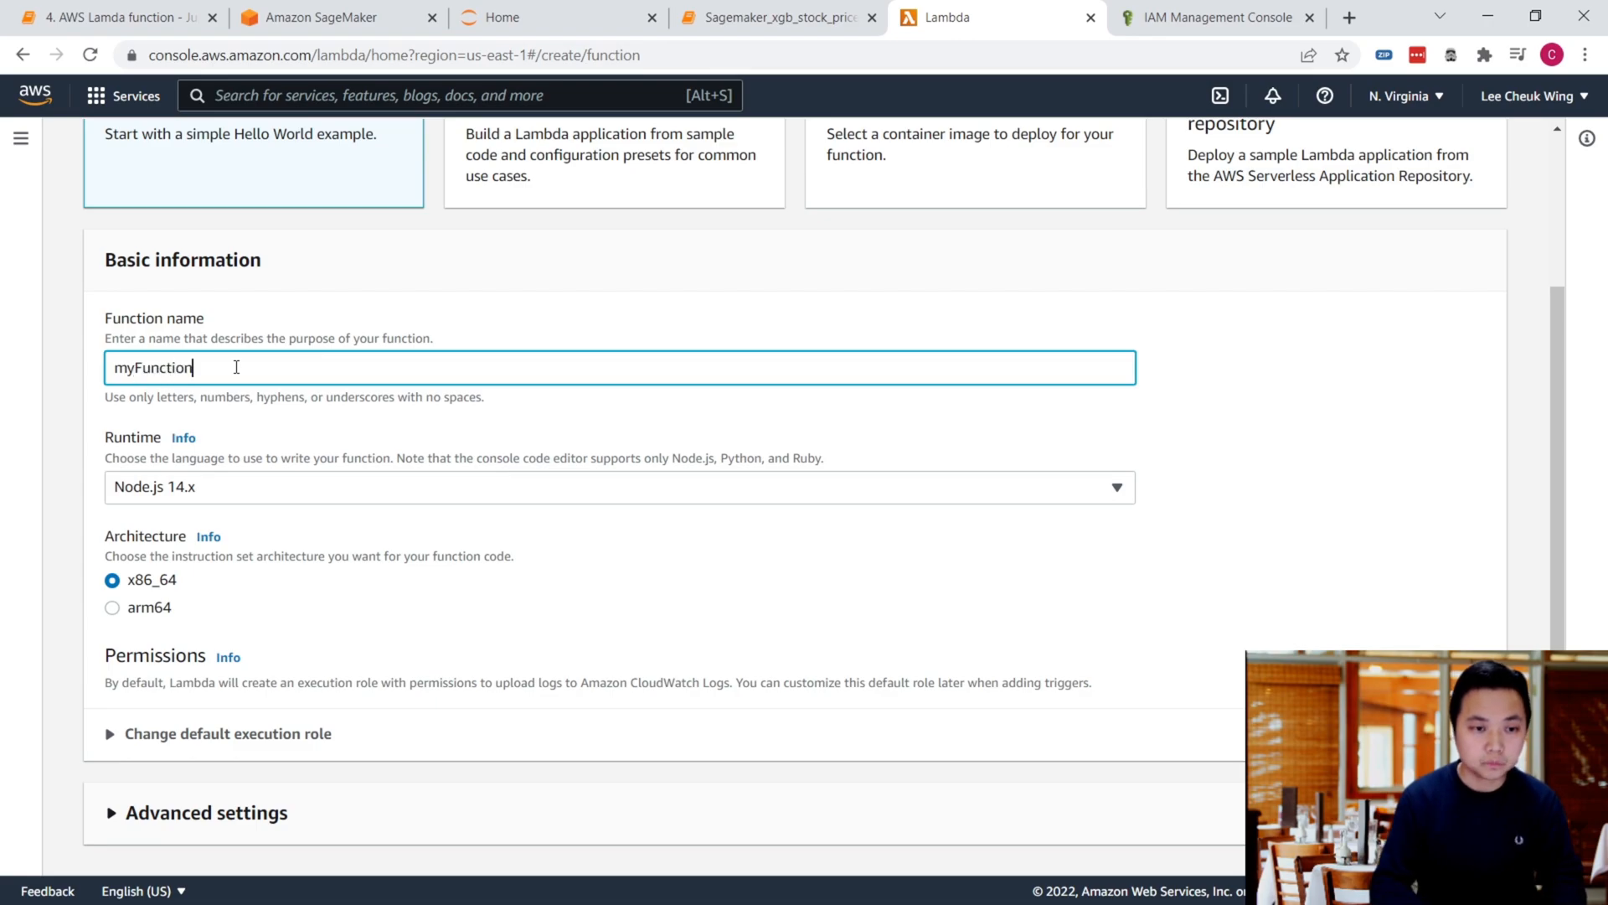
scroll(up, 3)
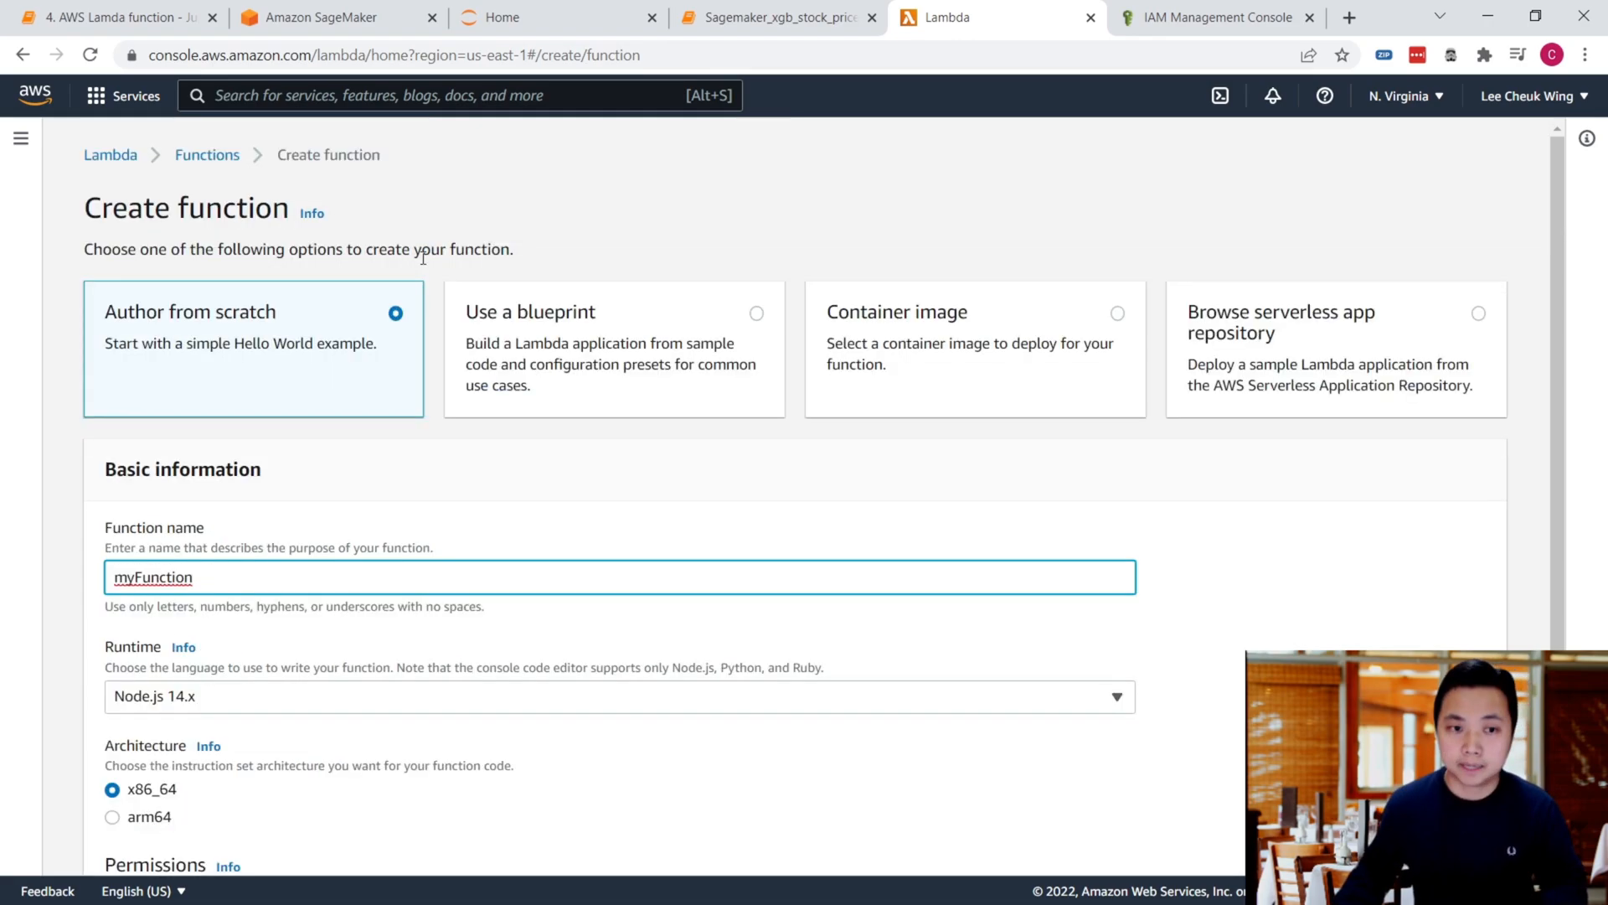
scroll(down, 3)
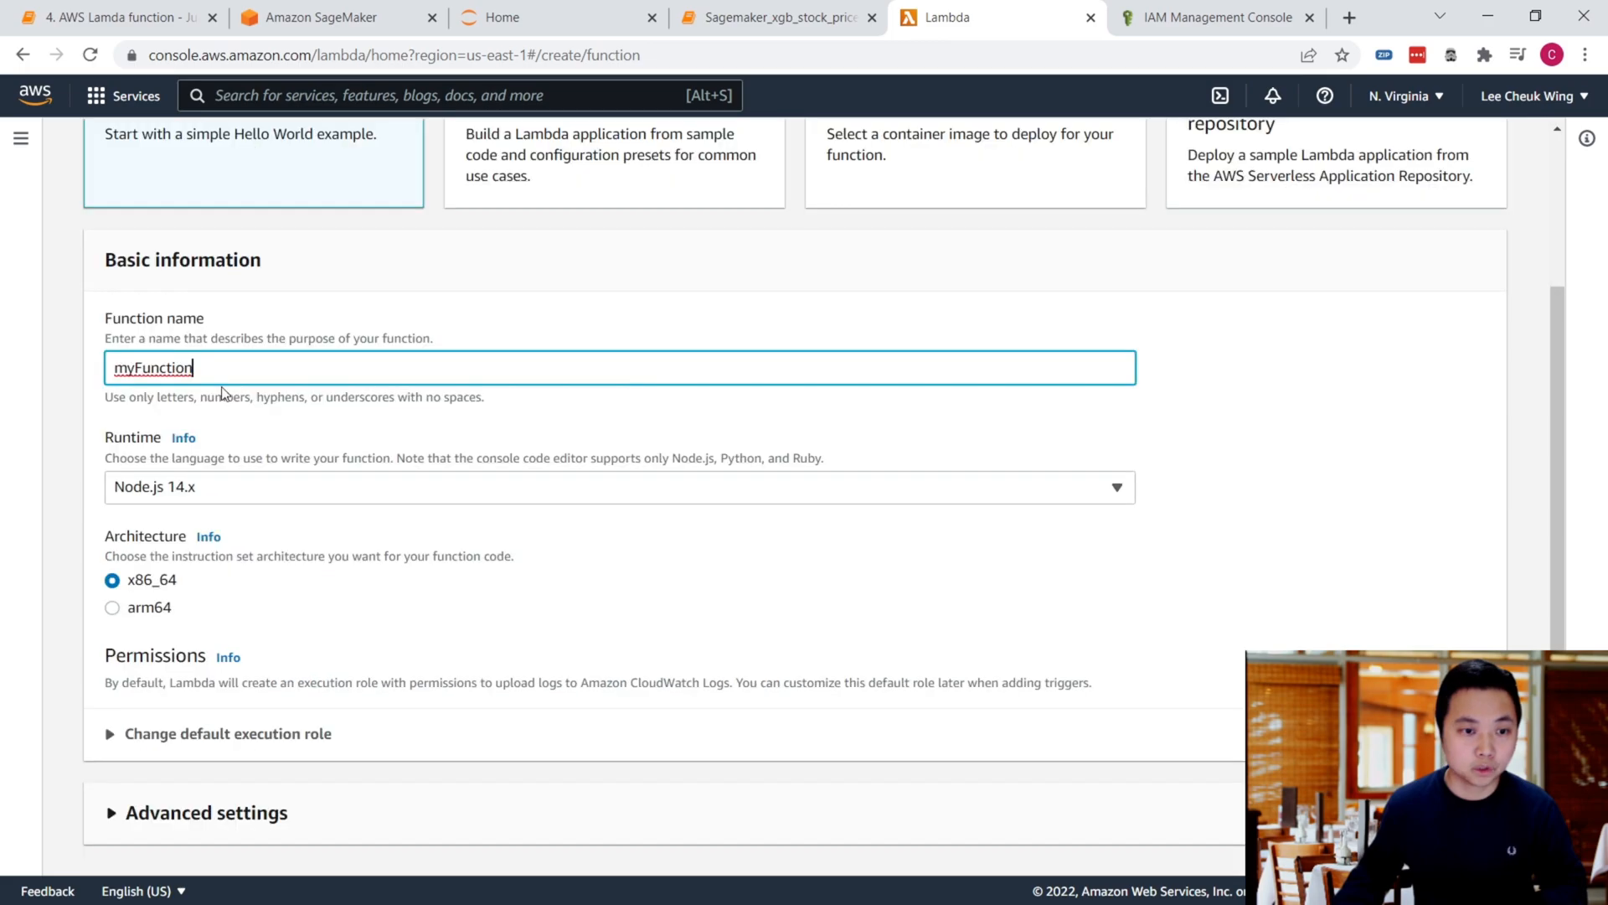
Step: Choose Python 3.9 as the function's runtime from the Runtime list
double_click(149, 366)
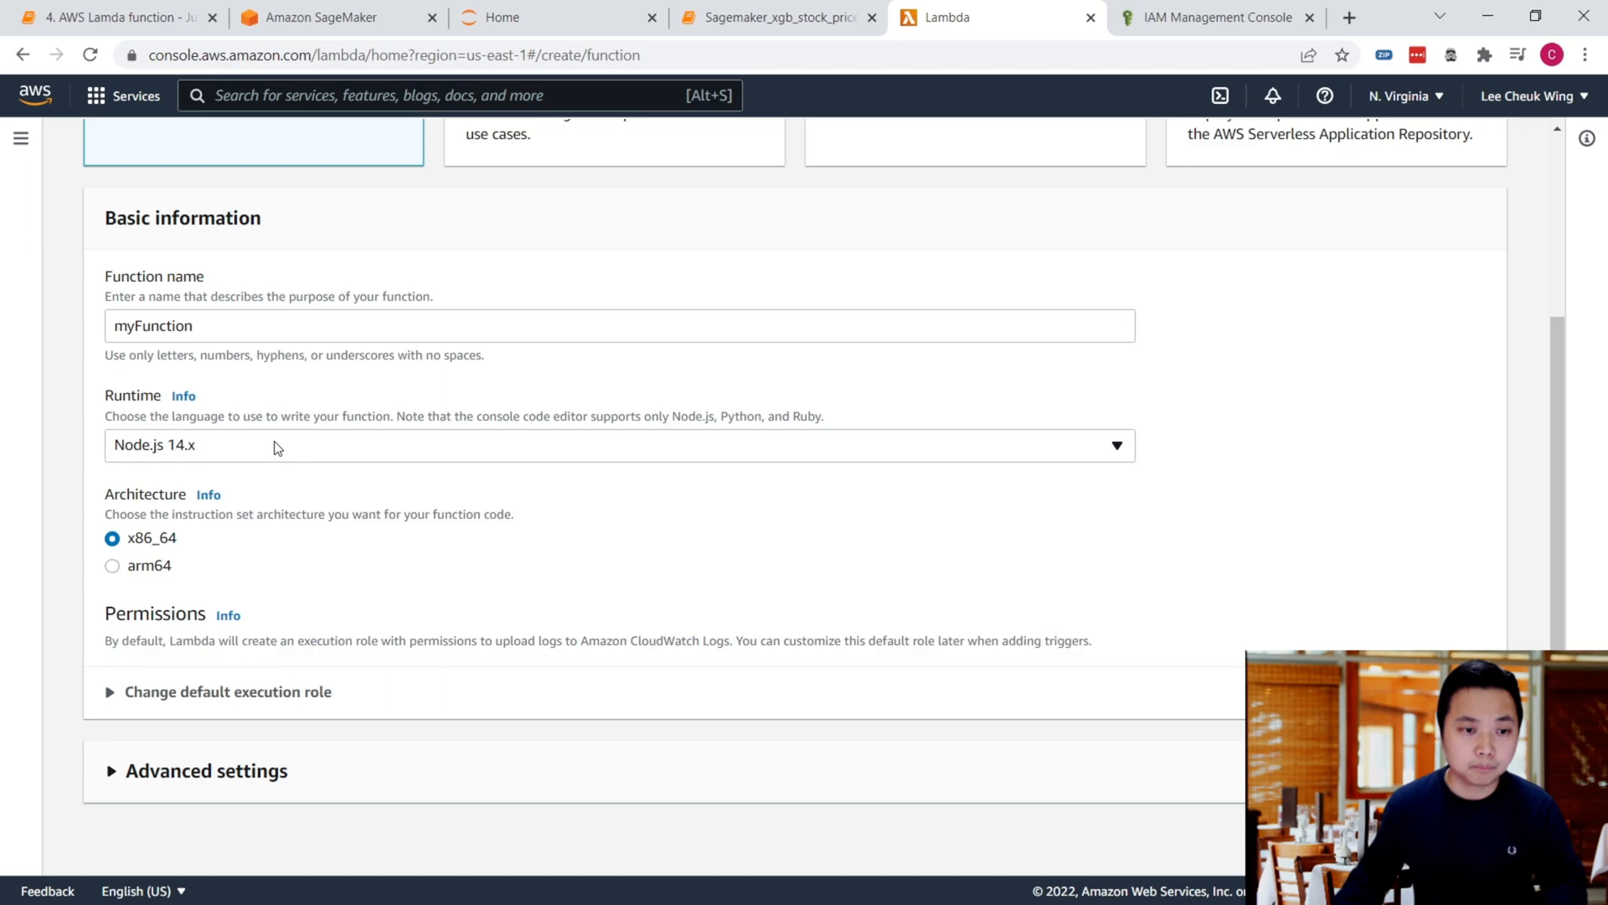
click(610, 466)
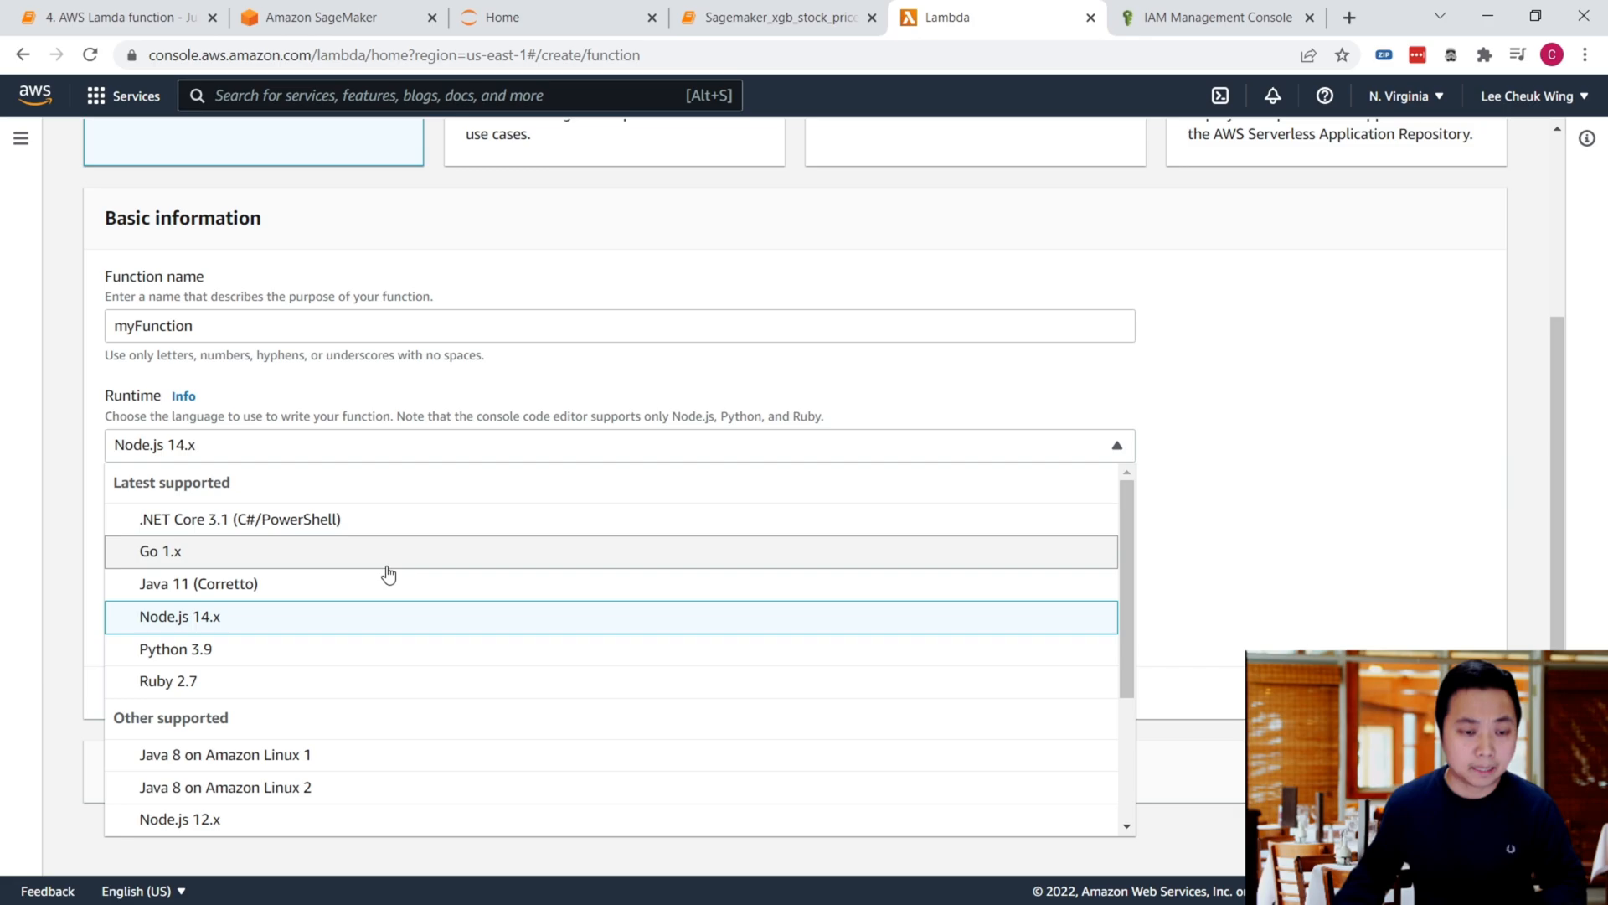
scroll(down, 3)
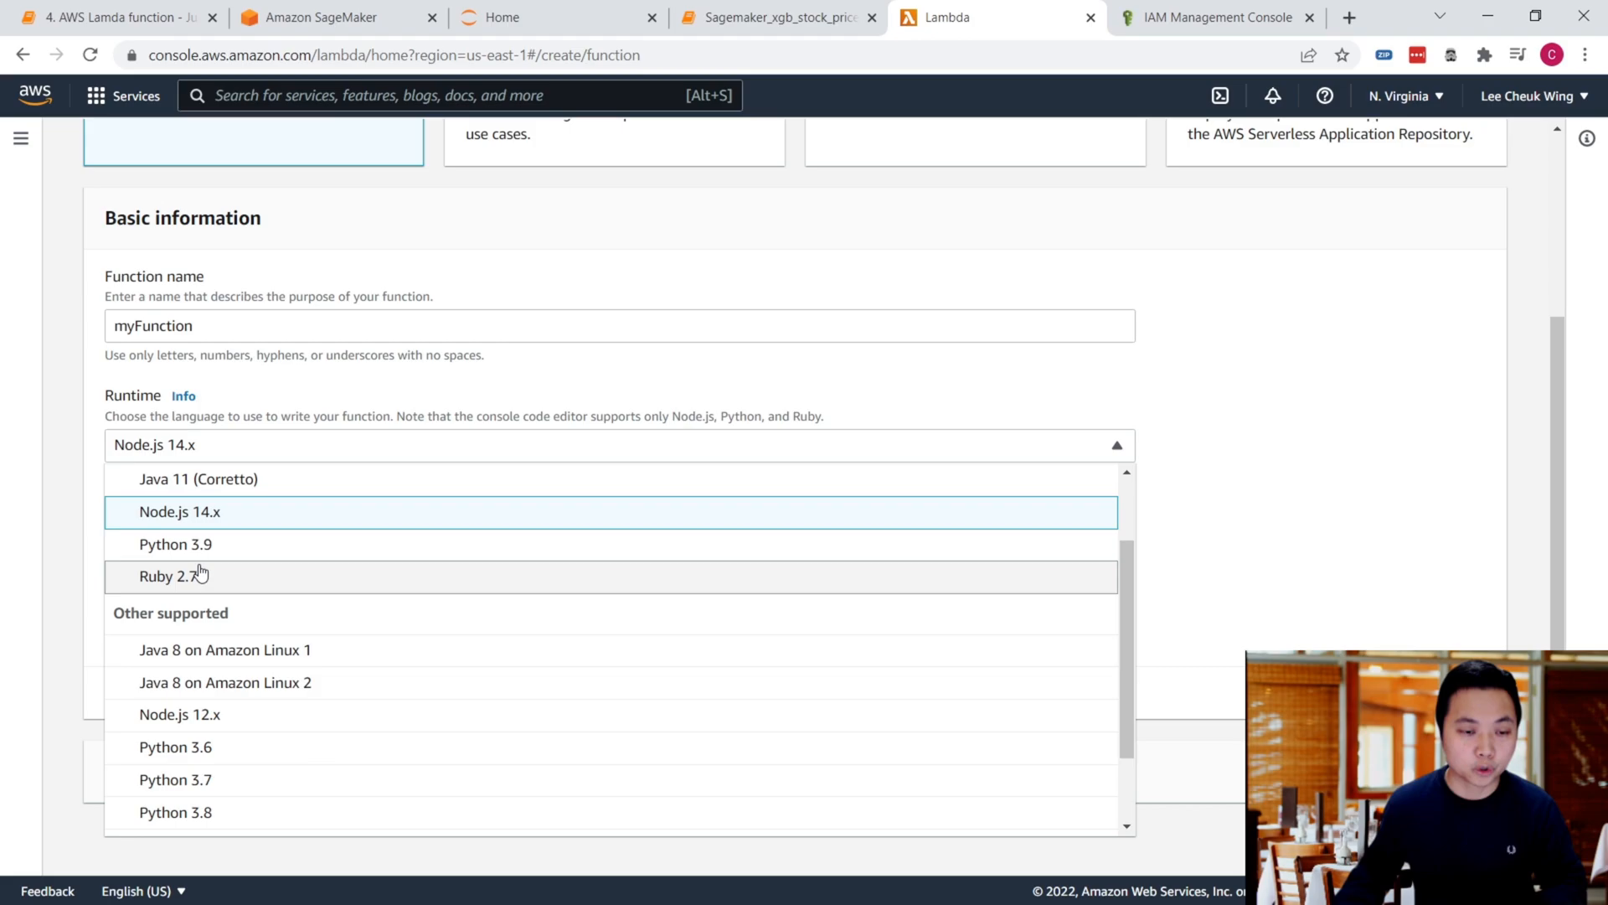
click(174, 545)
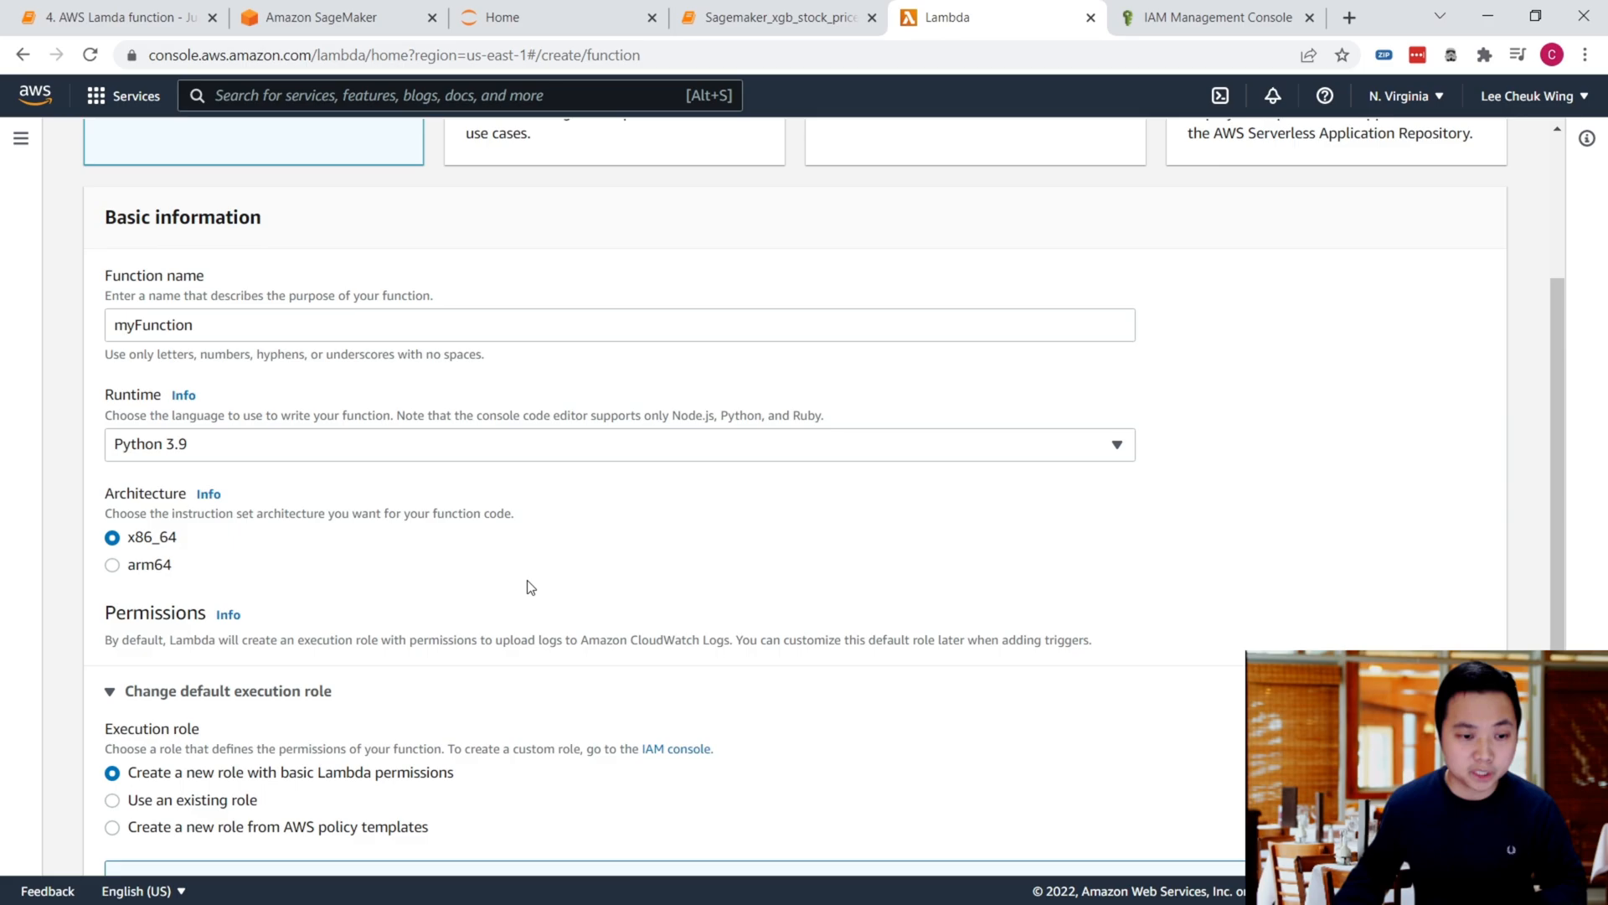
scroll(down, 3)
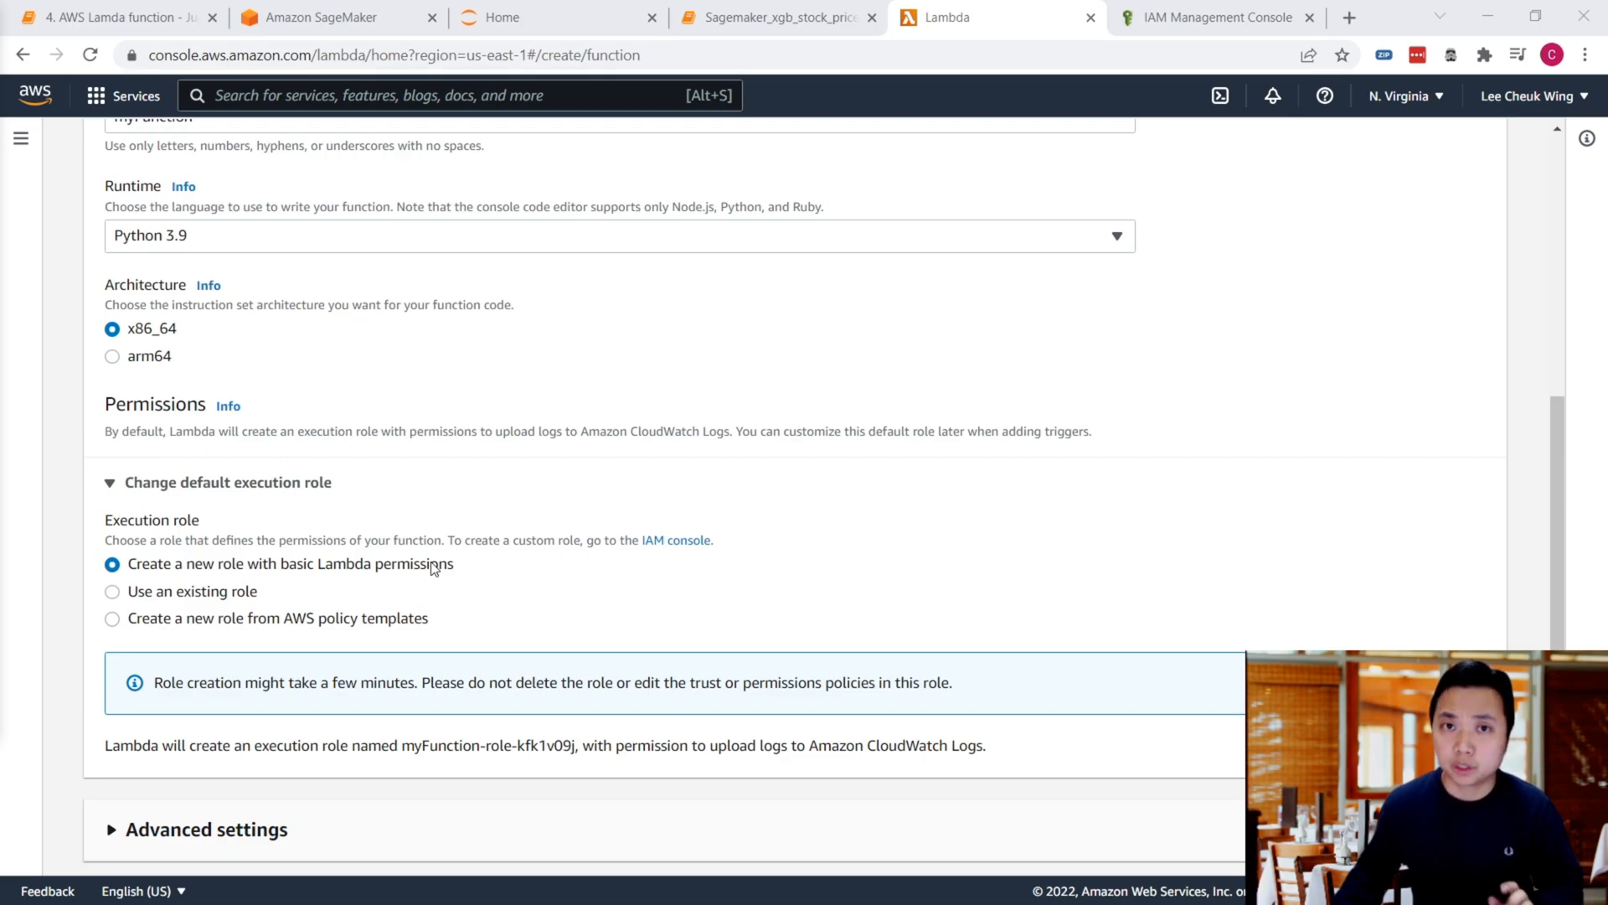
mouse_move(677, 545)
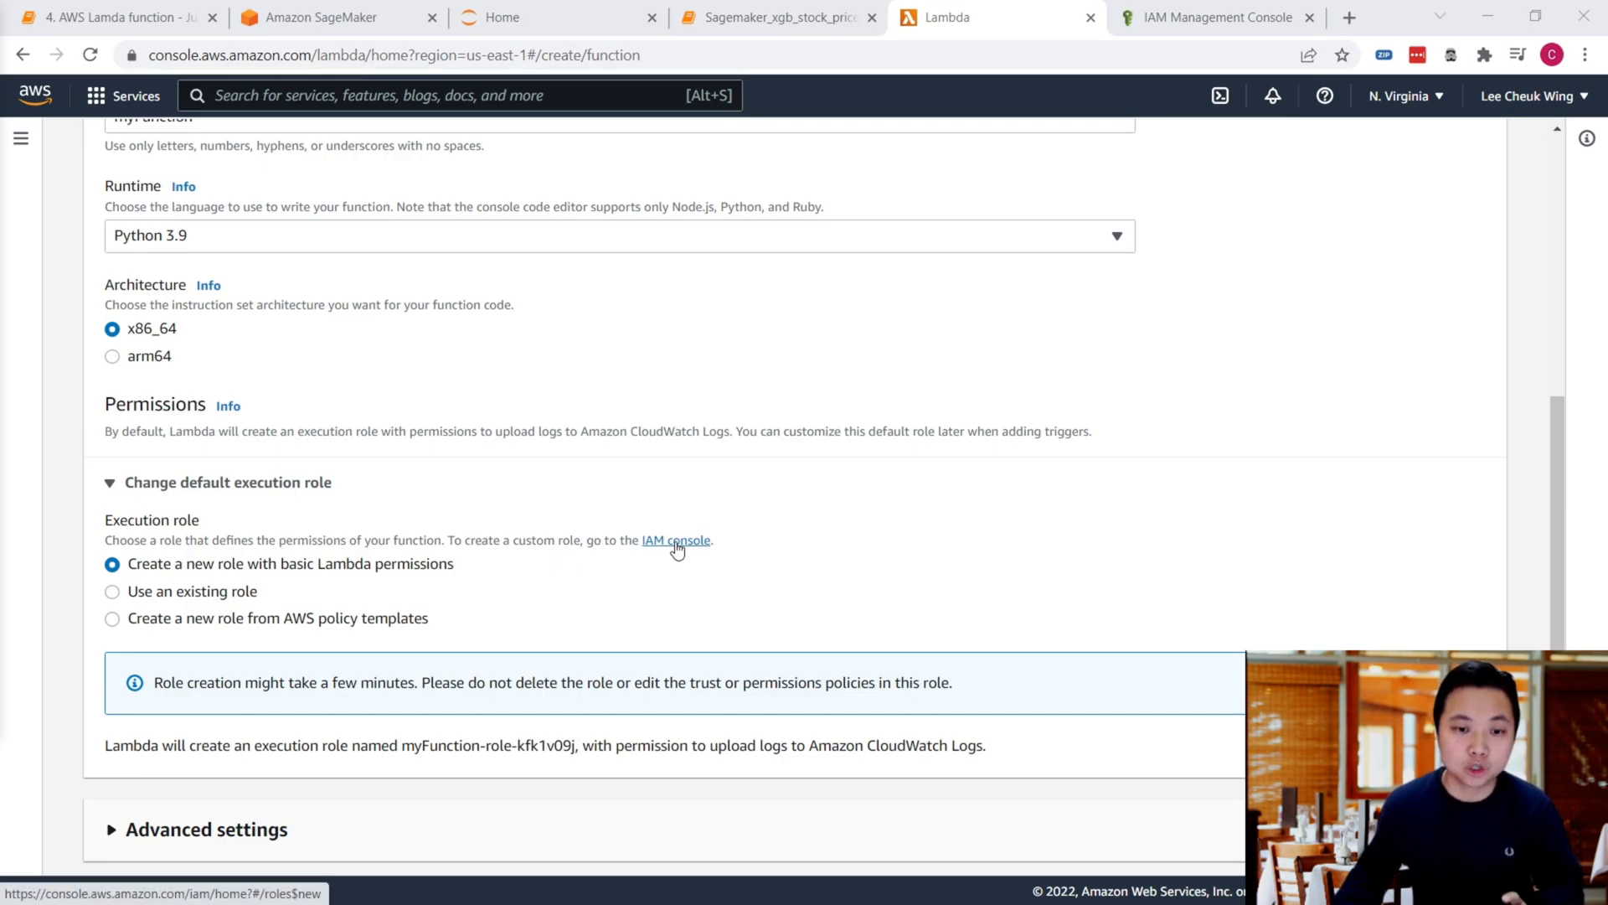
mouse_move(489, 583)
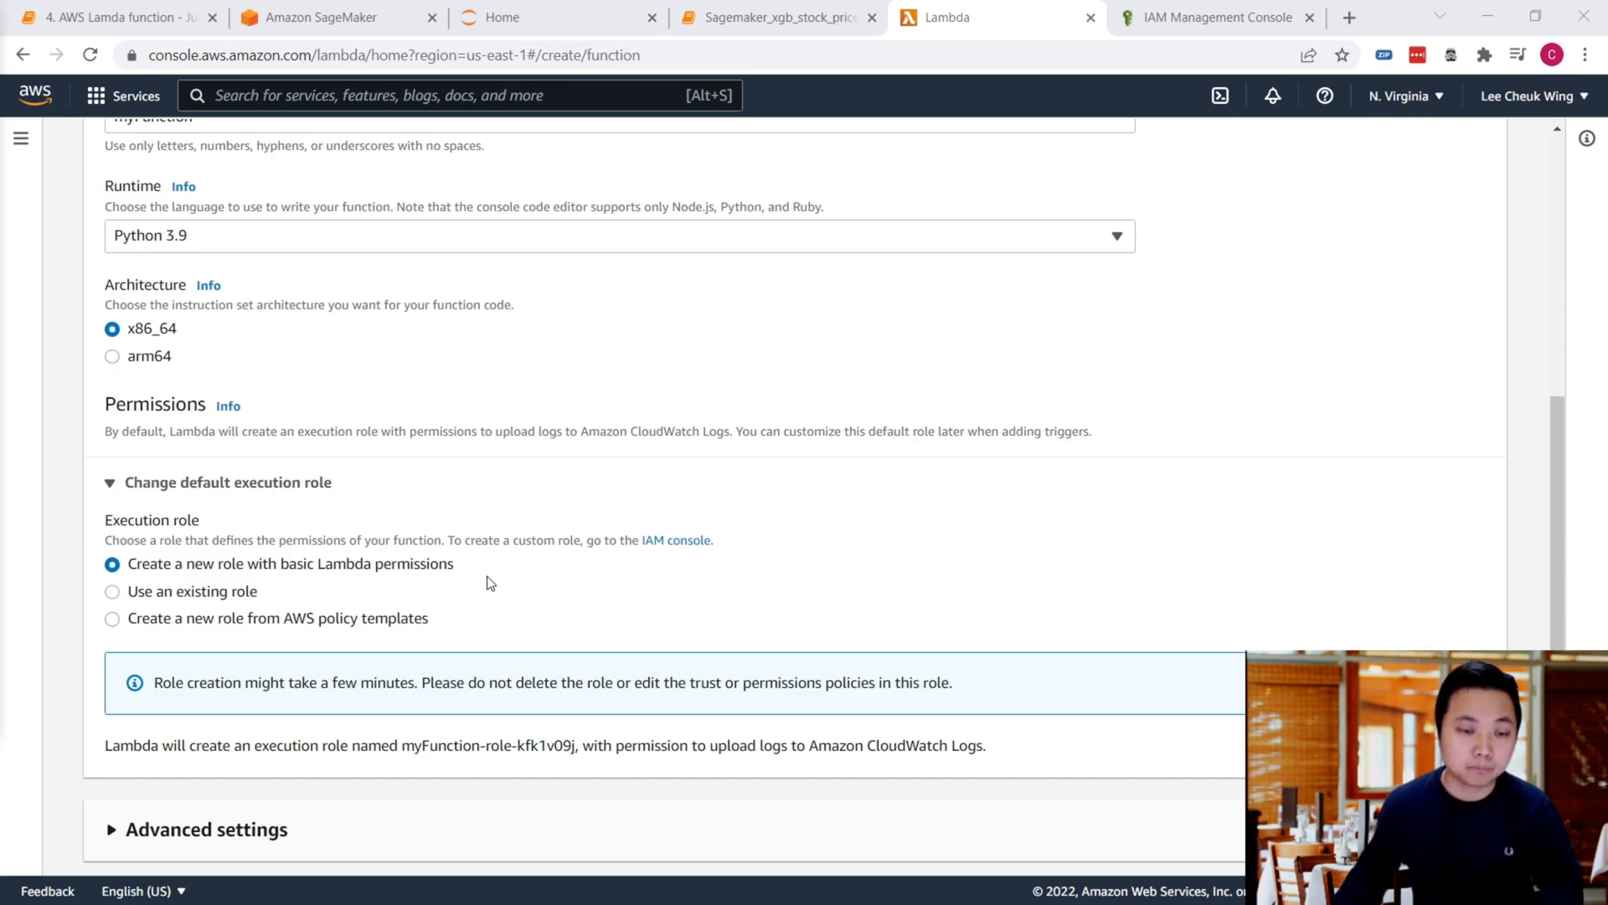
mouse_move(368, 566)
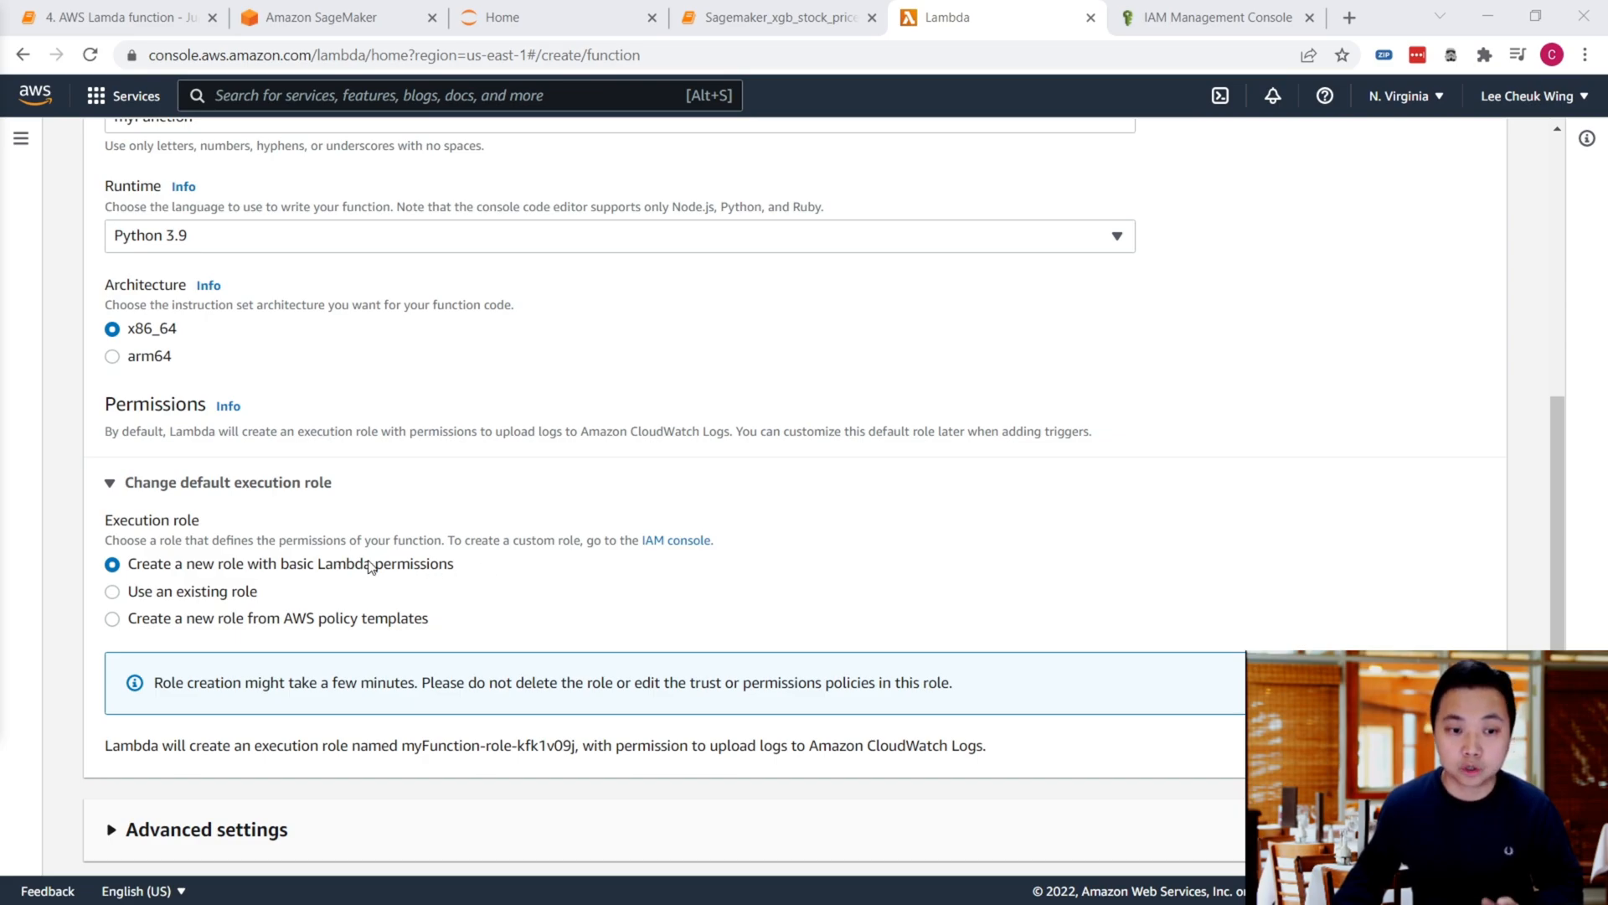
mouse_move(392, 567)
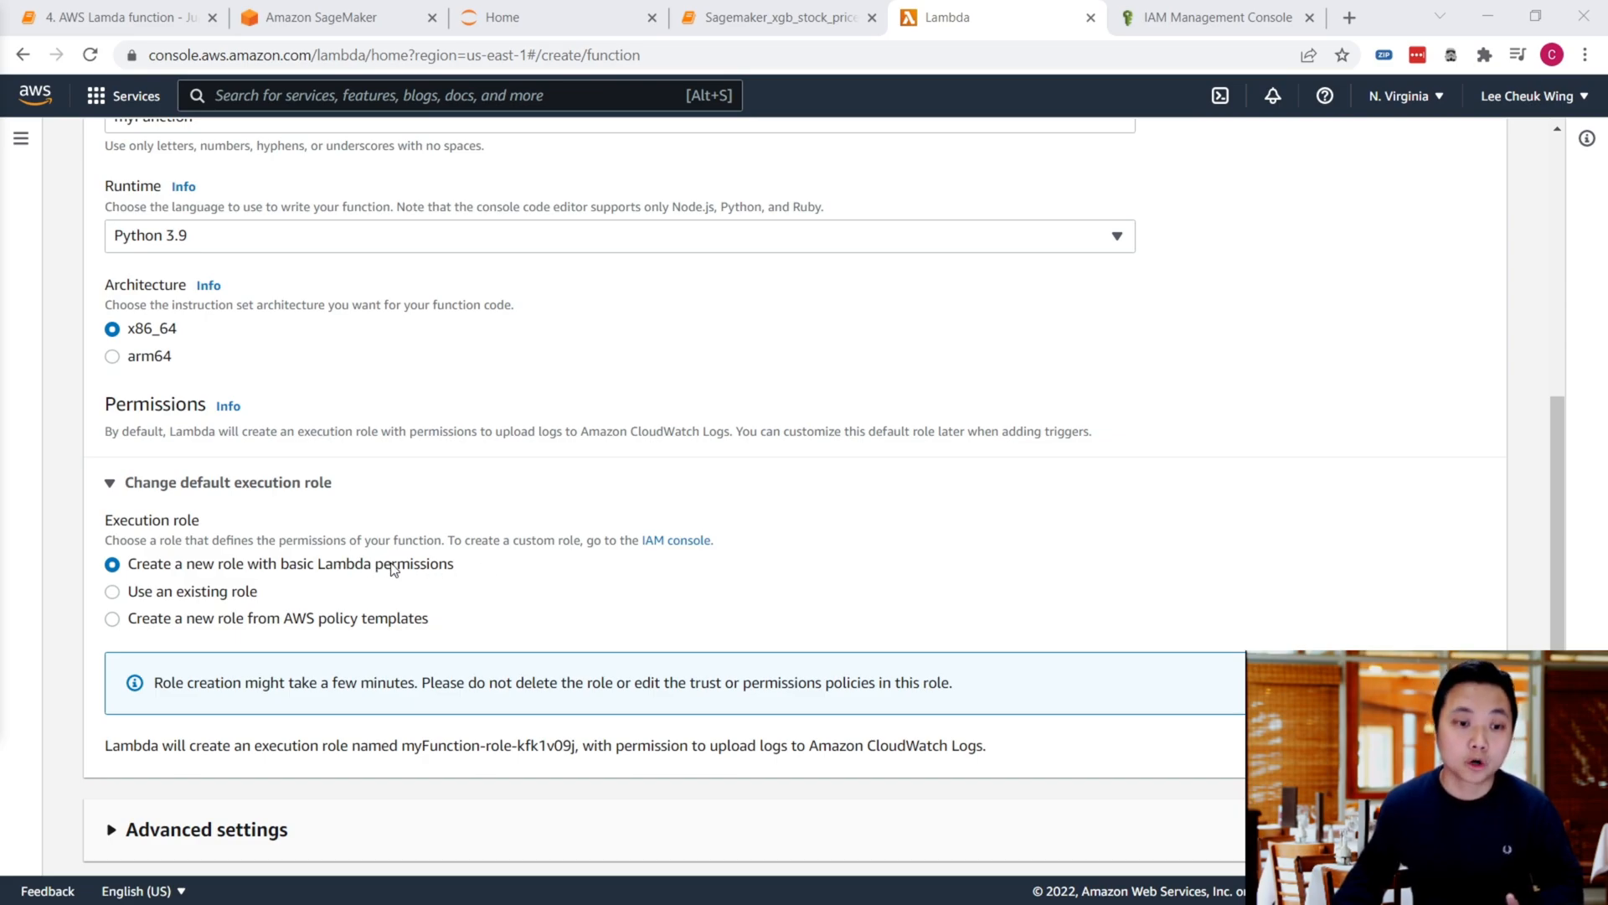
mouse_move(495, 588)
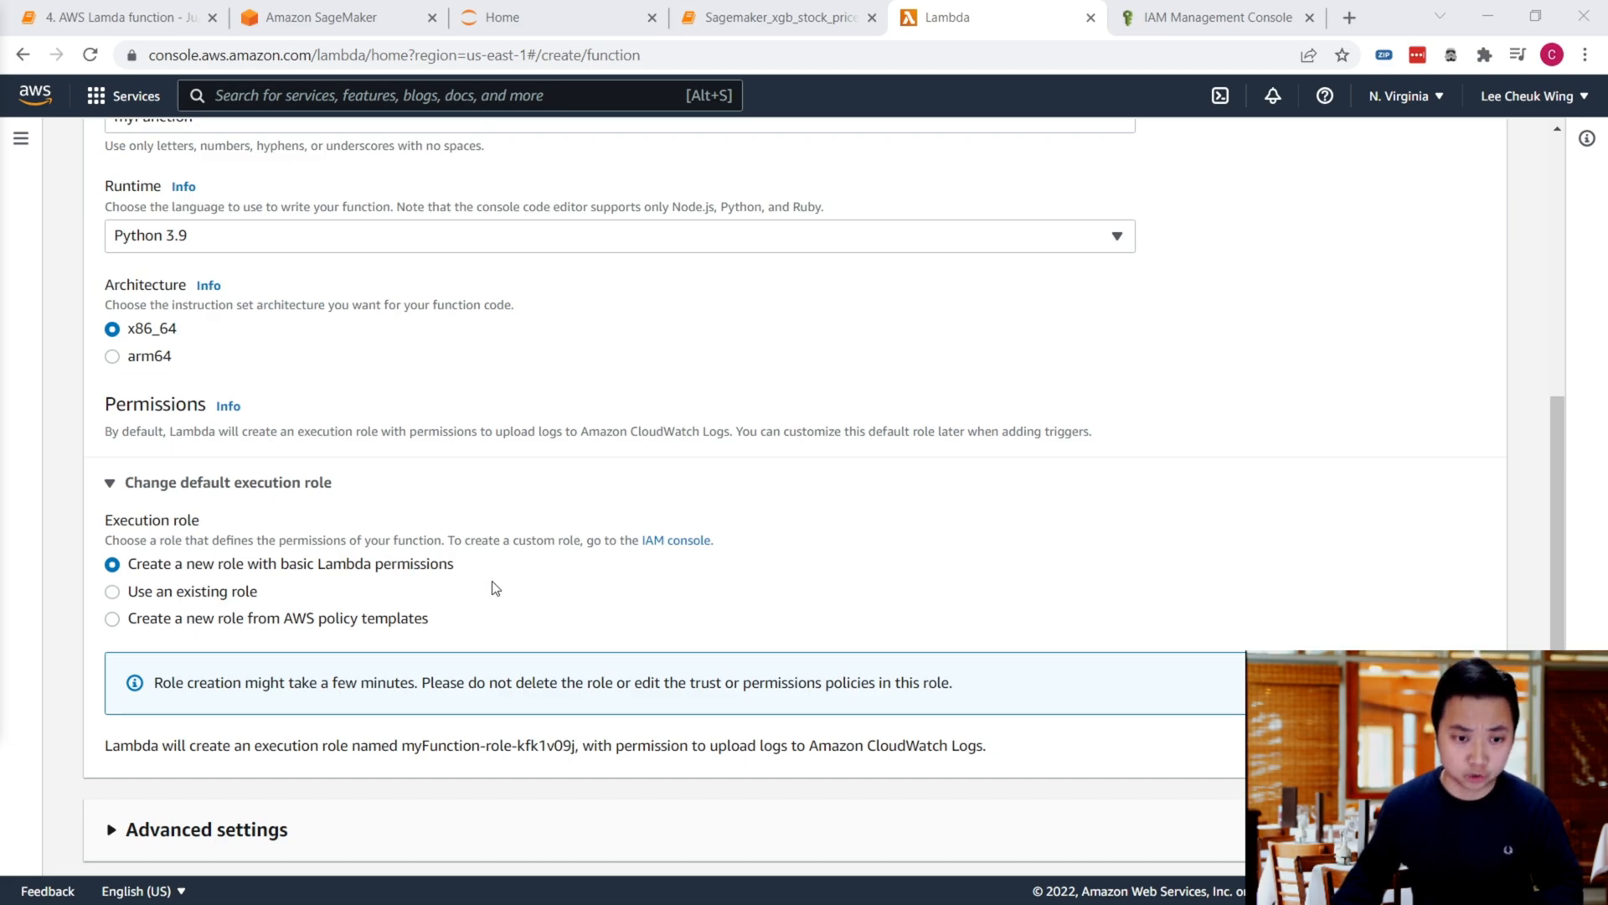
scroll(down, 3)
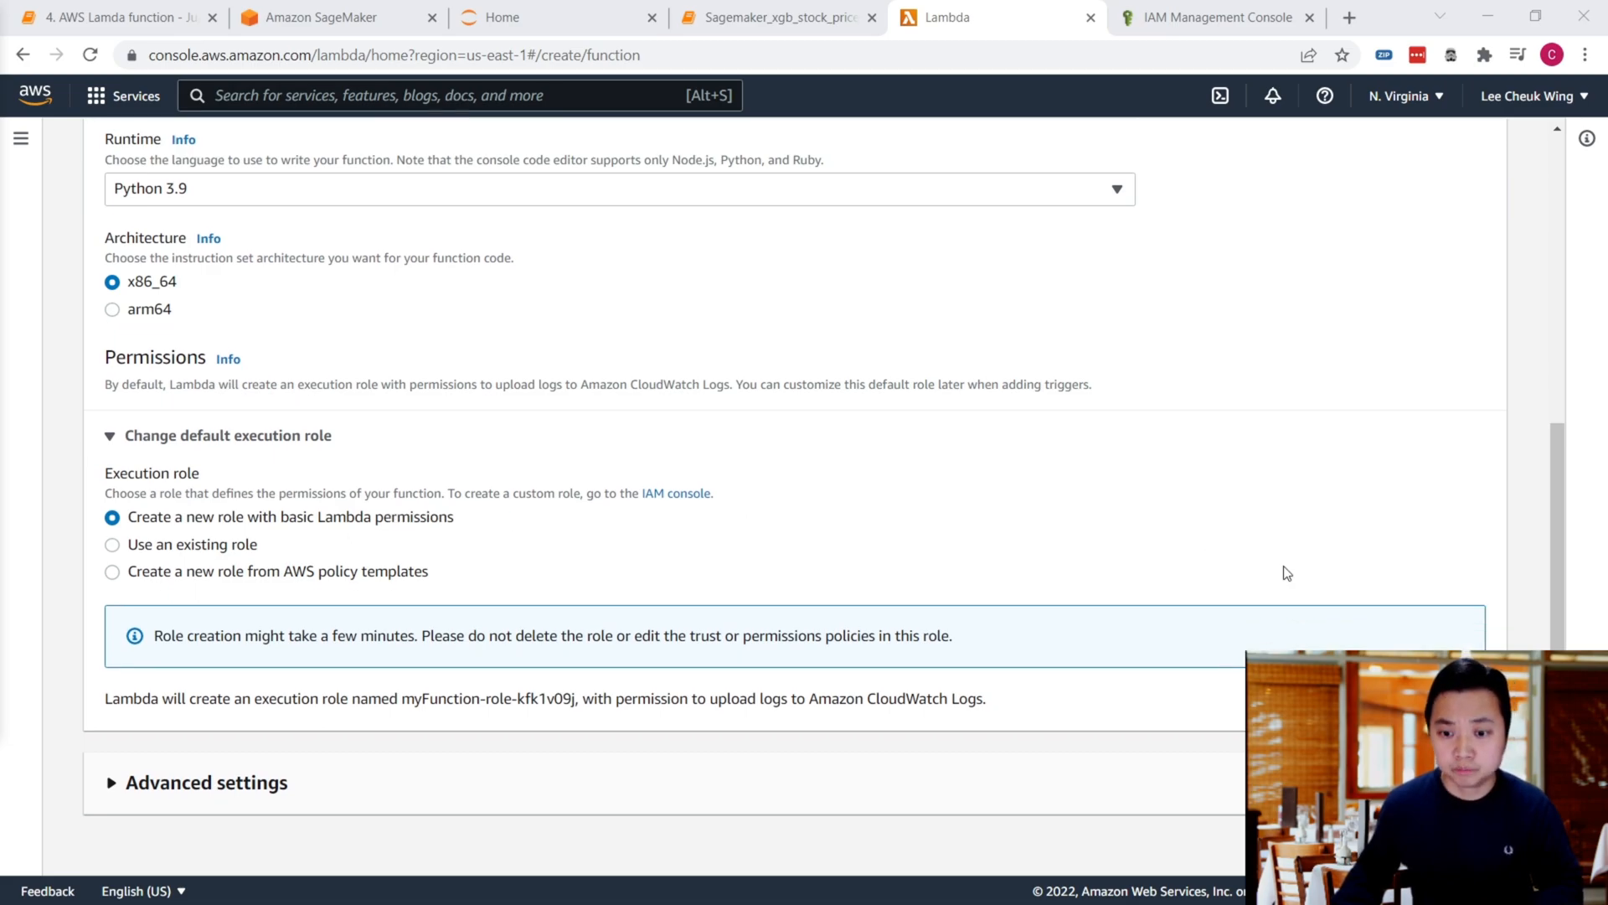
scroll(down, 3)
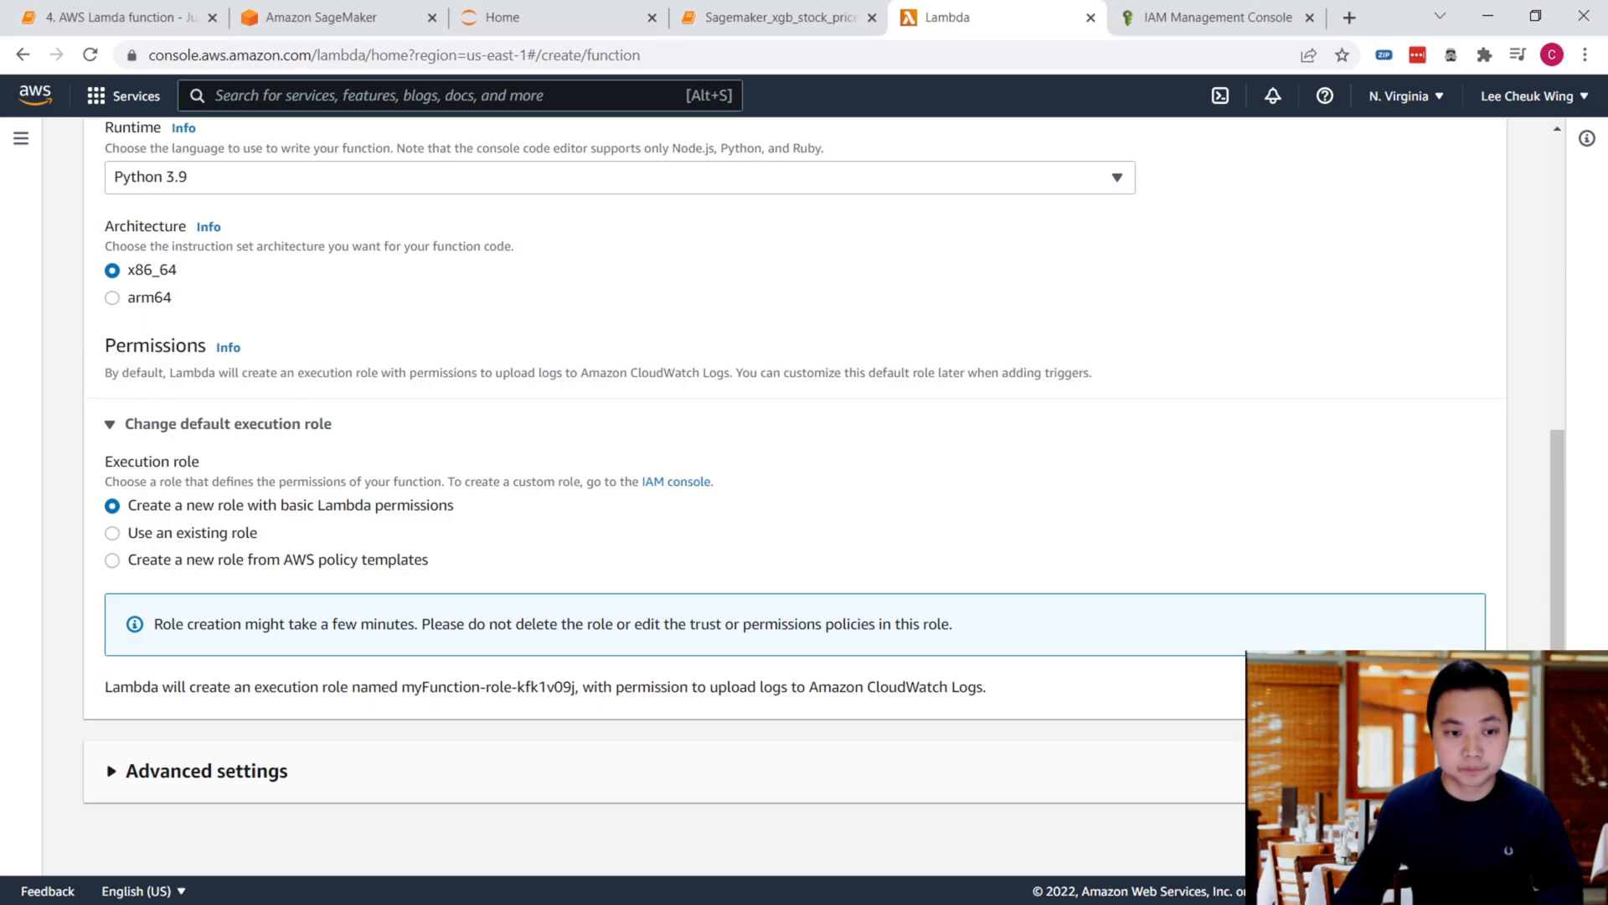
mouse_move(332, 431)
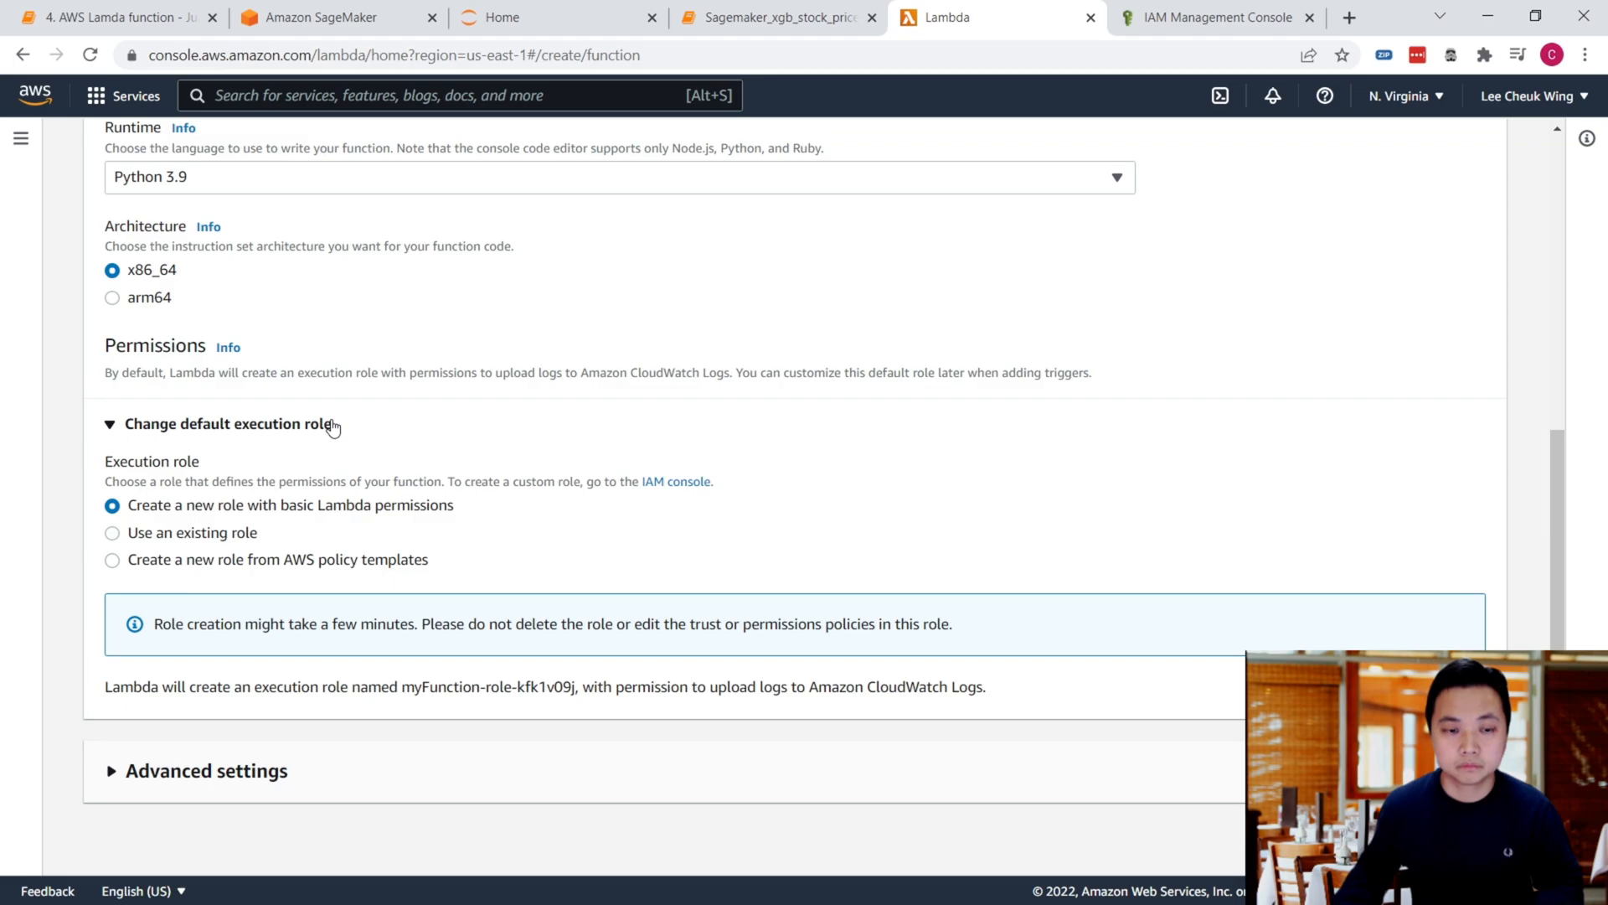
mouse_move(395, 456)
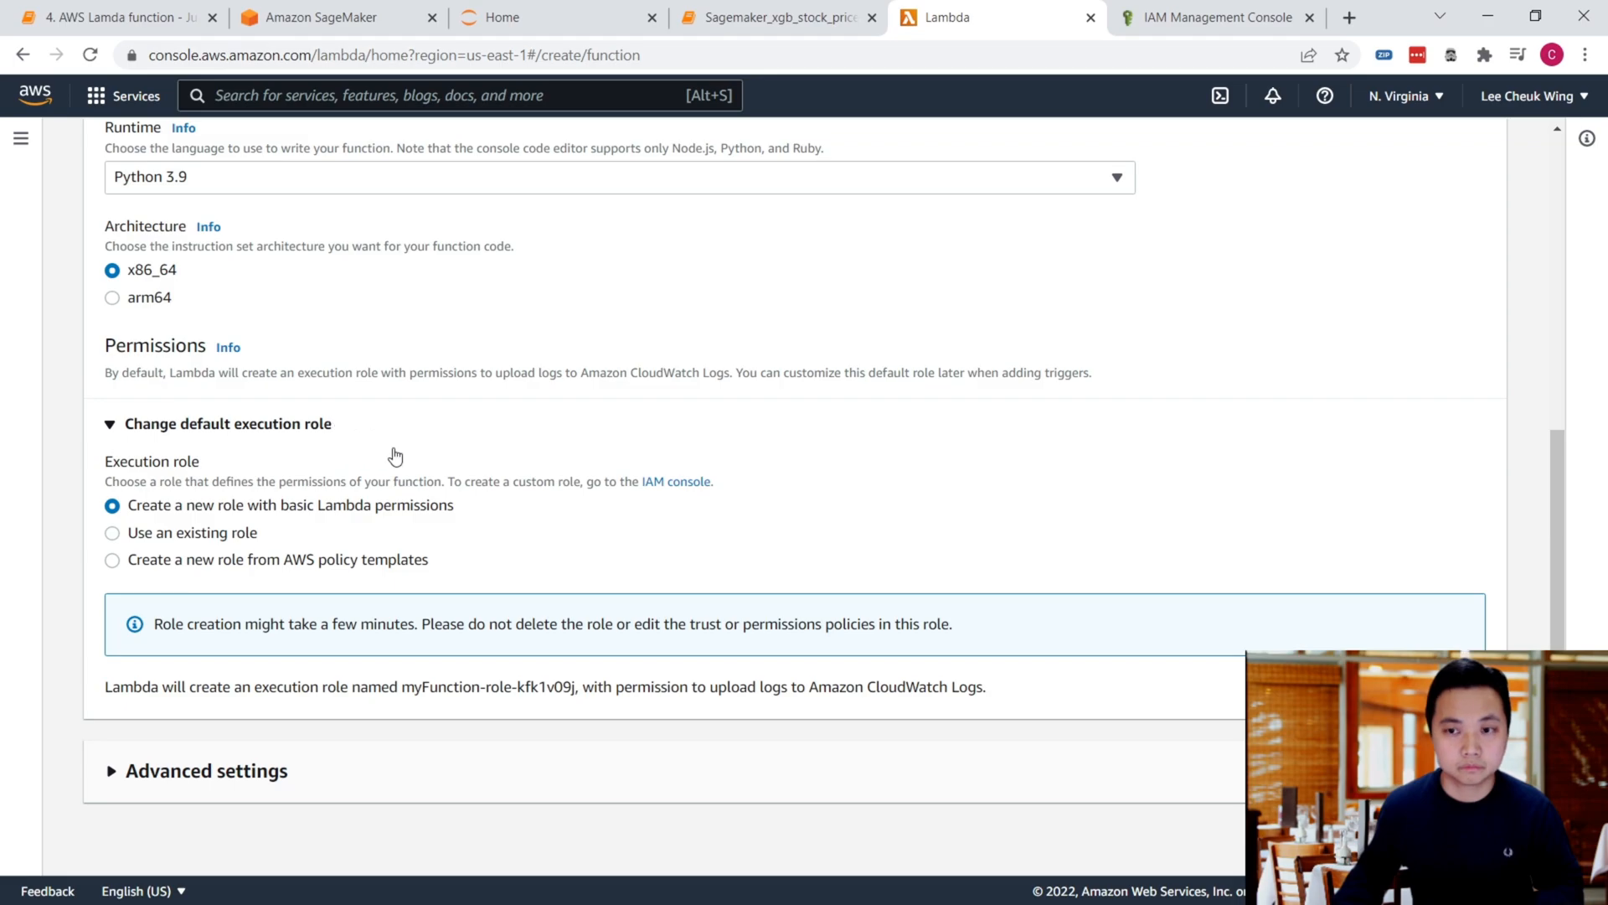
scroll(up, 3)
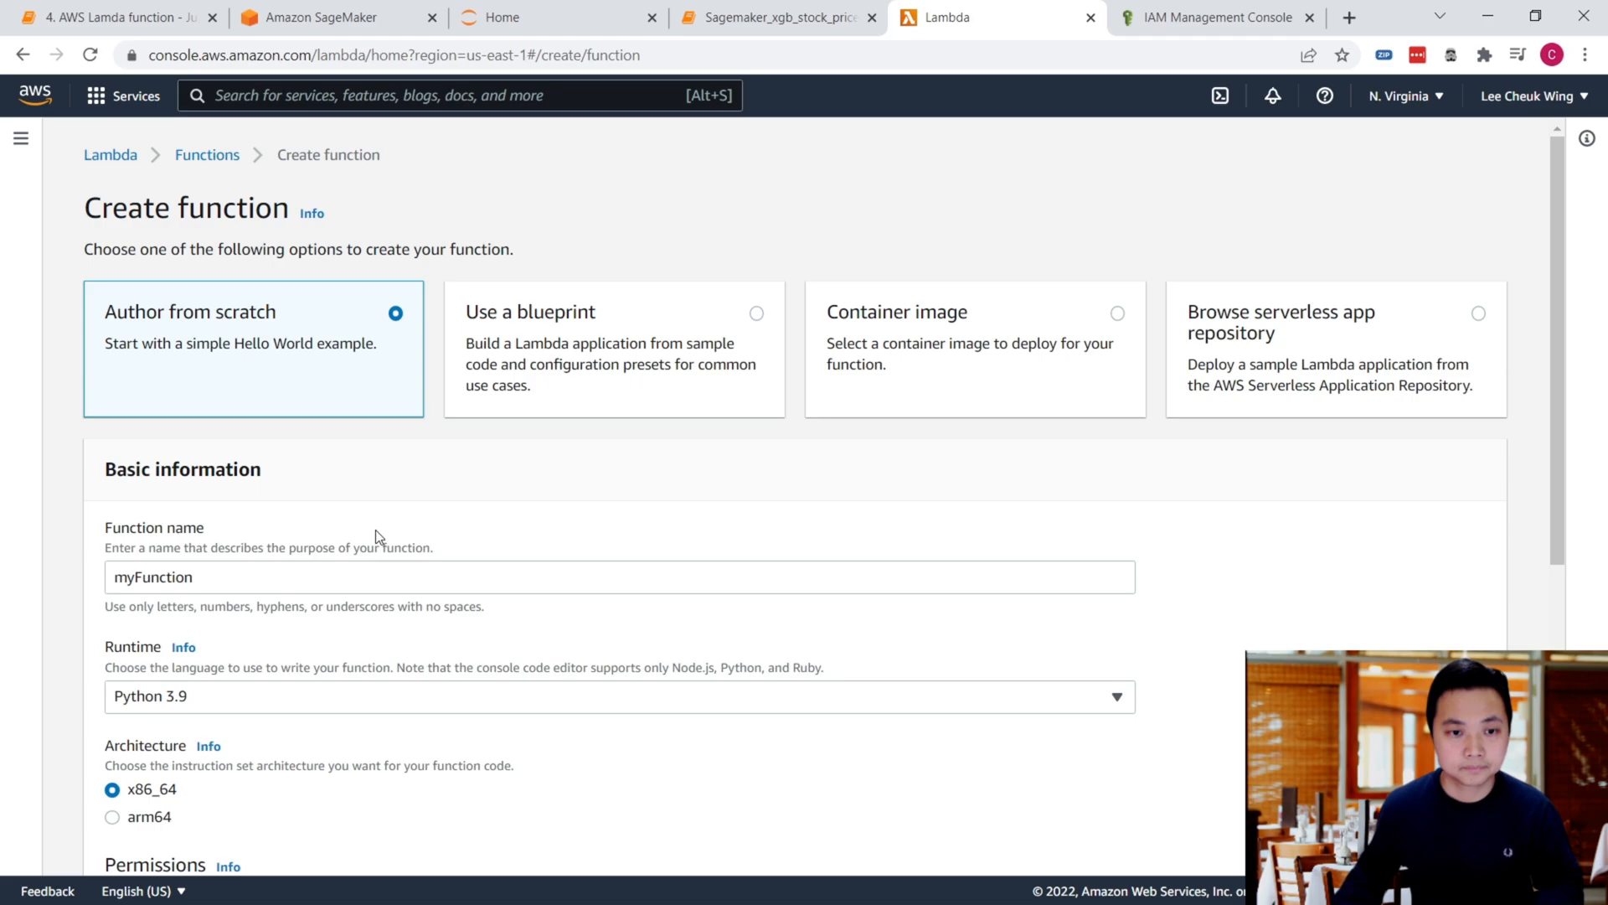
mouse_move(382, 528)
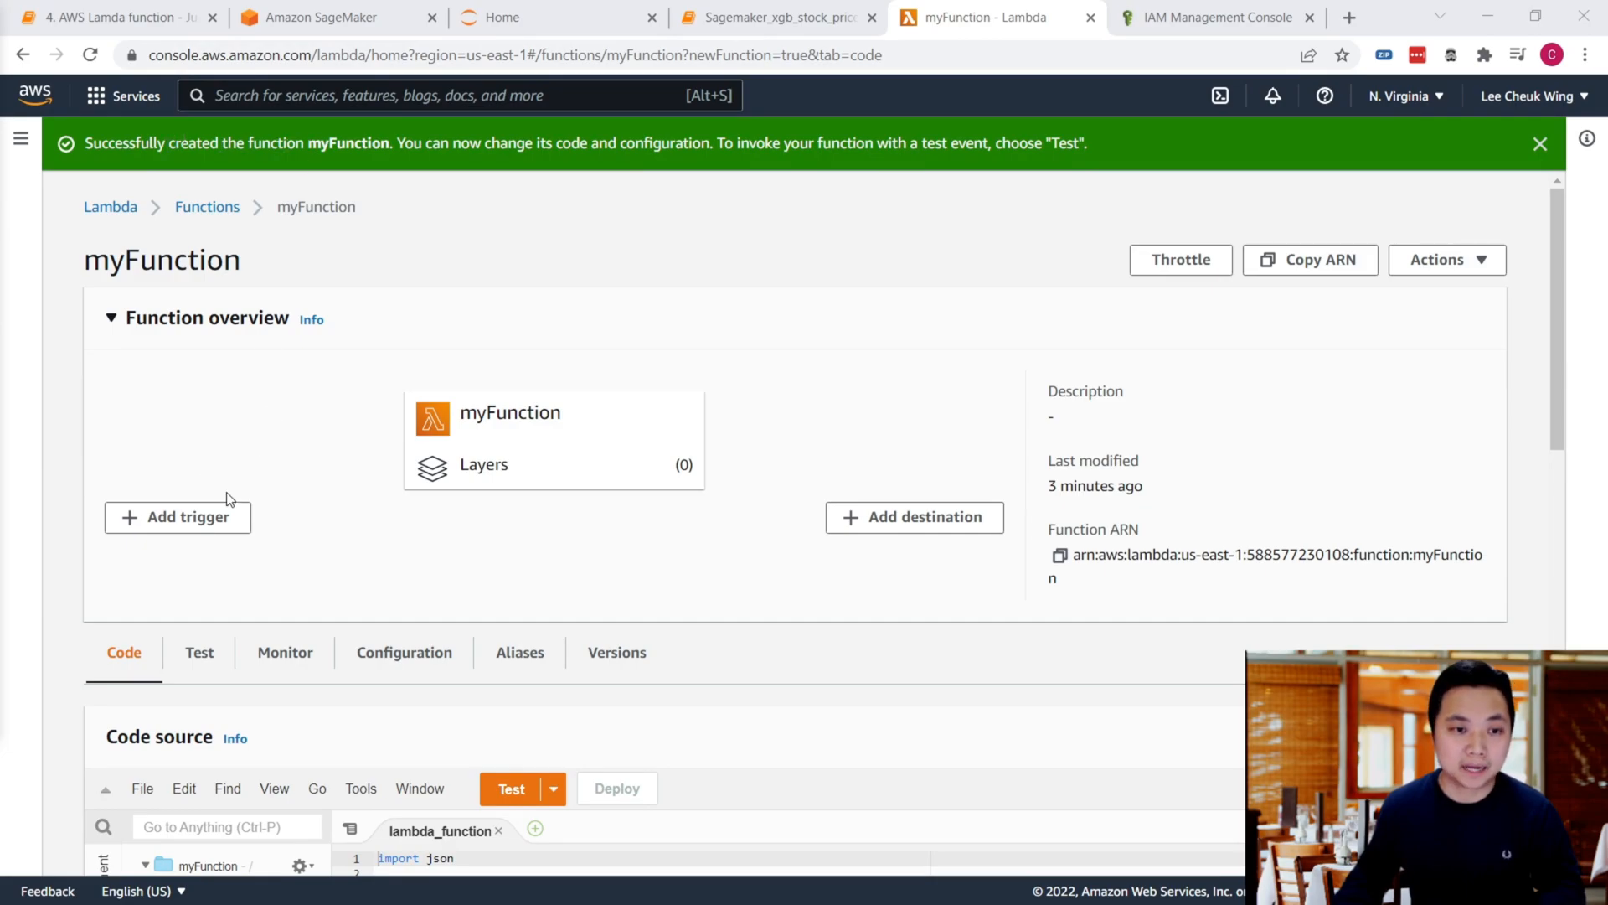
mouse_move(1015, 185)
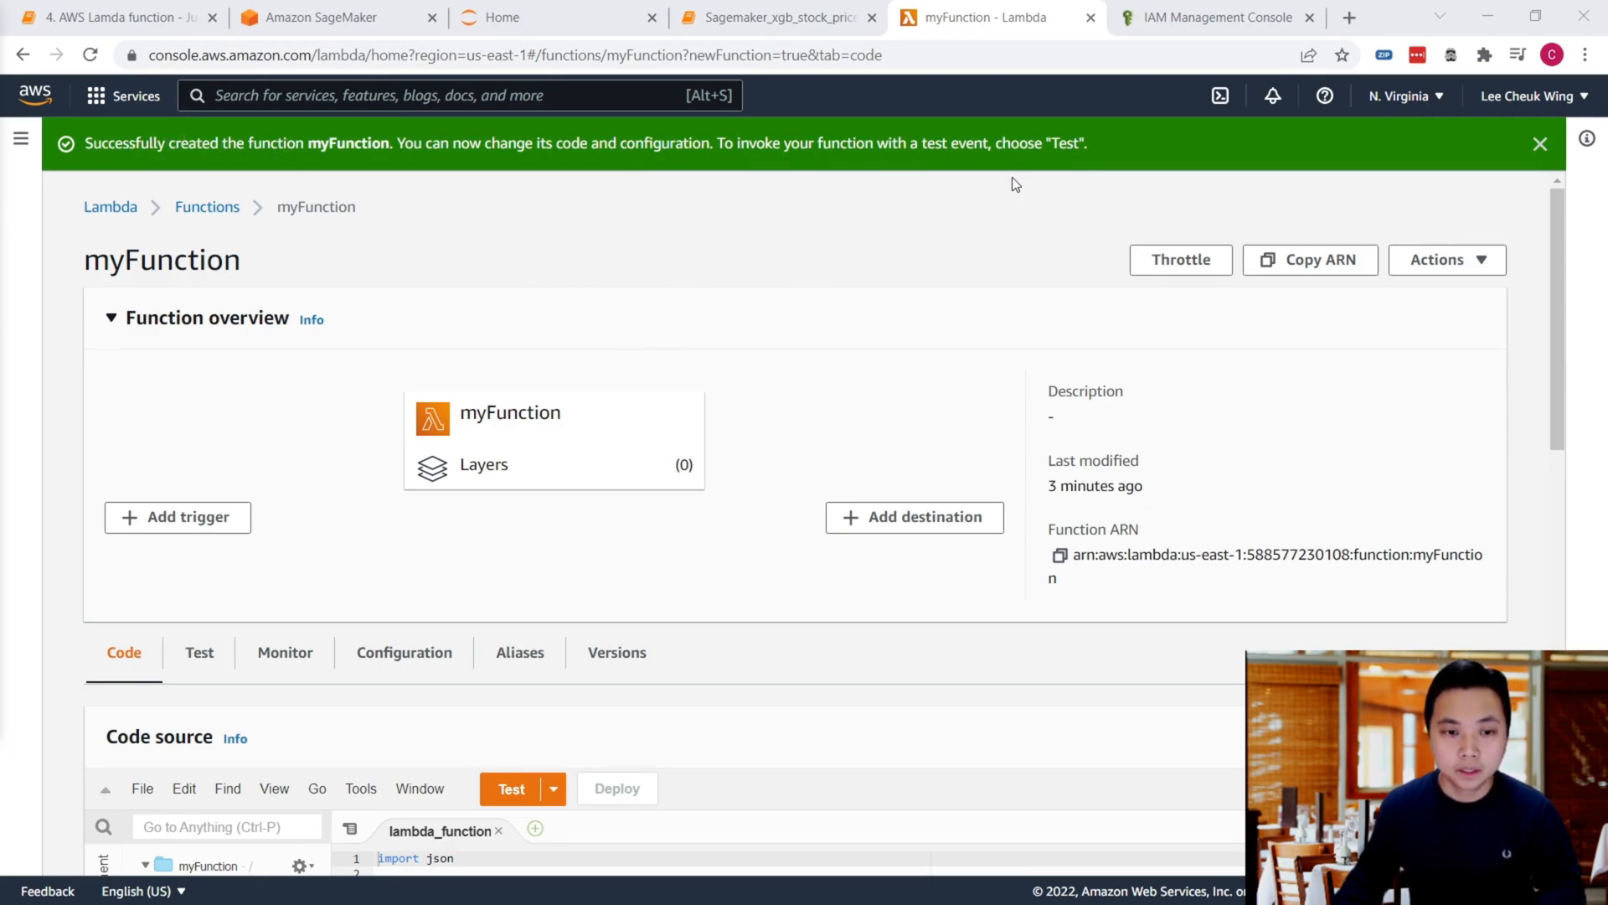
mouse_move(1192, 24)
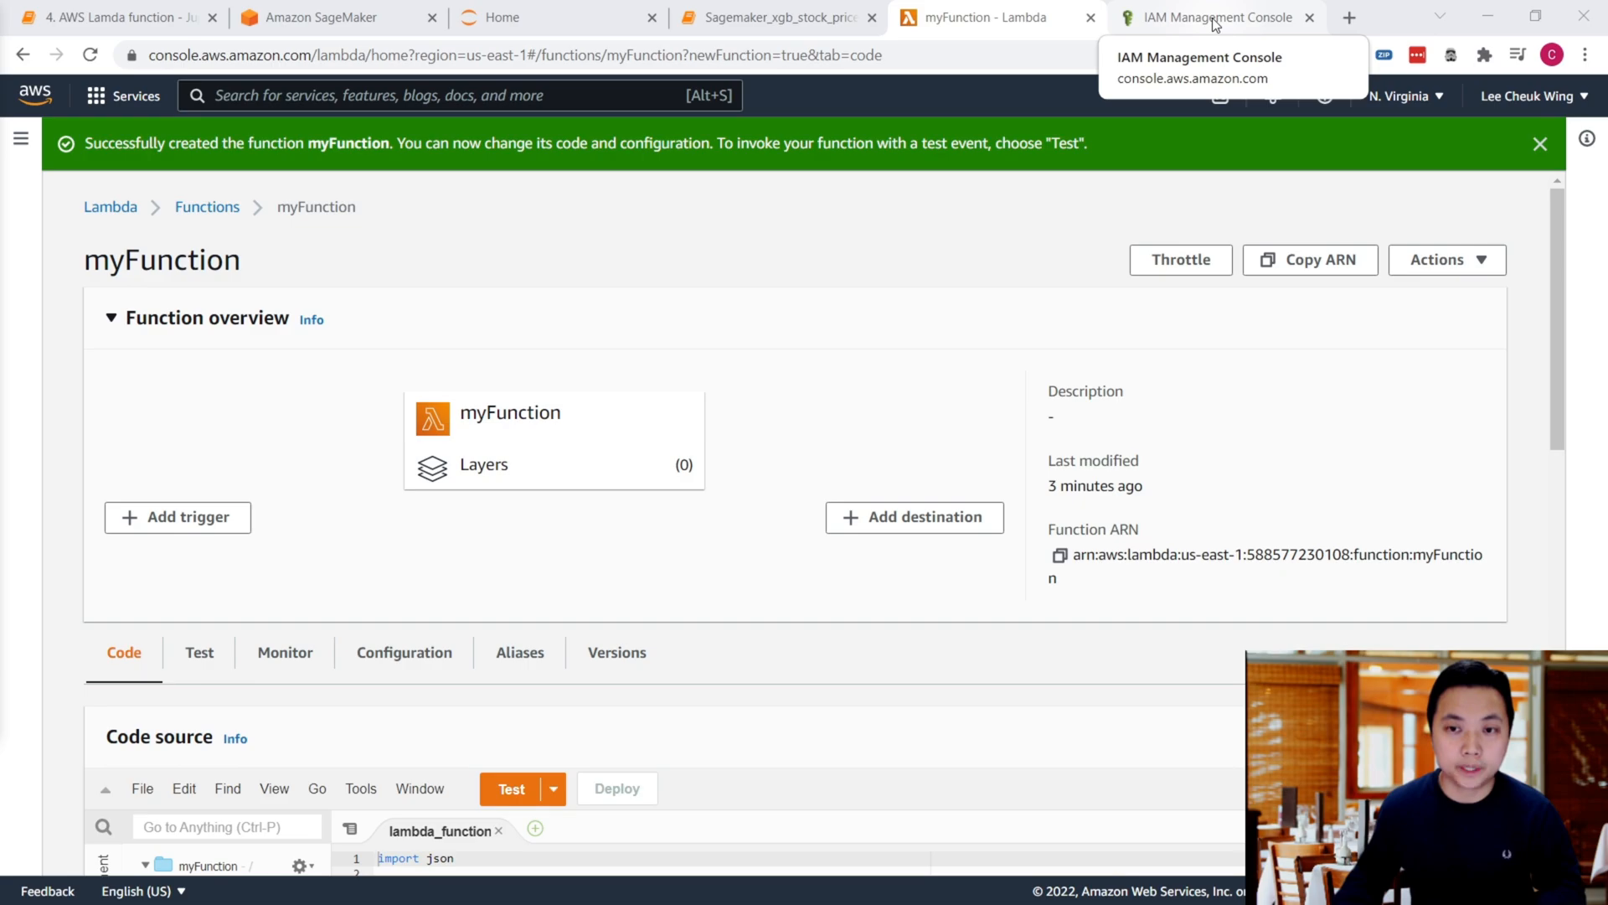
Step: In IAM Roles, open myFunction-role-kfk1v09j and bring up its Add permissions choices
click(1216, 17)
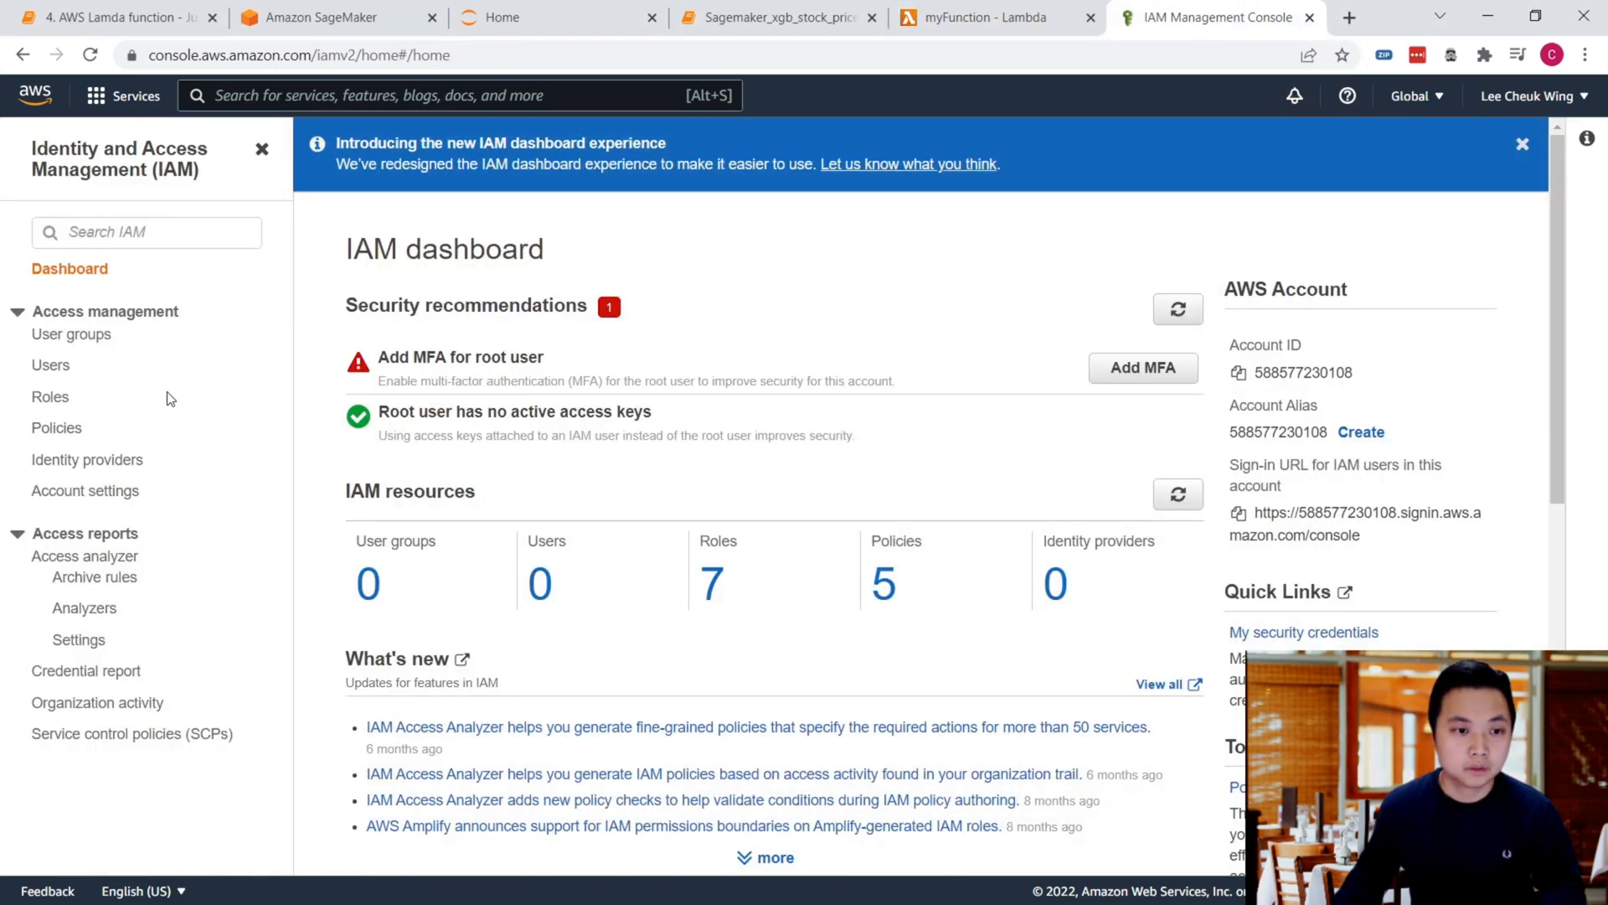
mouse_move(120, 412)
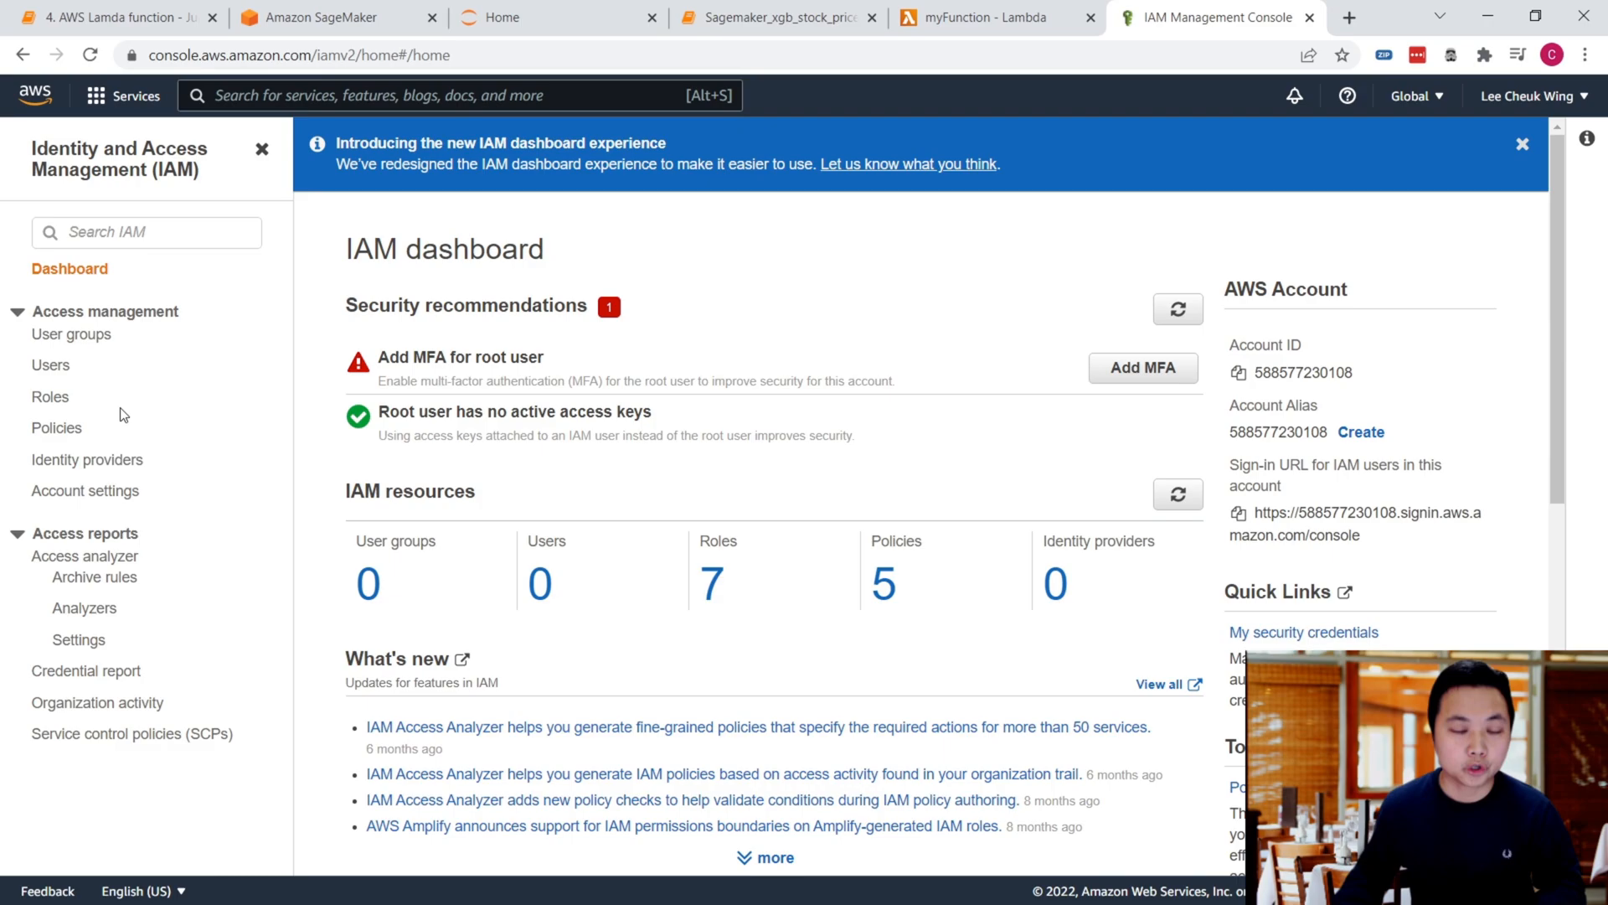
mouse_move(171, 171)
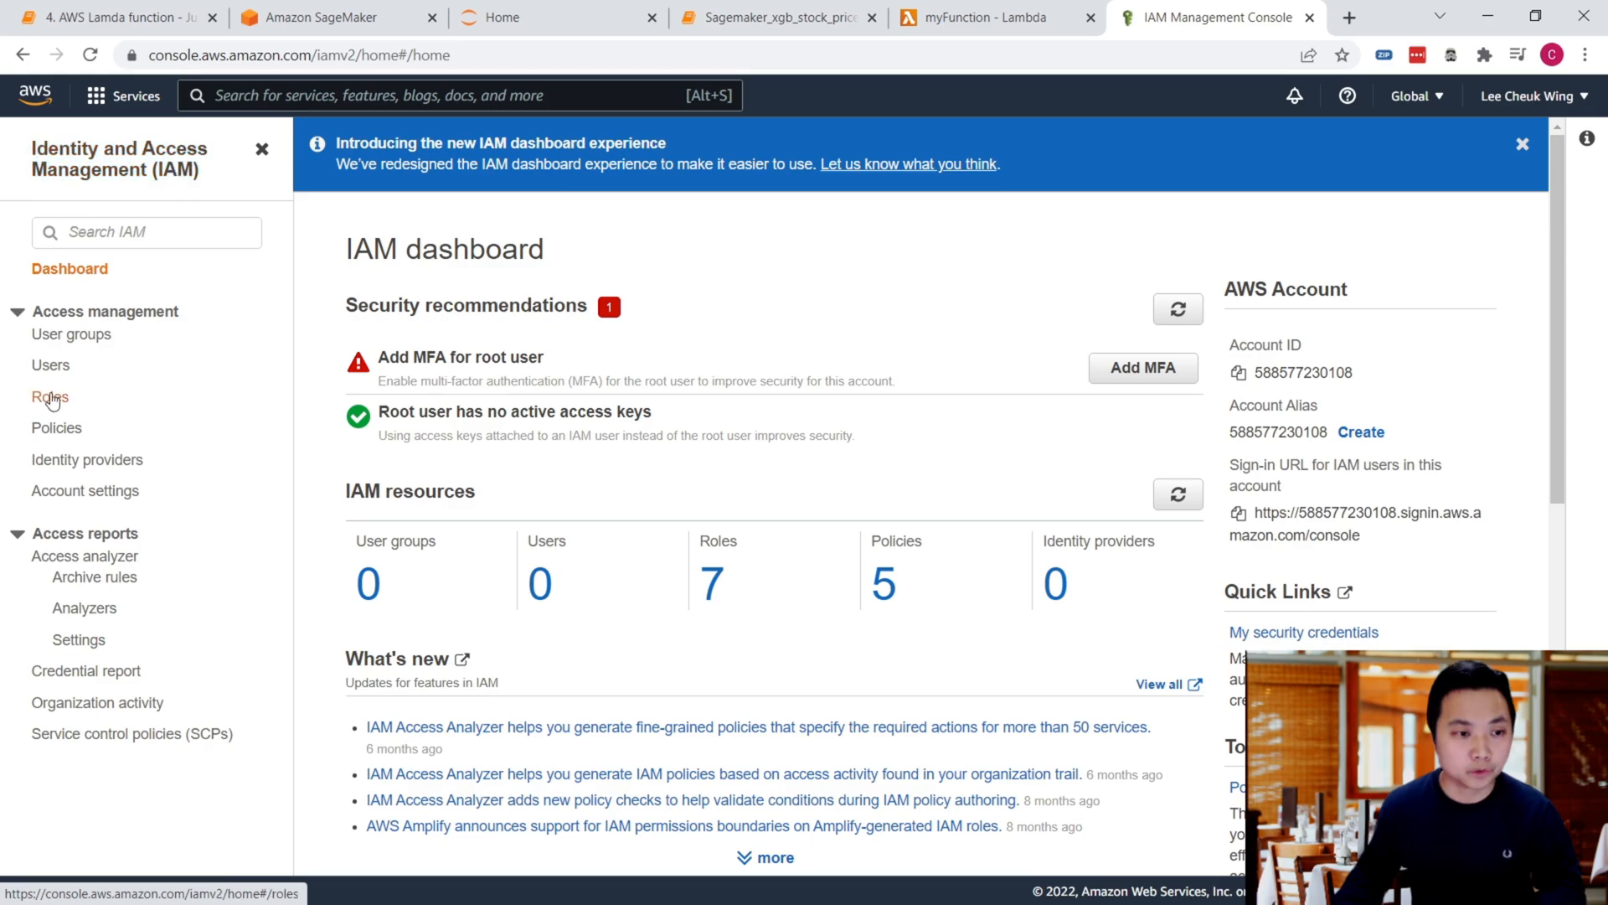
click(50, 396)
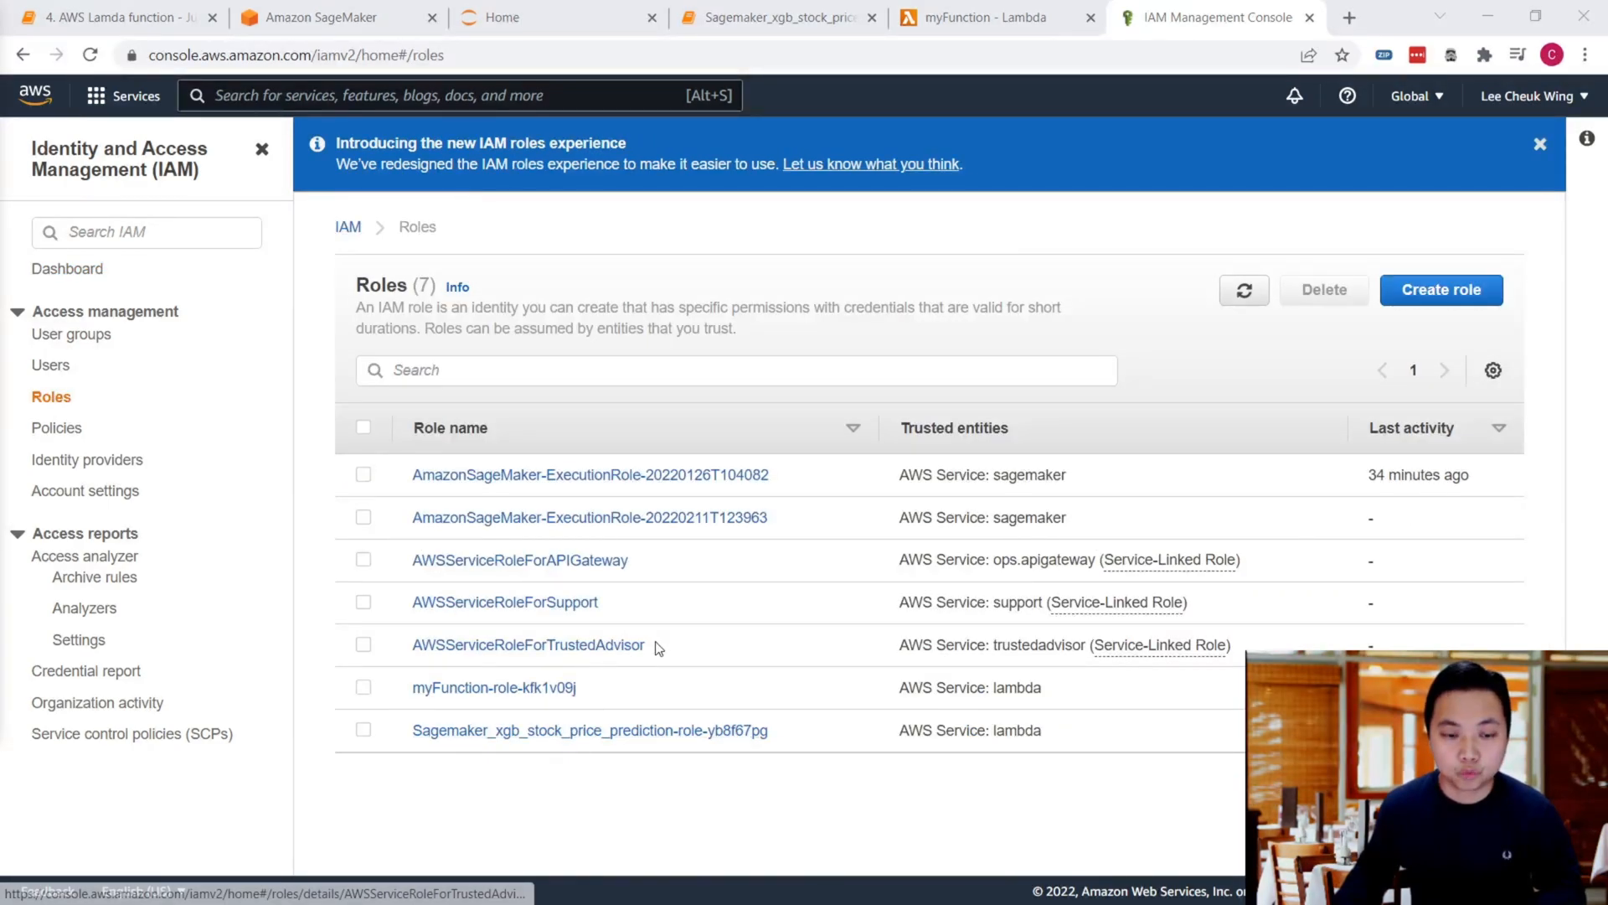
mouse_move(563, 702)
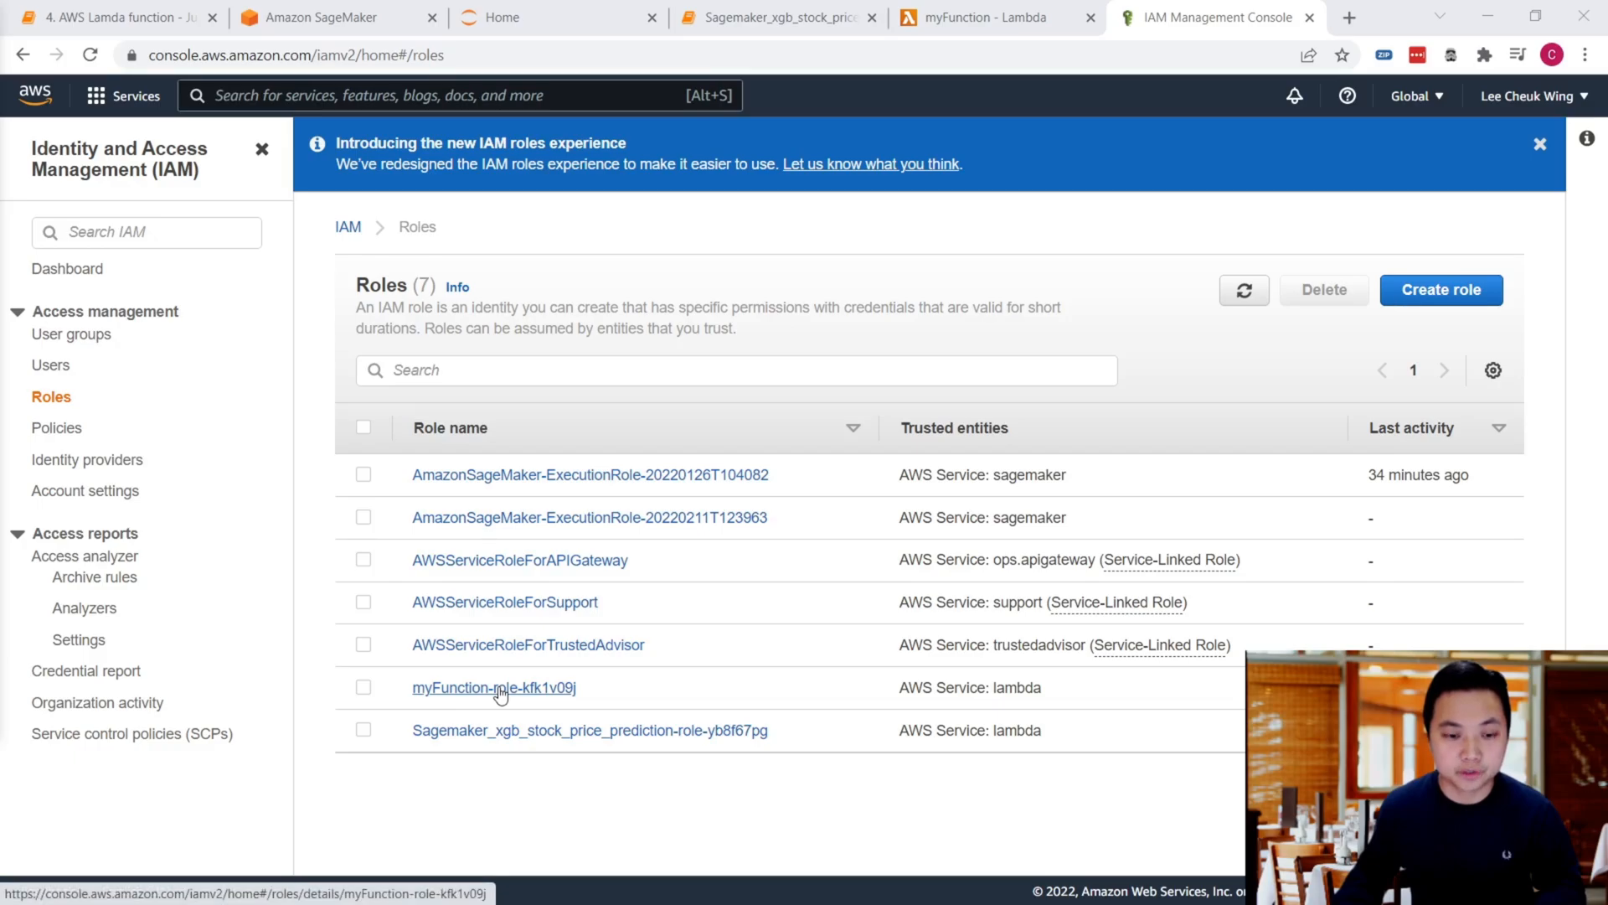
click(496, 687)
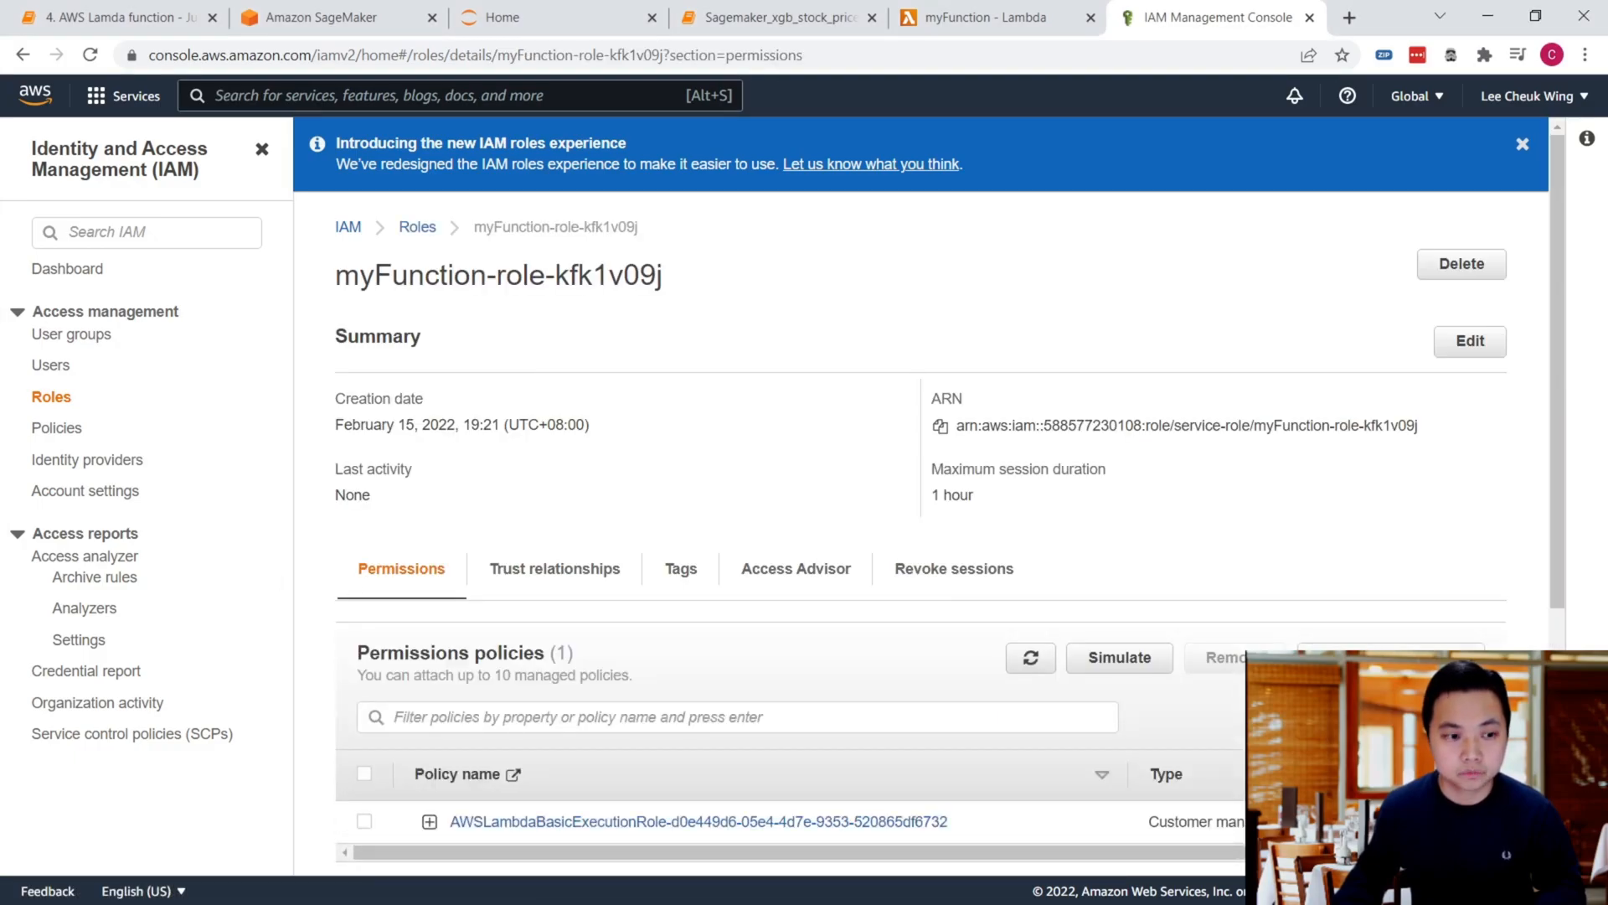
scroll(down, 3)
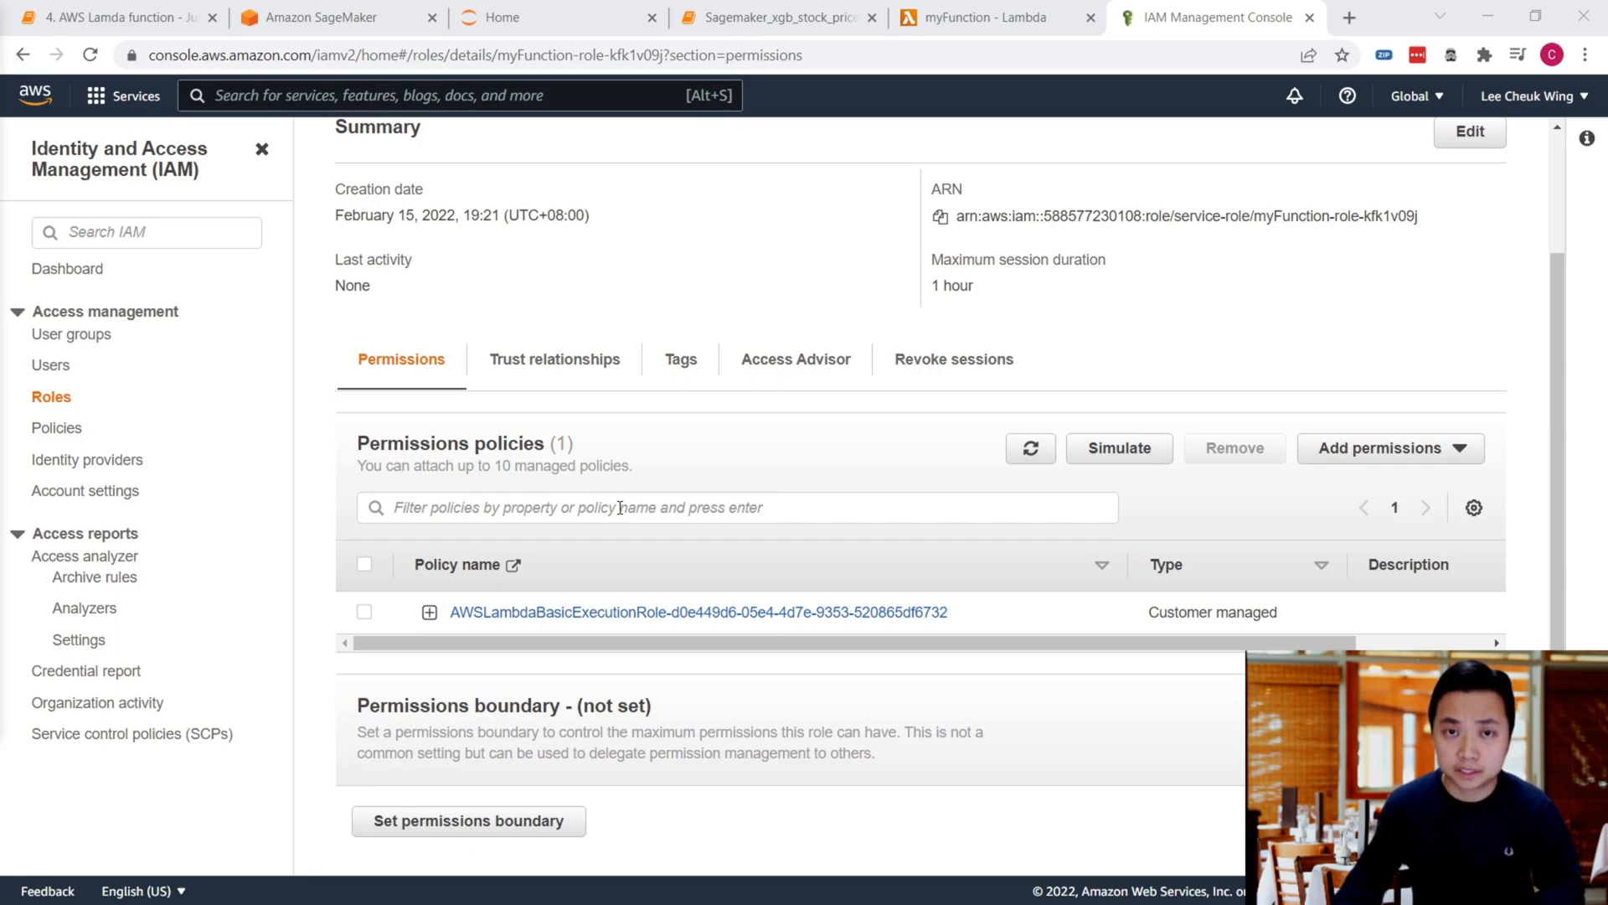
mouse_move(1230, 463)
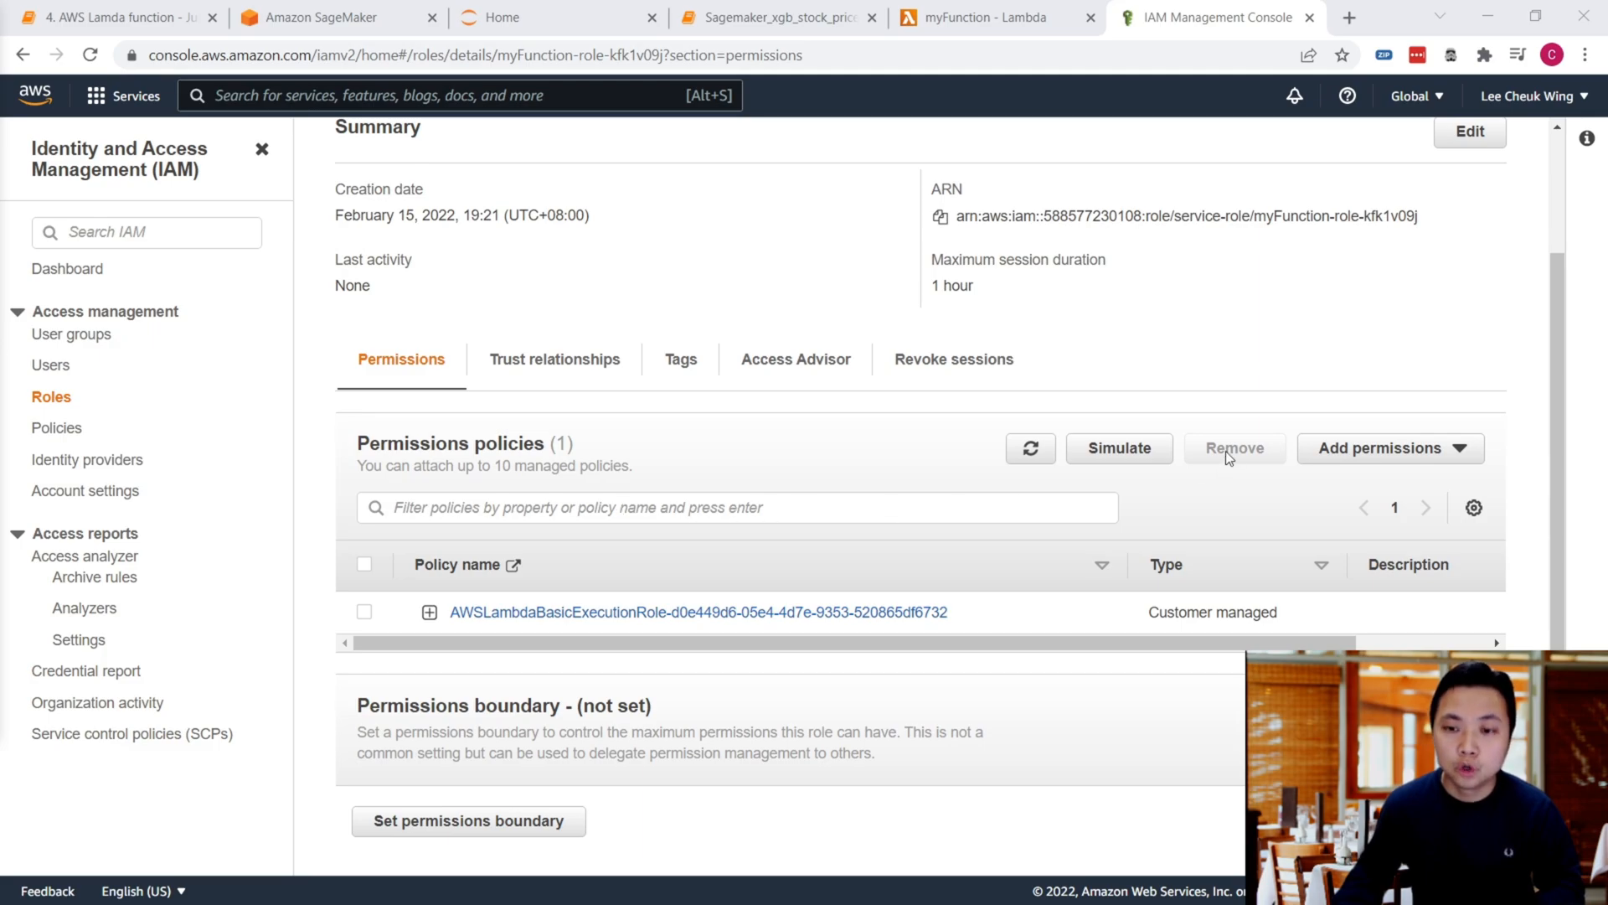
click(1390, 449)
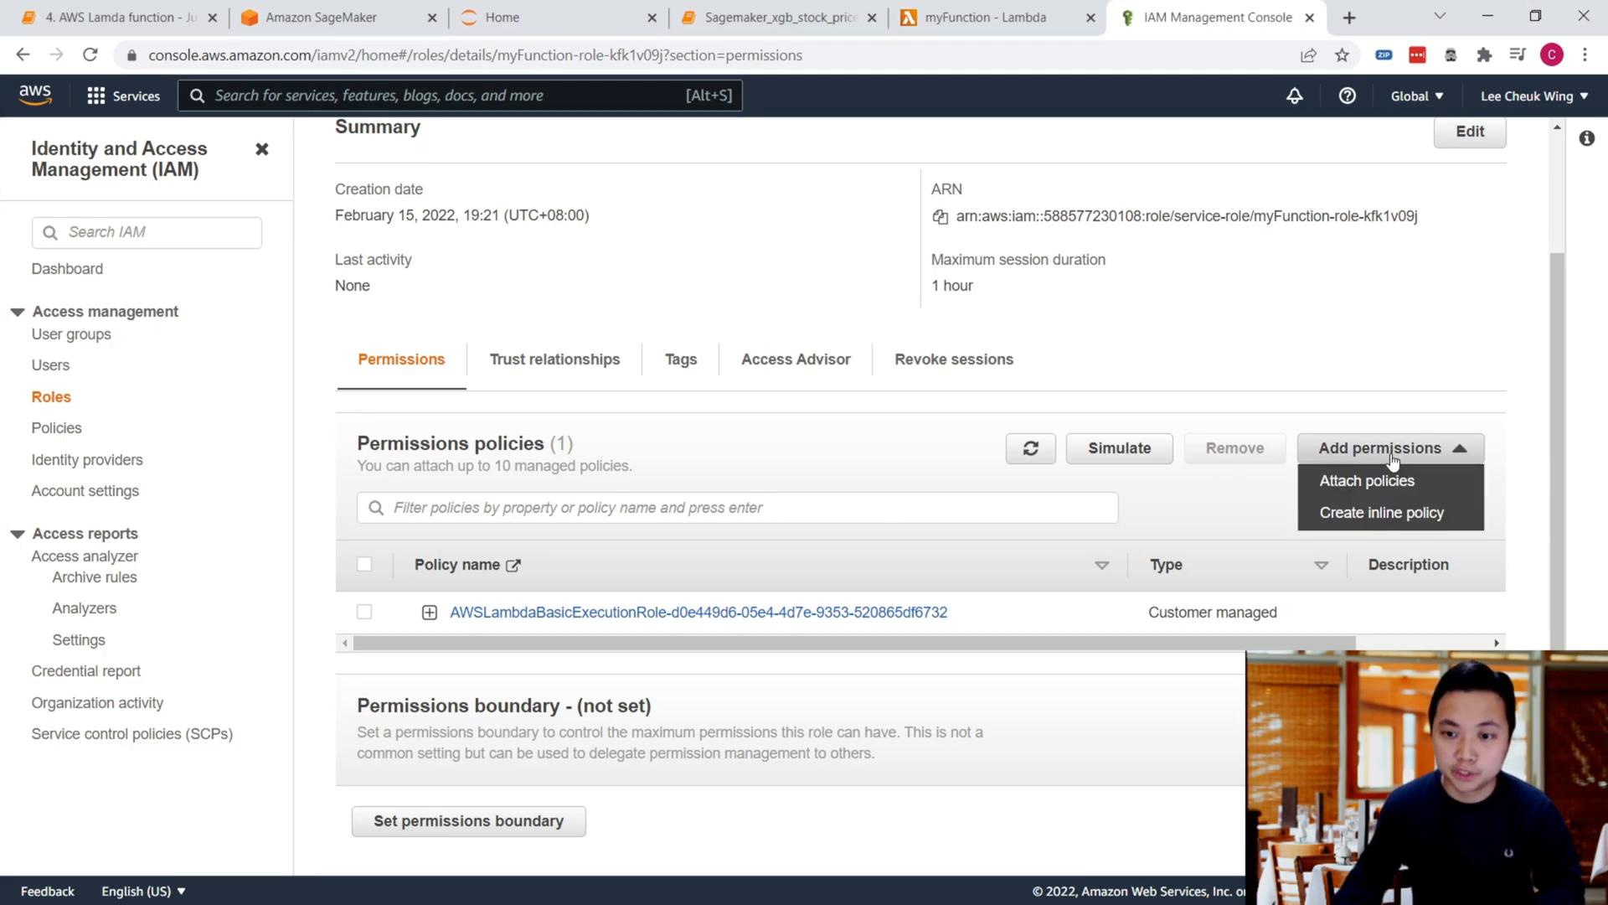
mouse_move(1391, 485)
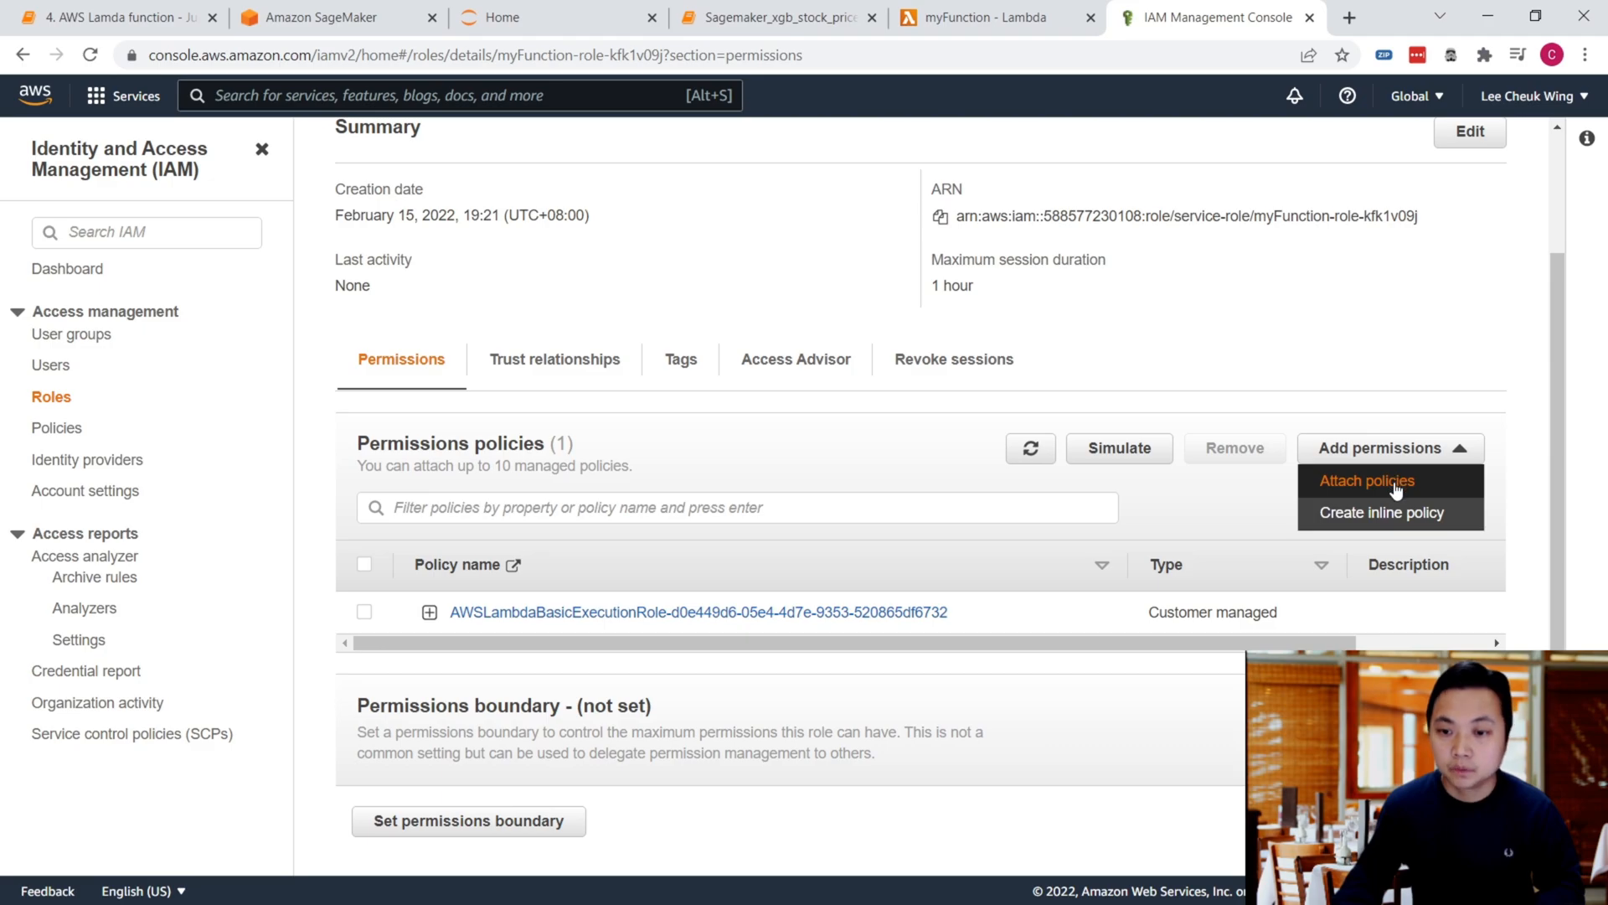
Step: Filter policies by 'sage' and attach AmazonSageMakerFullAccess as the role's second policy
click(1367, 480)
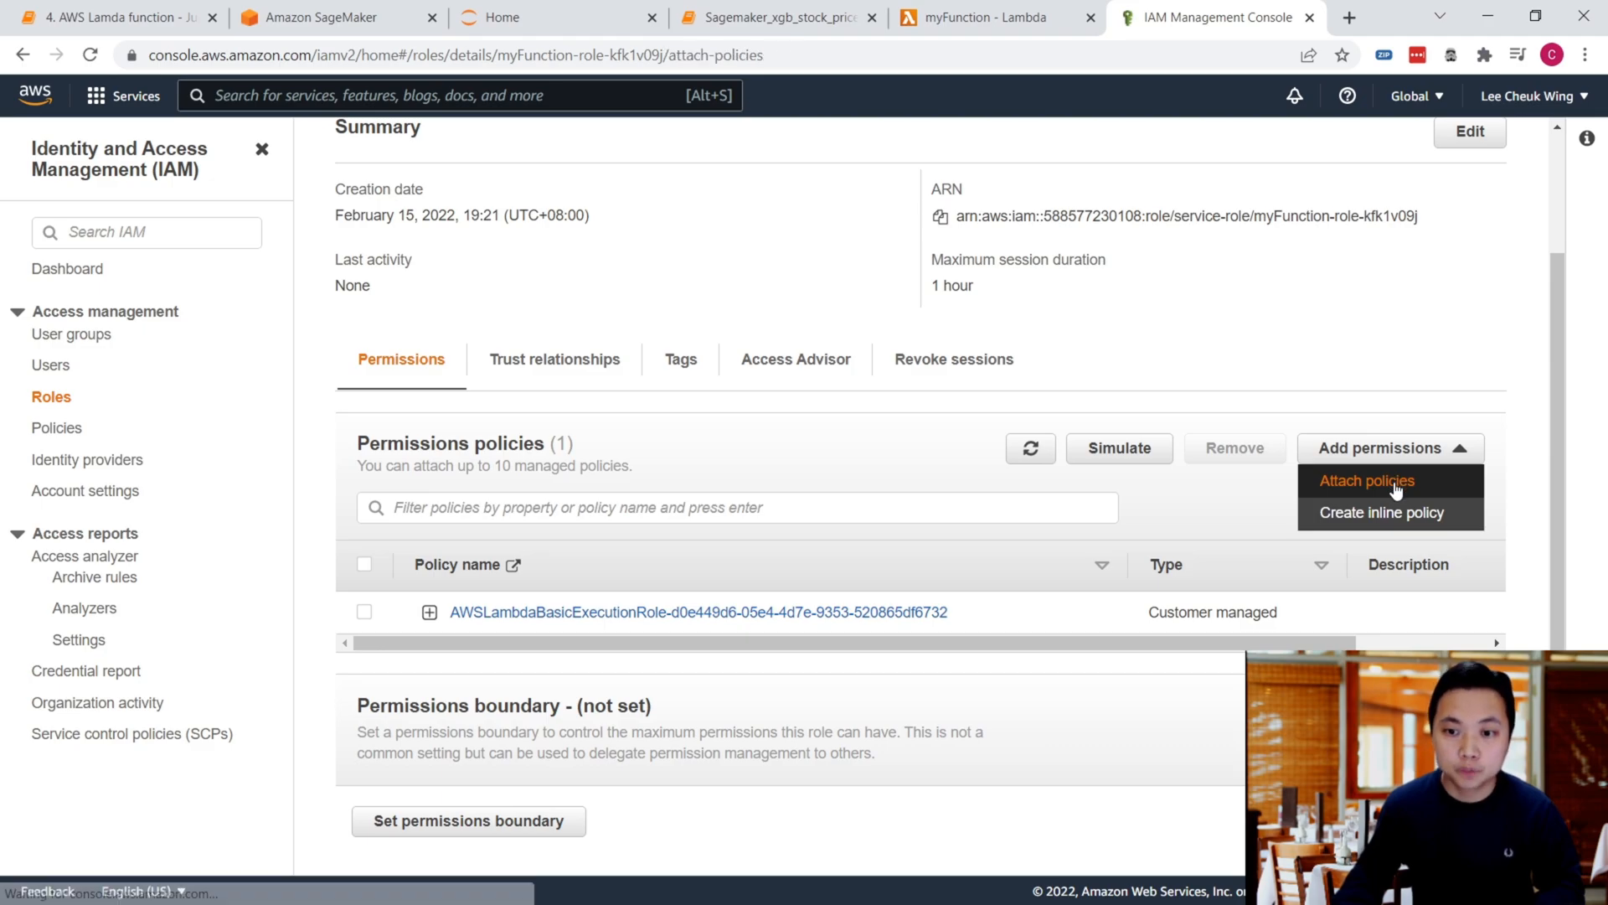
mouse_move(1384, 499)
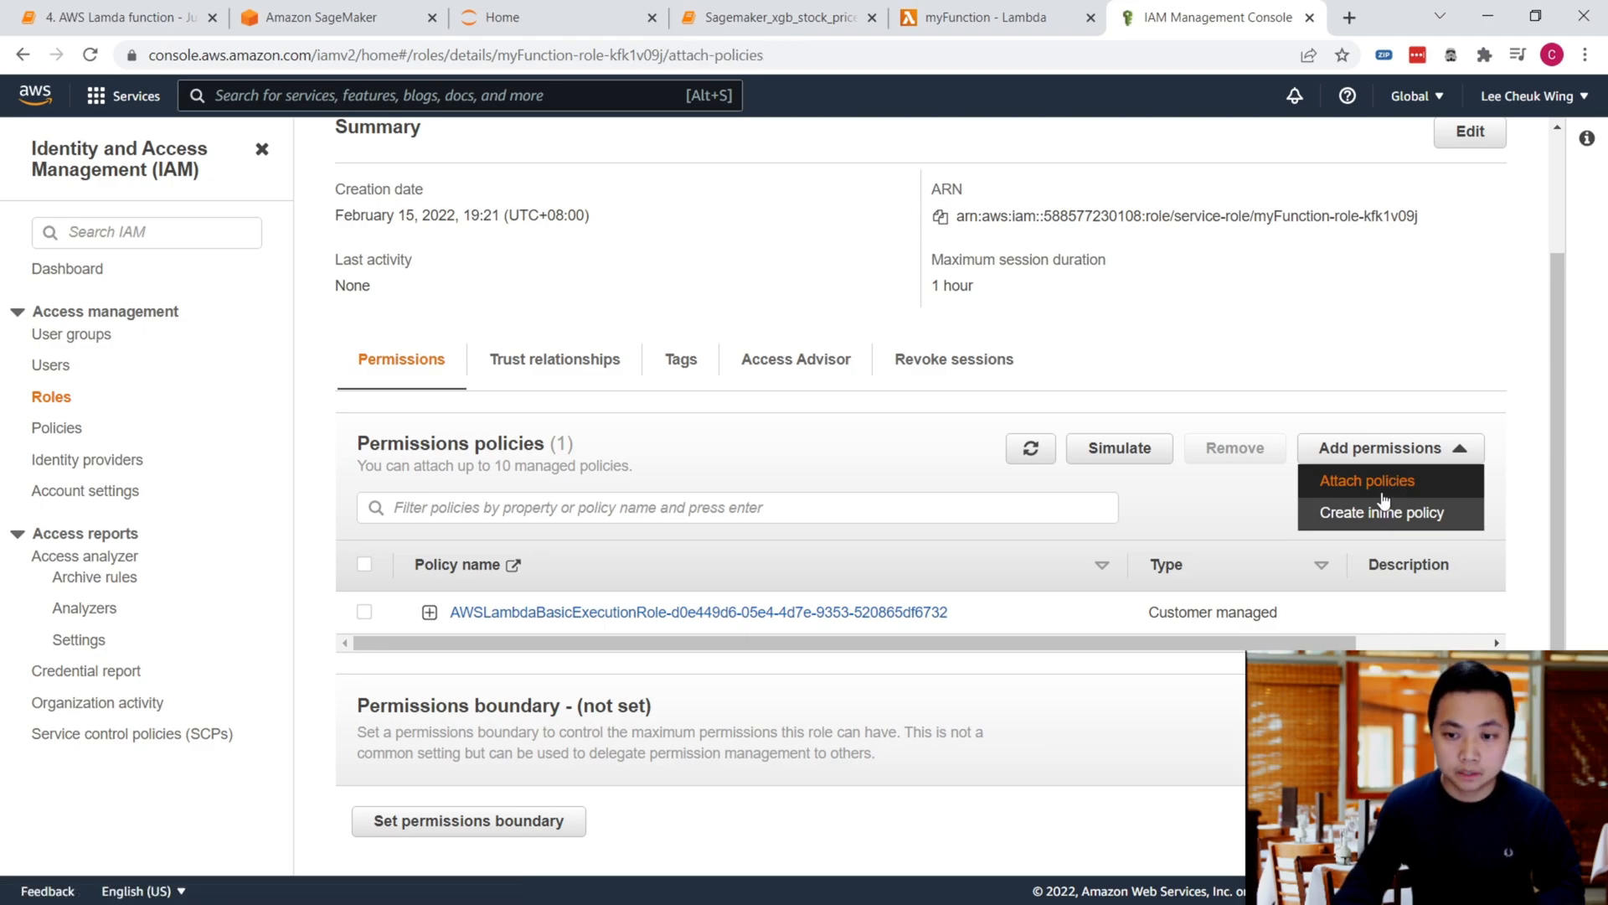
click(1367, 481)
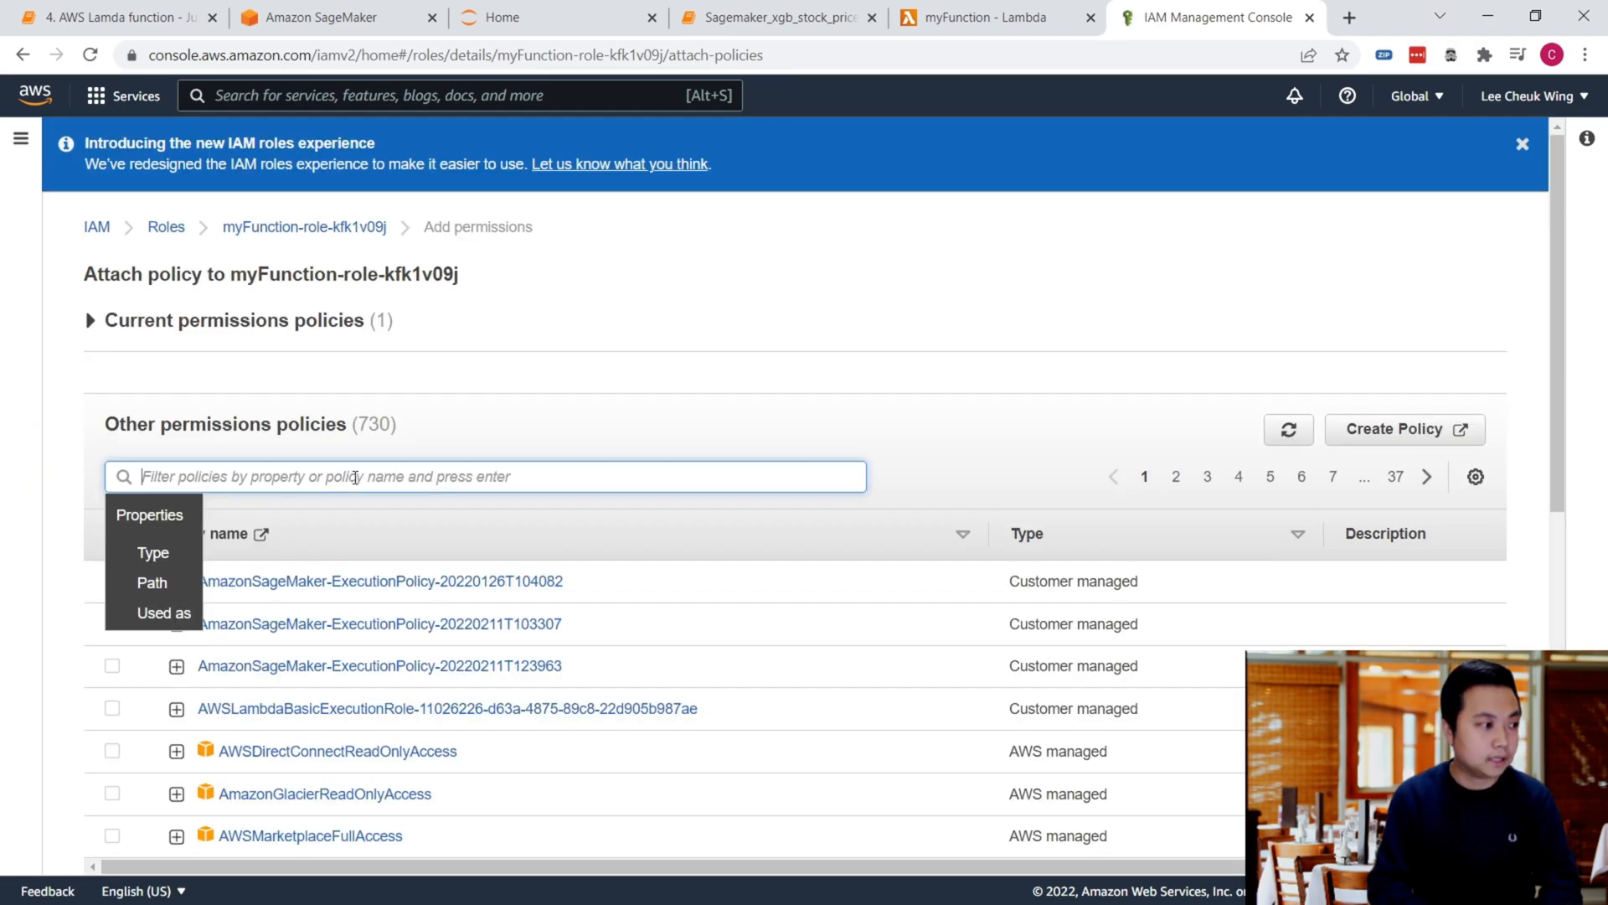
text(sagemaker)
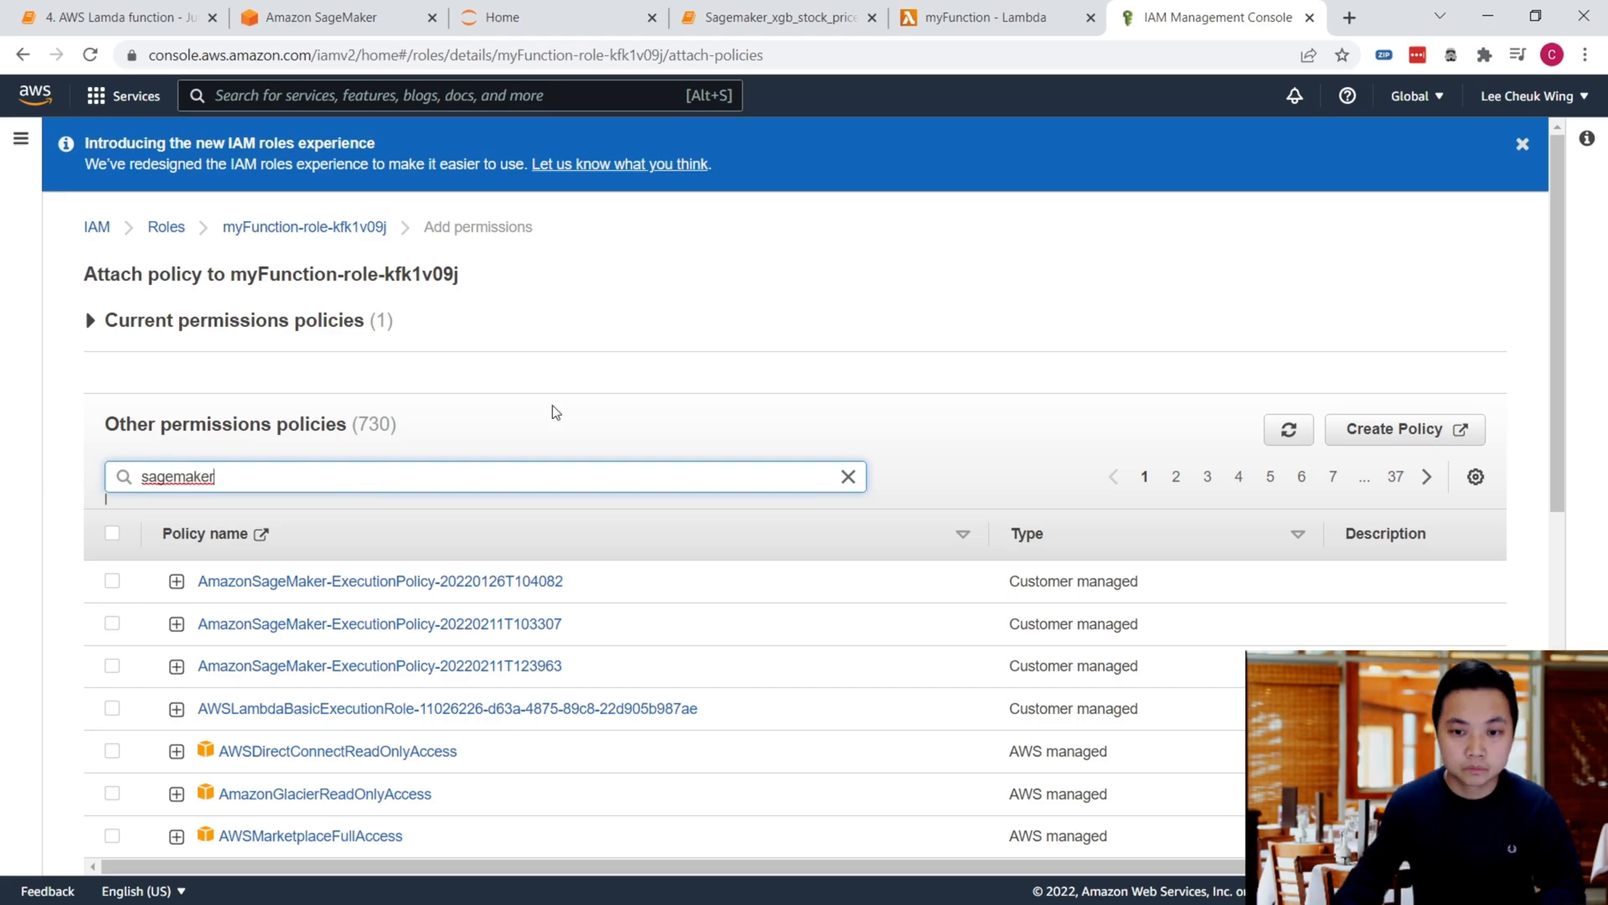
mouse_move(437, 469)
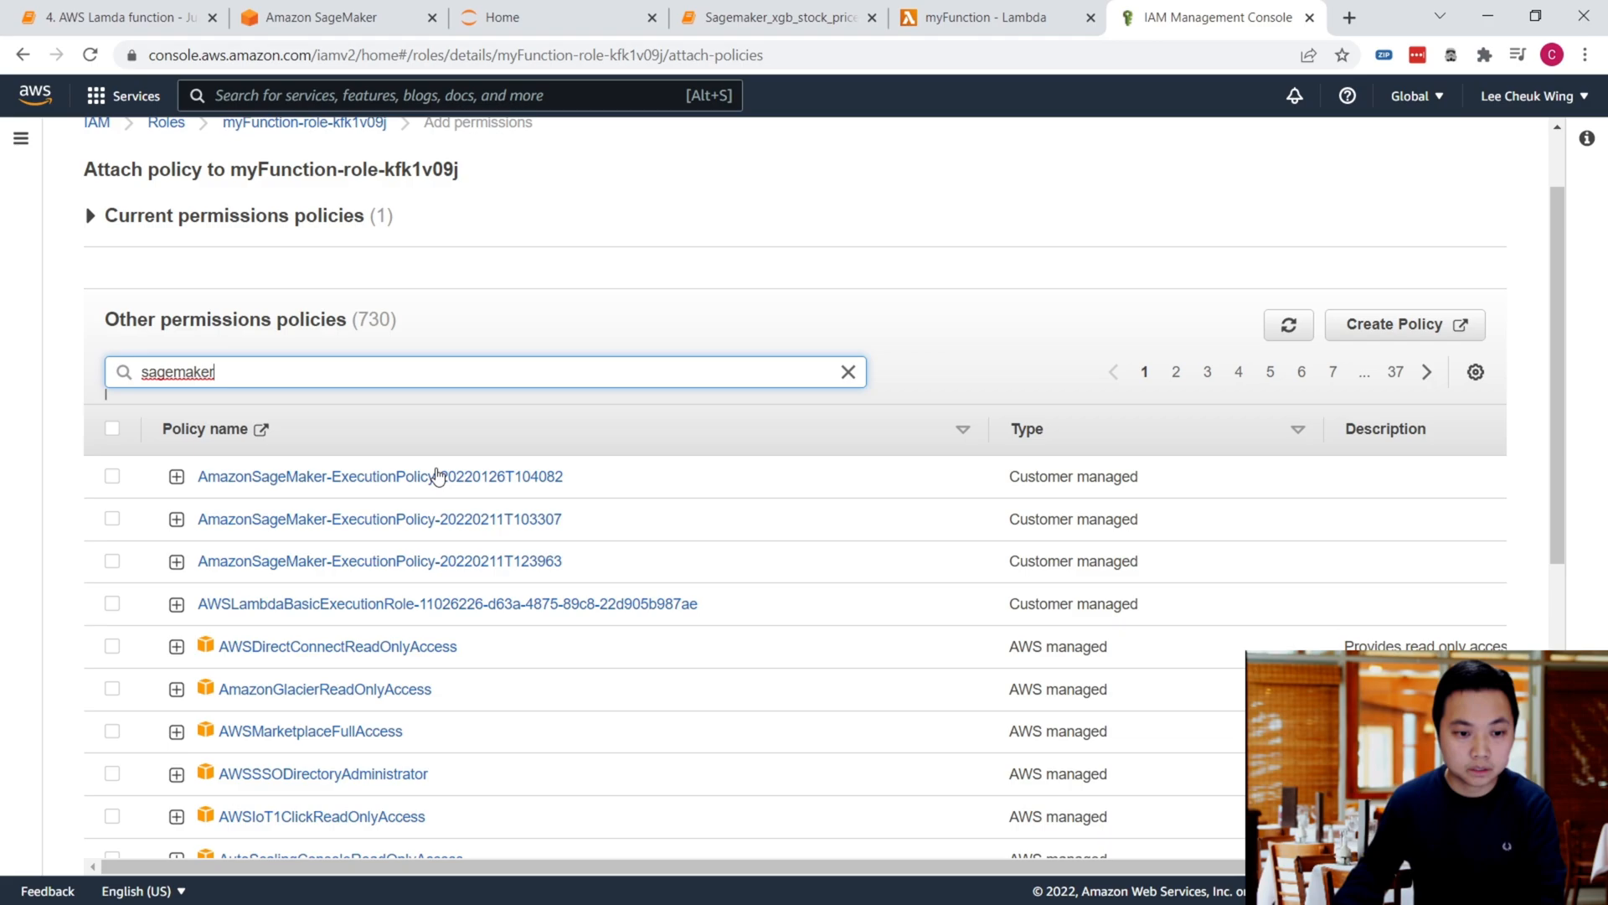
key(Enter)
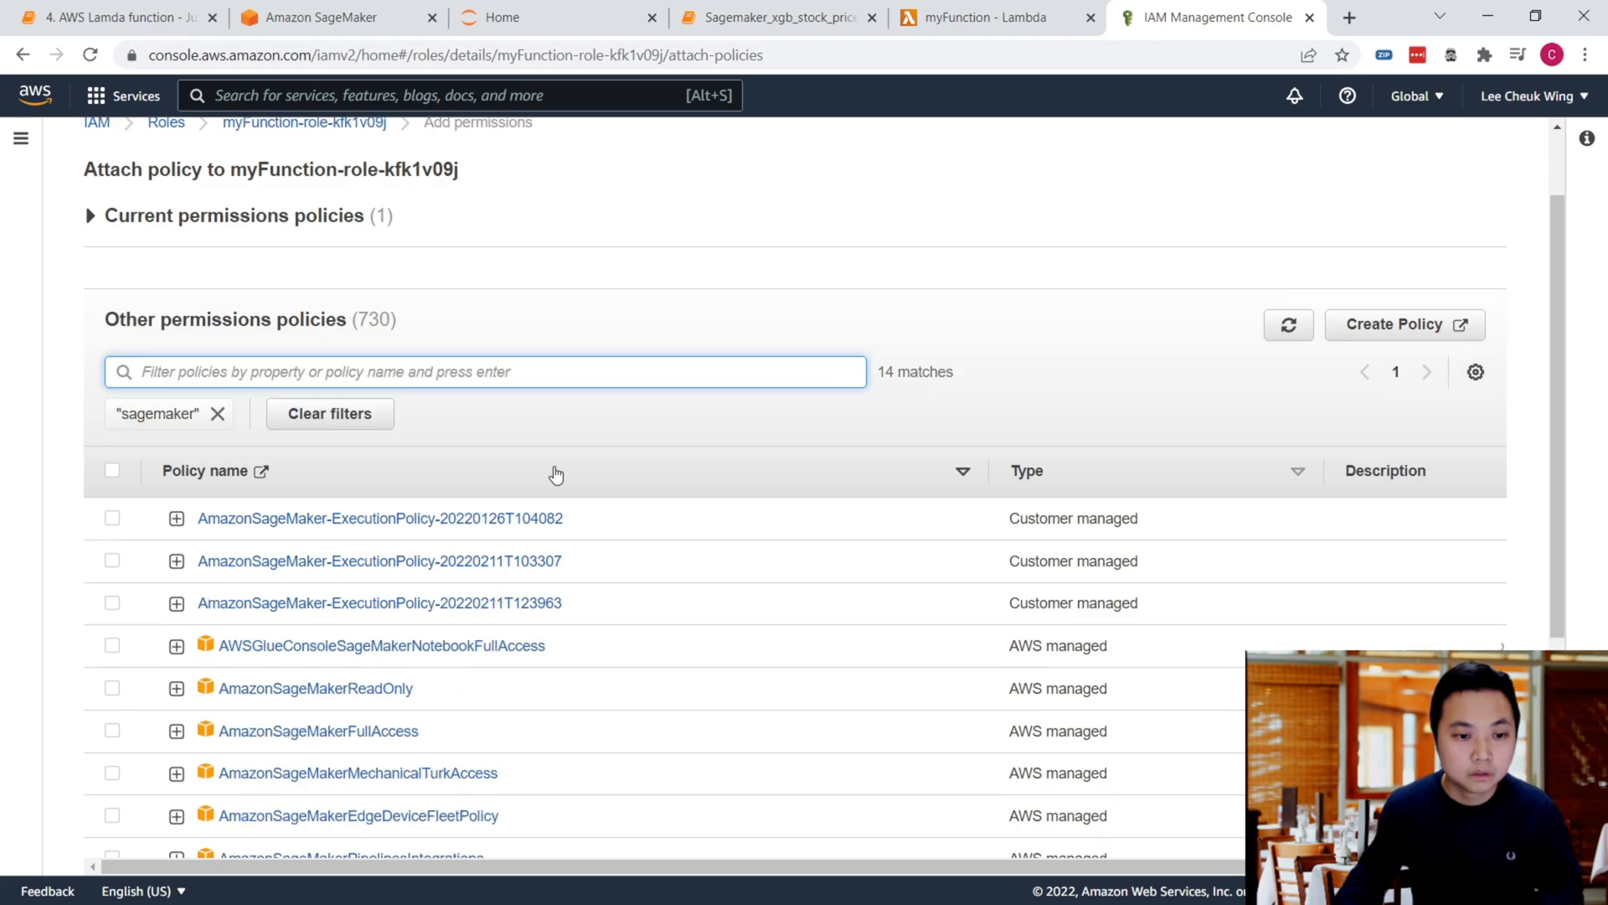
scroll(down, 3)
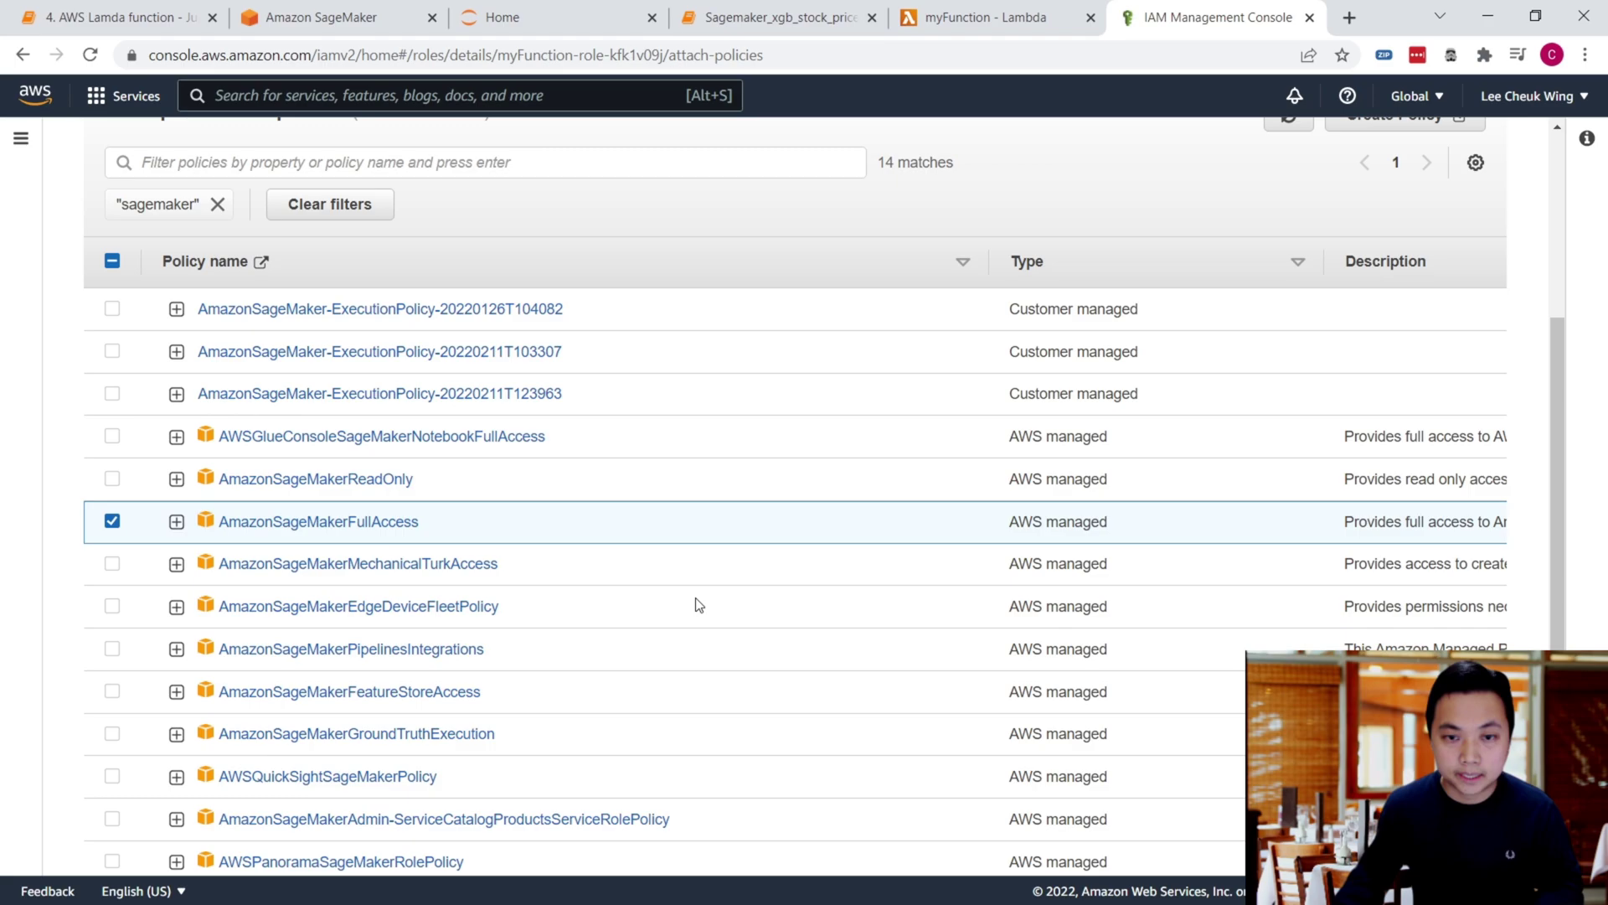
scroll(down, 3)
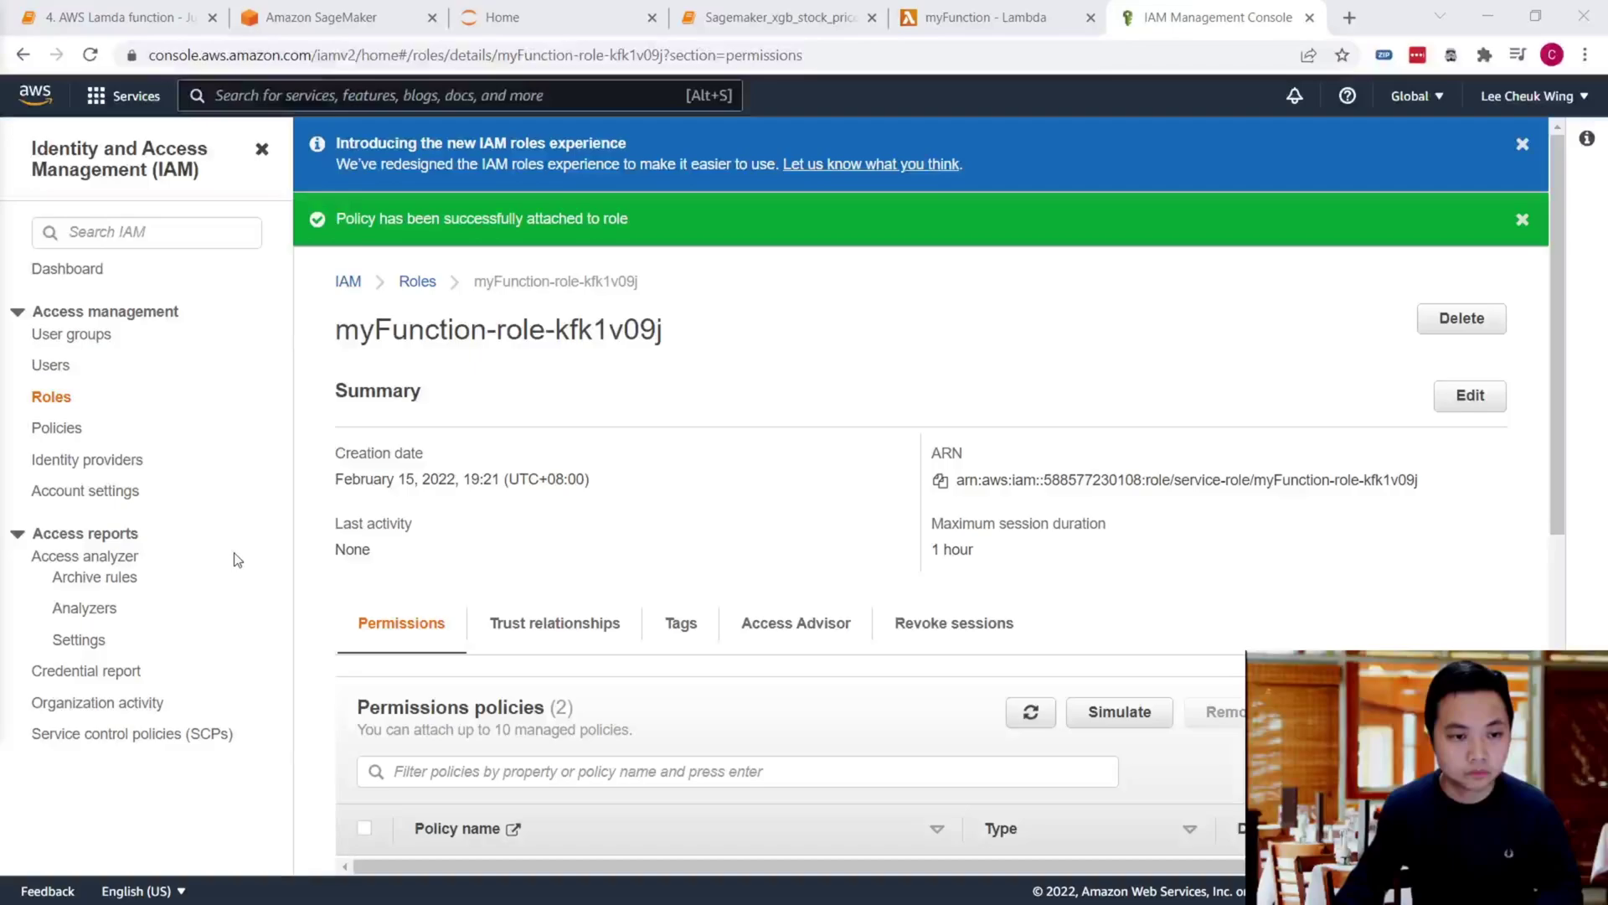
mouse_move(53, 404)
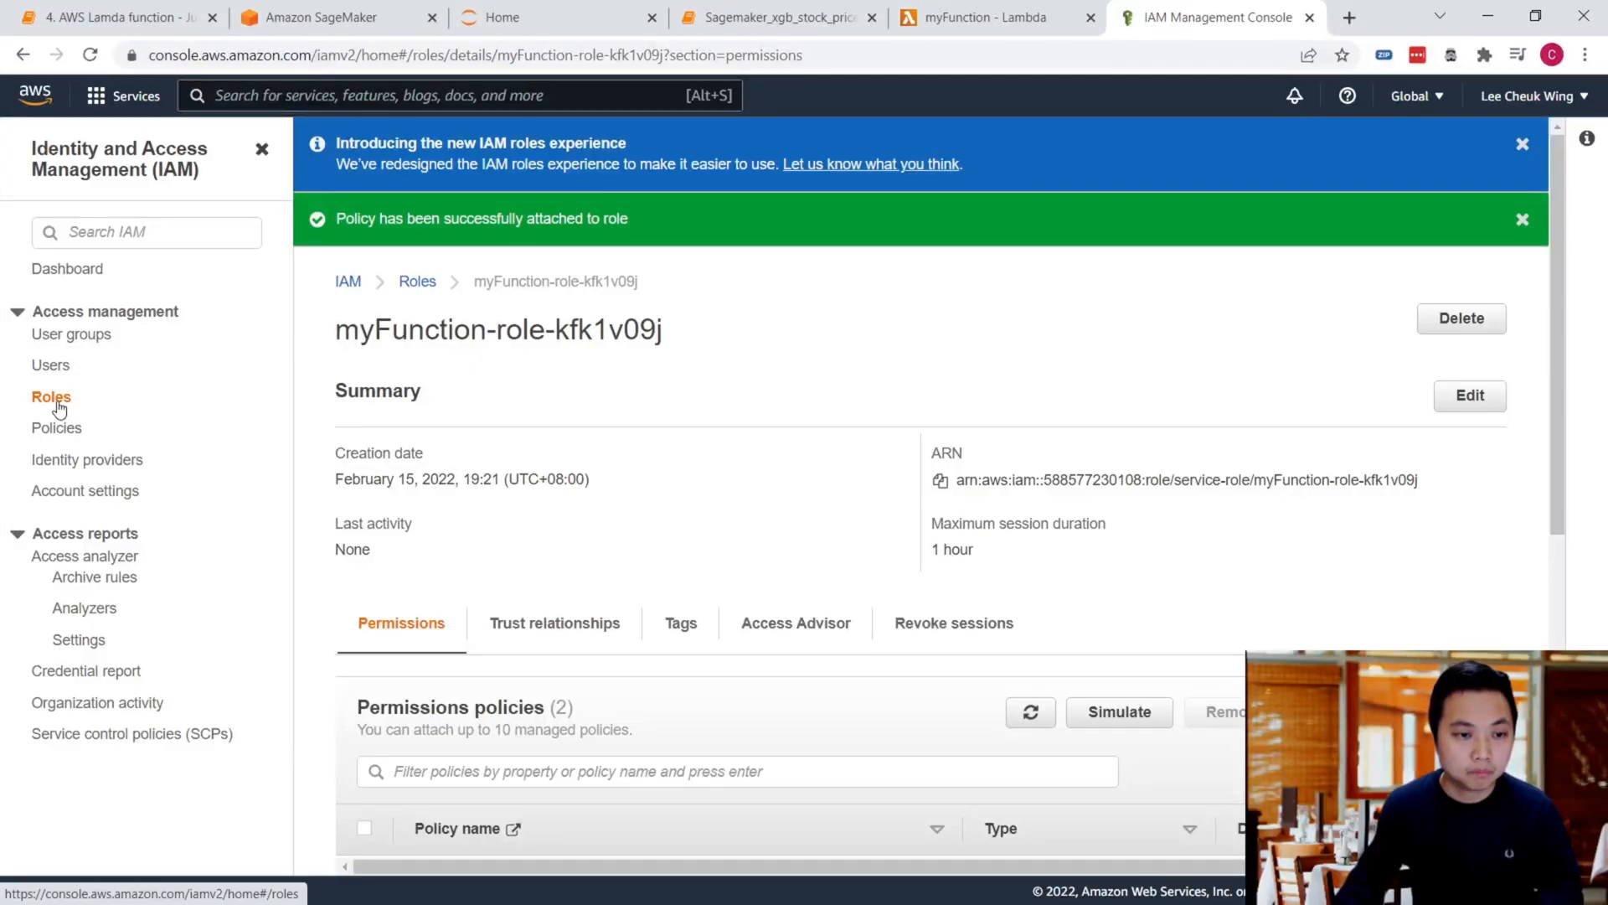
click(50, 396)
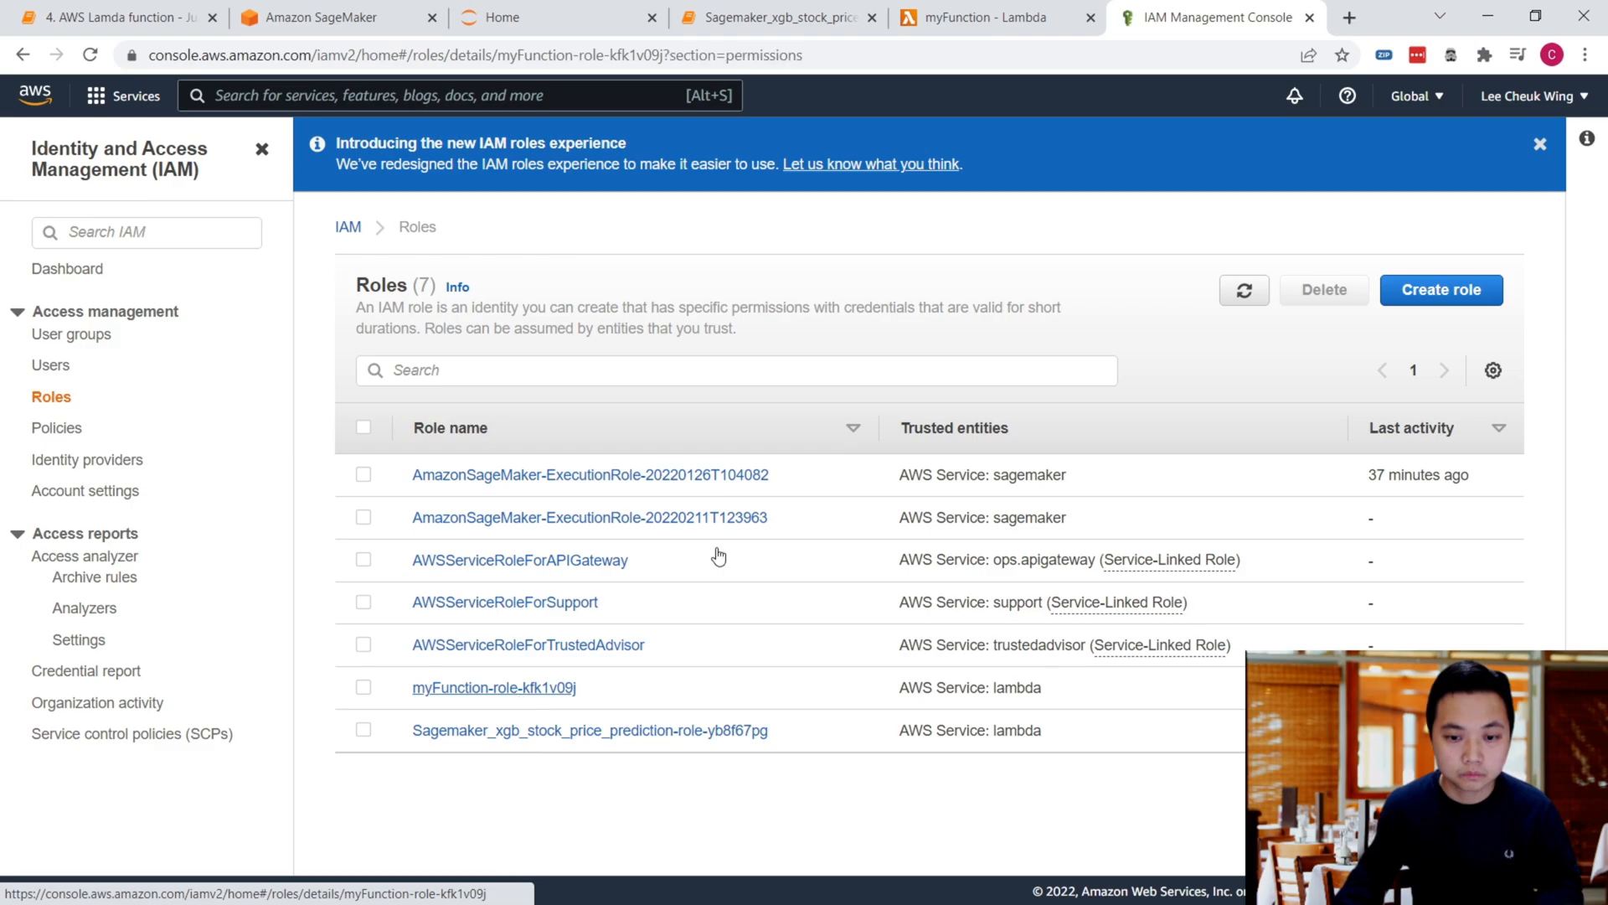
click(496, 686)
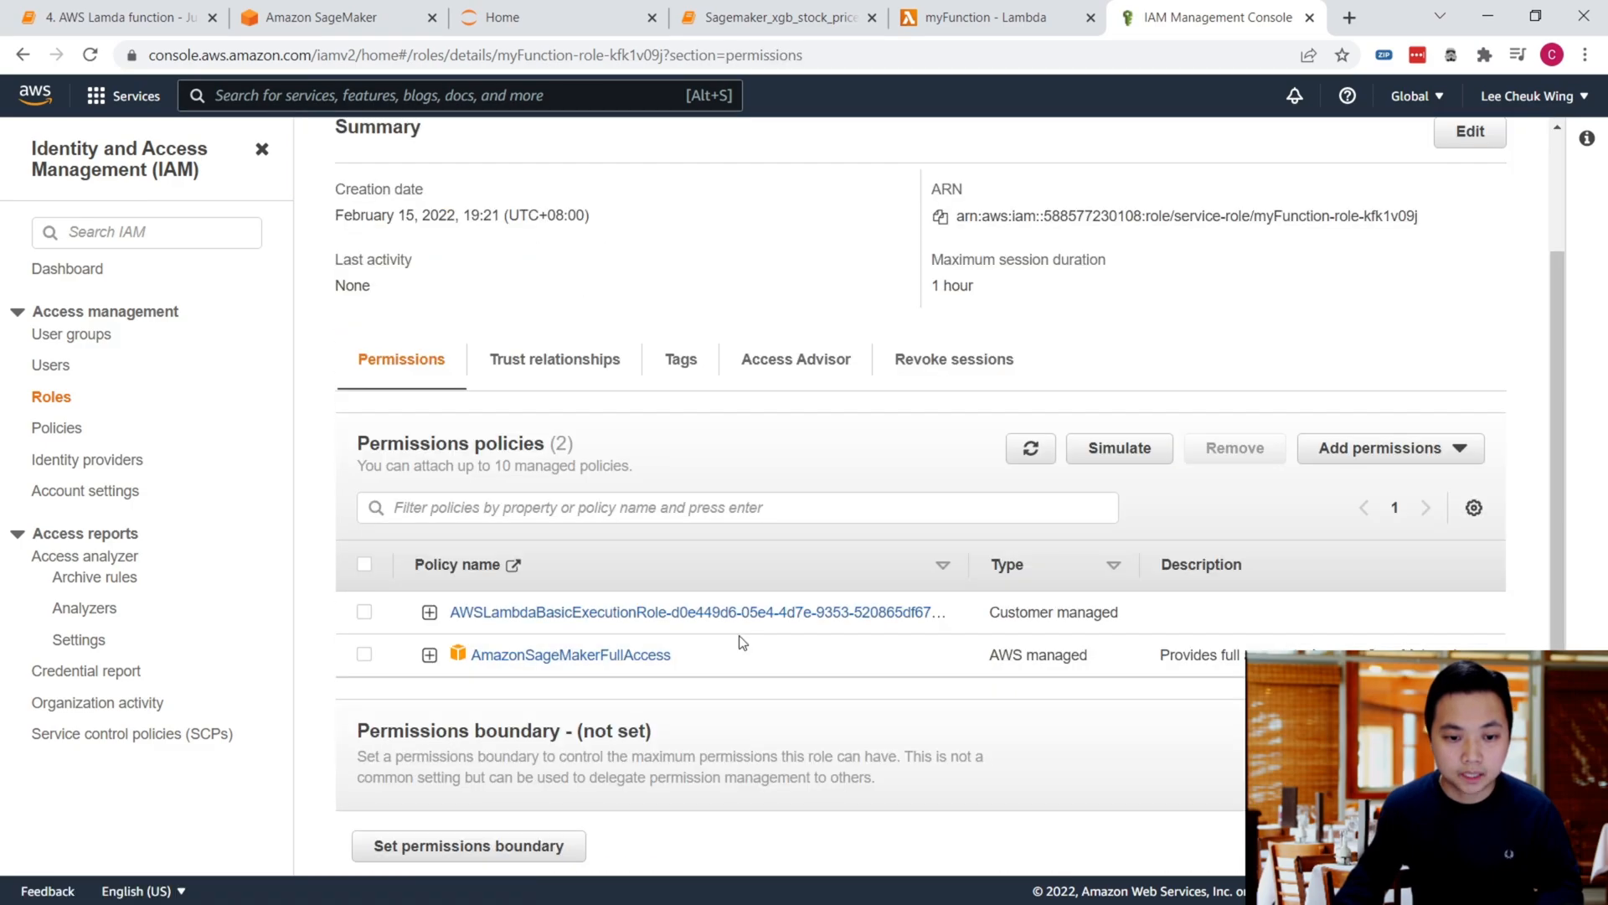
mouse_move(583, 664)
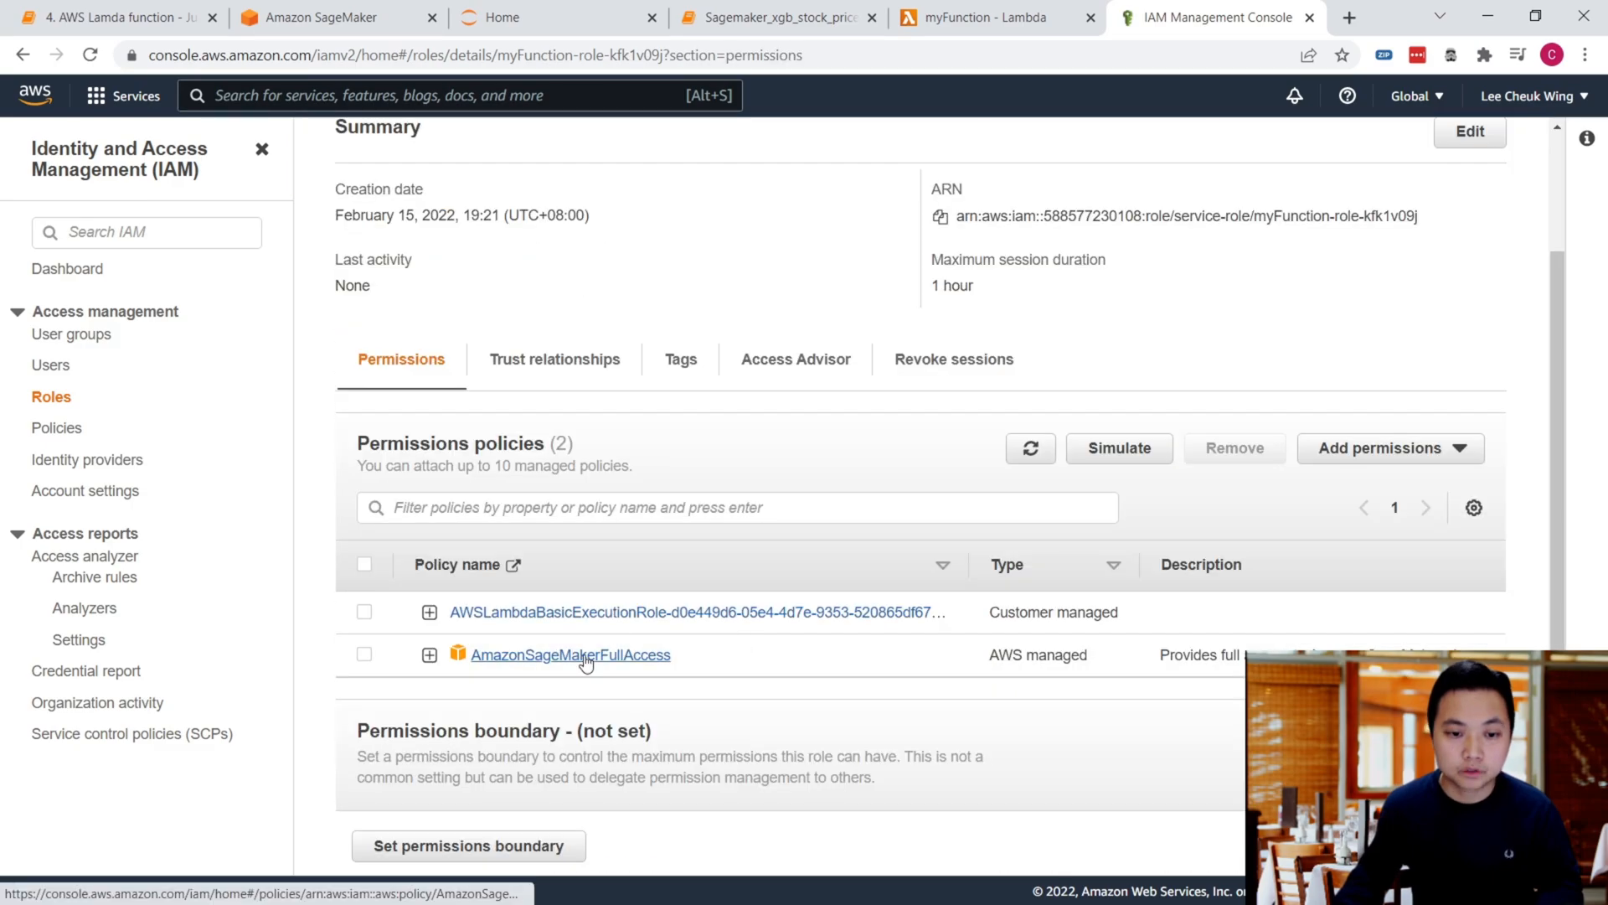
mouse_move(978, 27)
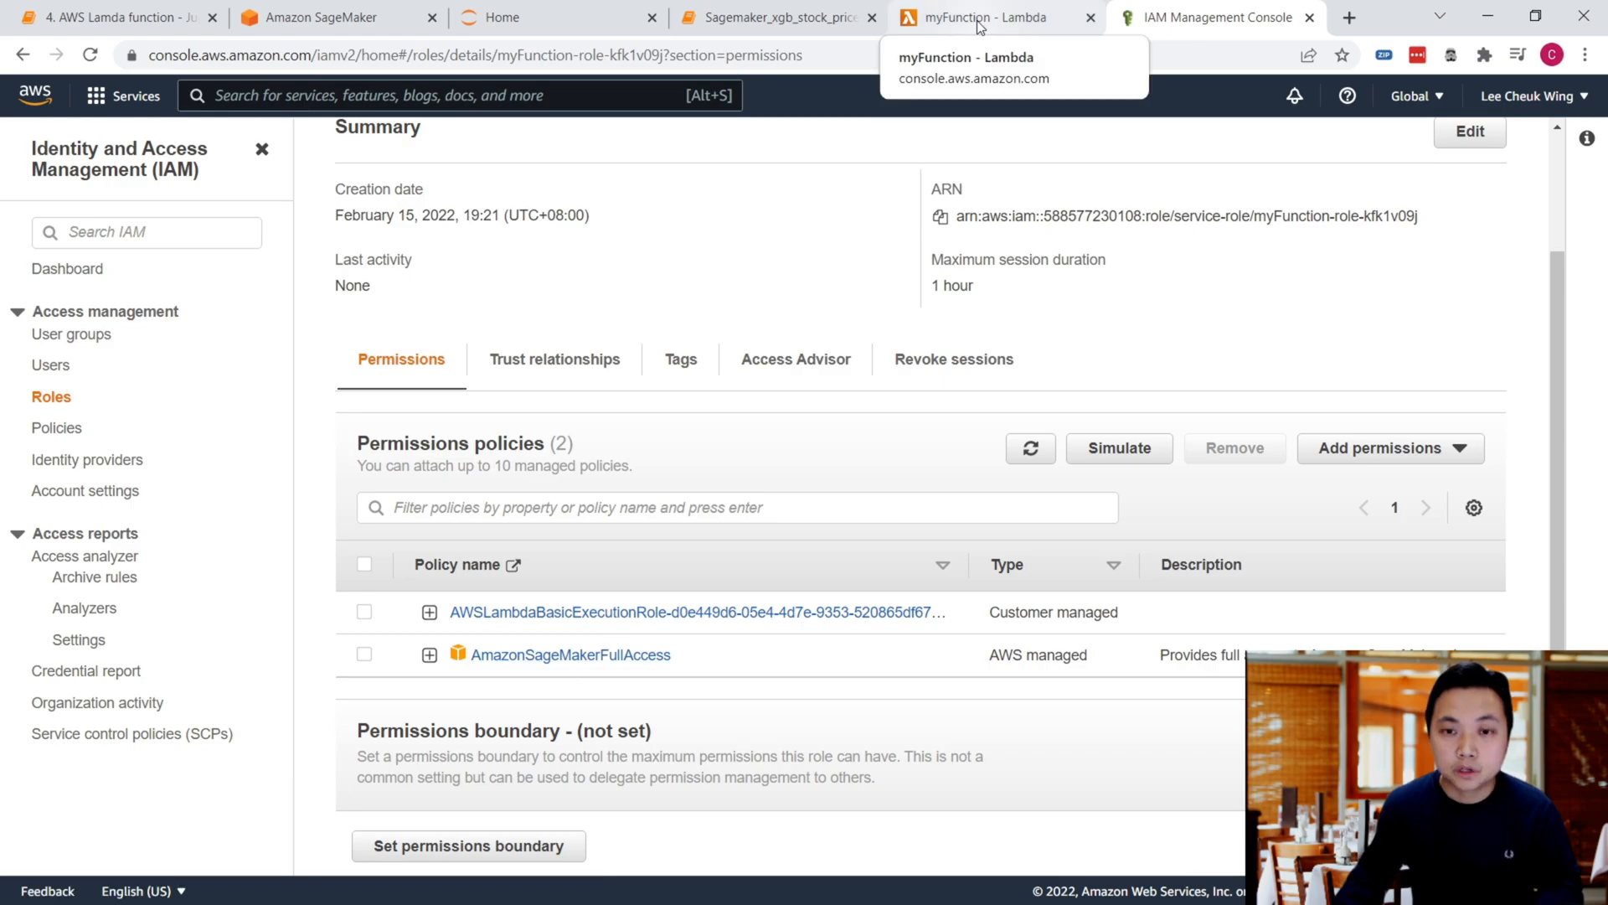
Step: Copy the boto3 sagemaker-xgboost handler from the notebook into lambda_function, replacing the template
click(979, 17)
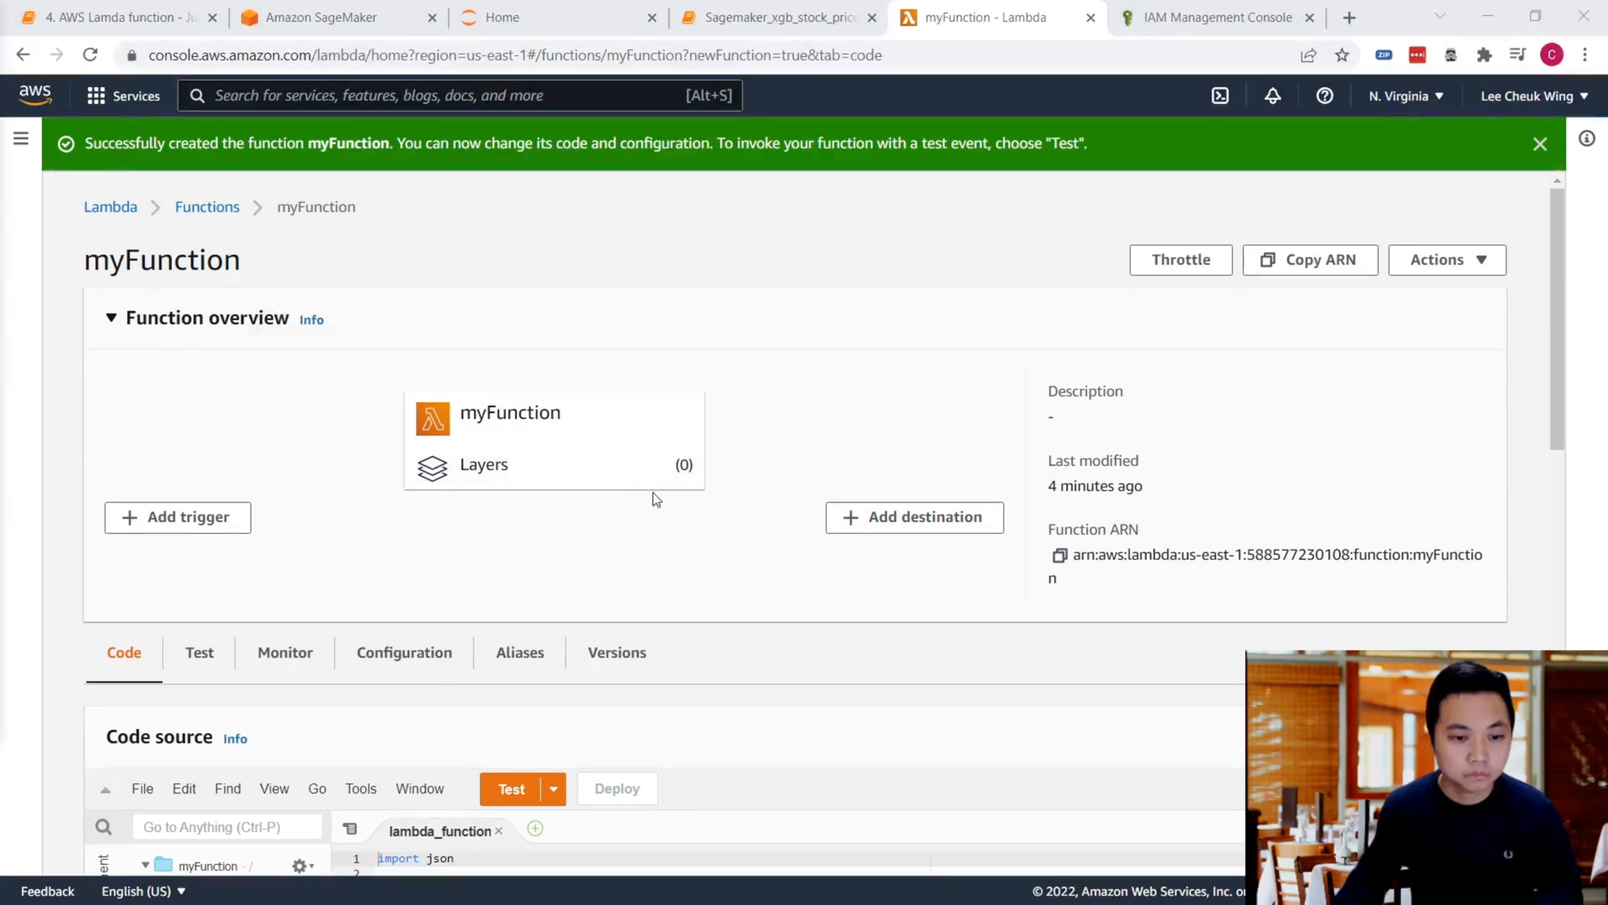
scroll(down, 3)
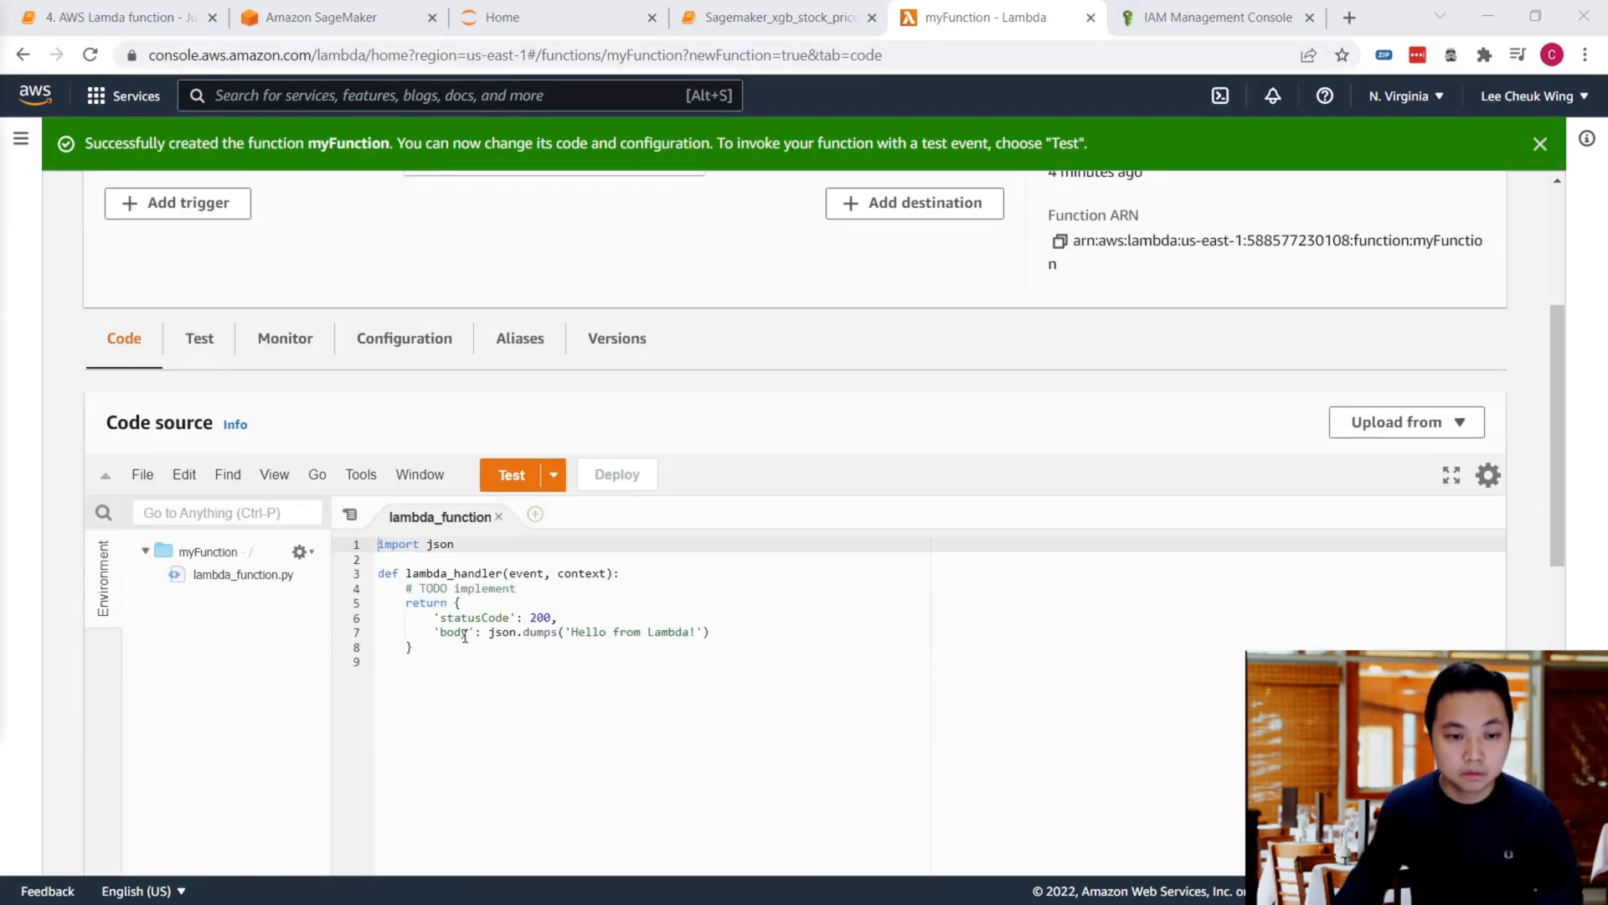
scroll(down, 3)
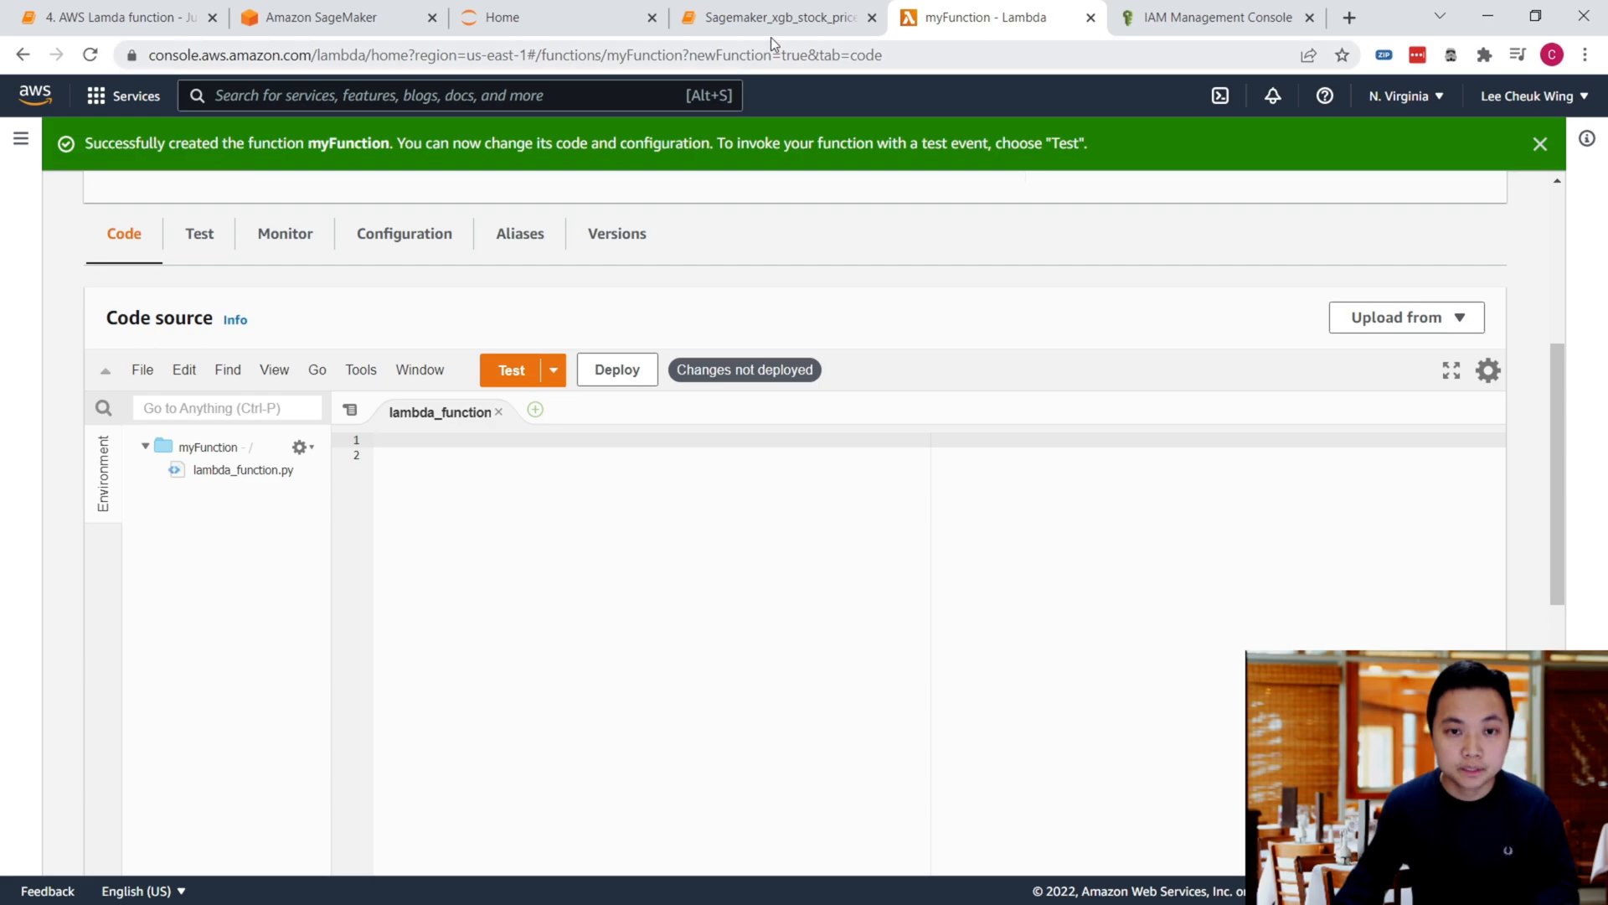
click(783, 17)
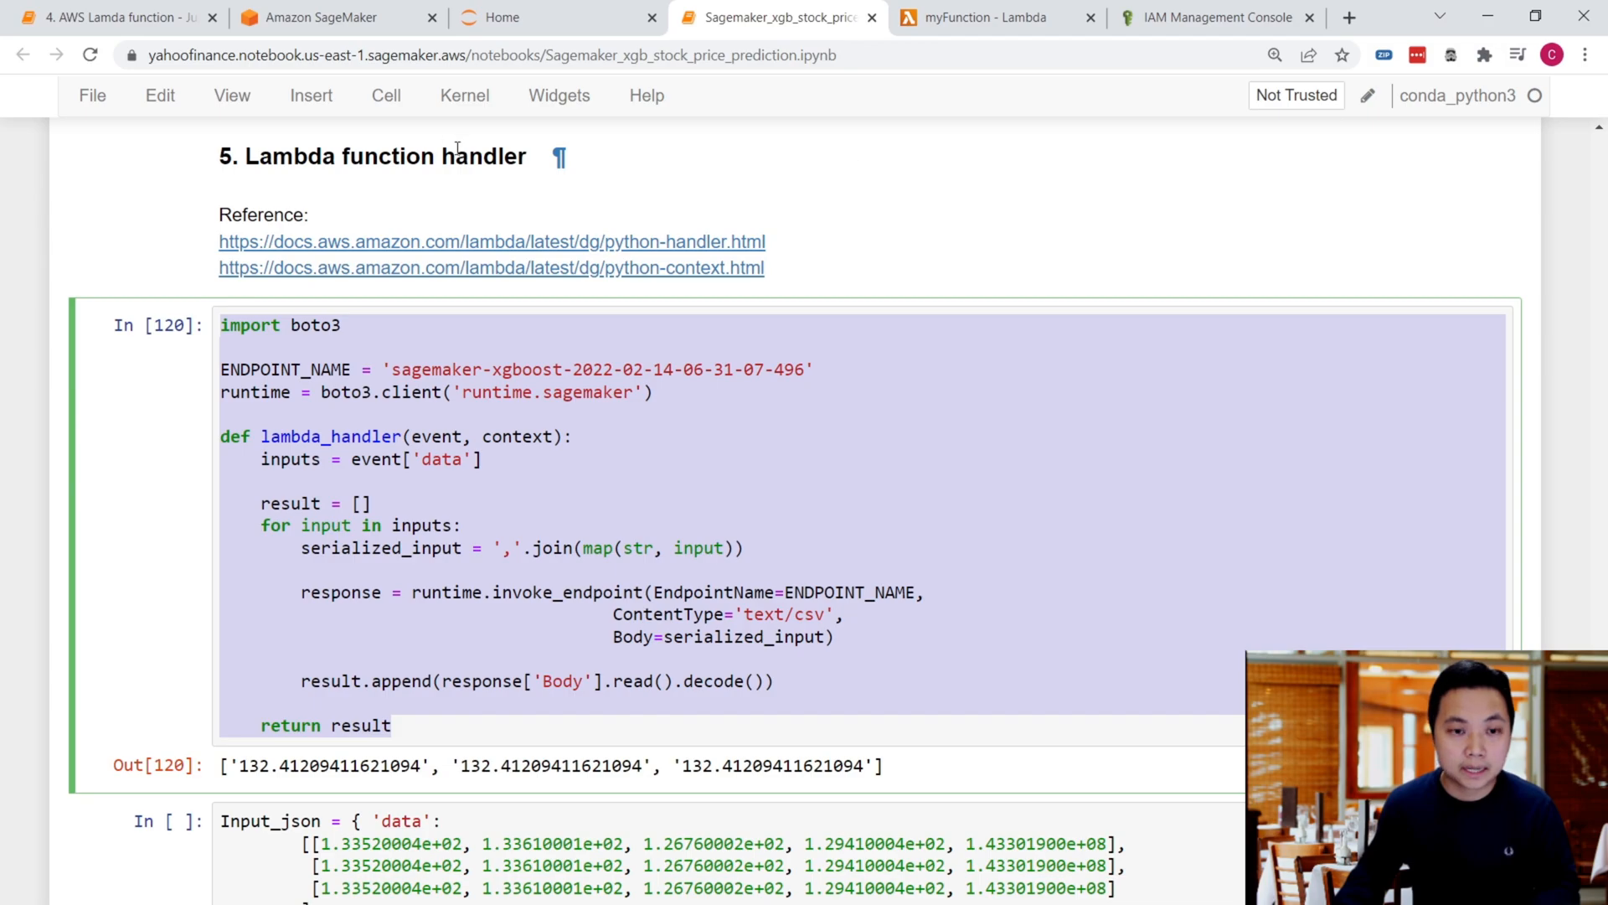
click(989, 17)
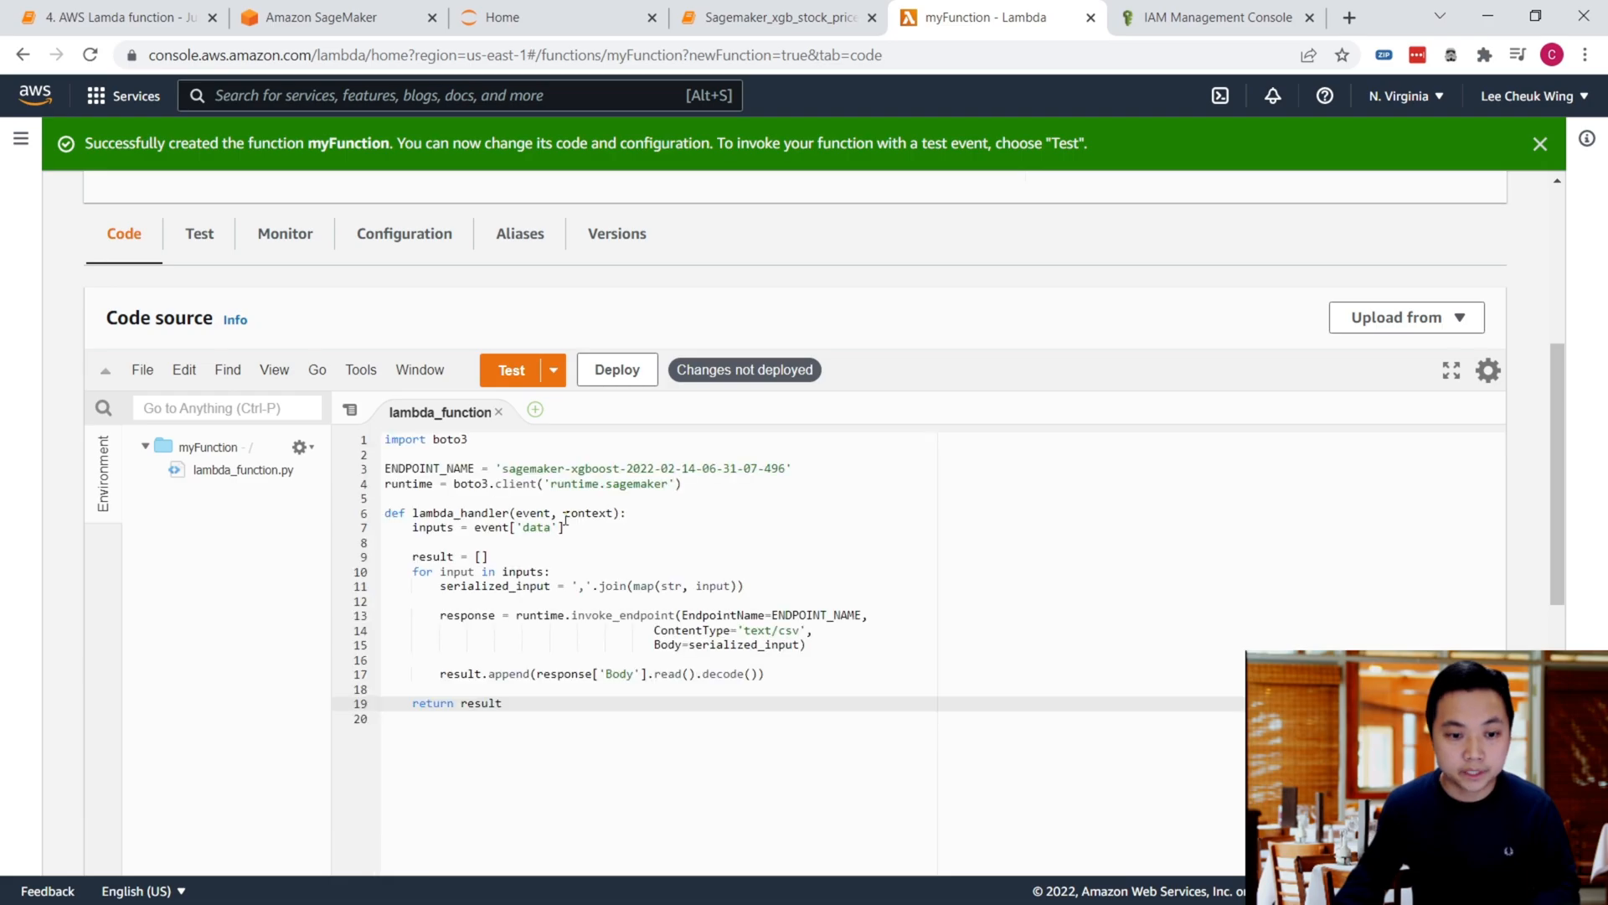
click(617, 409)
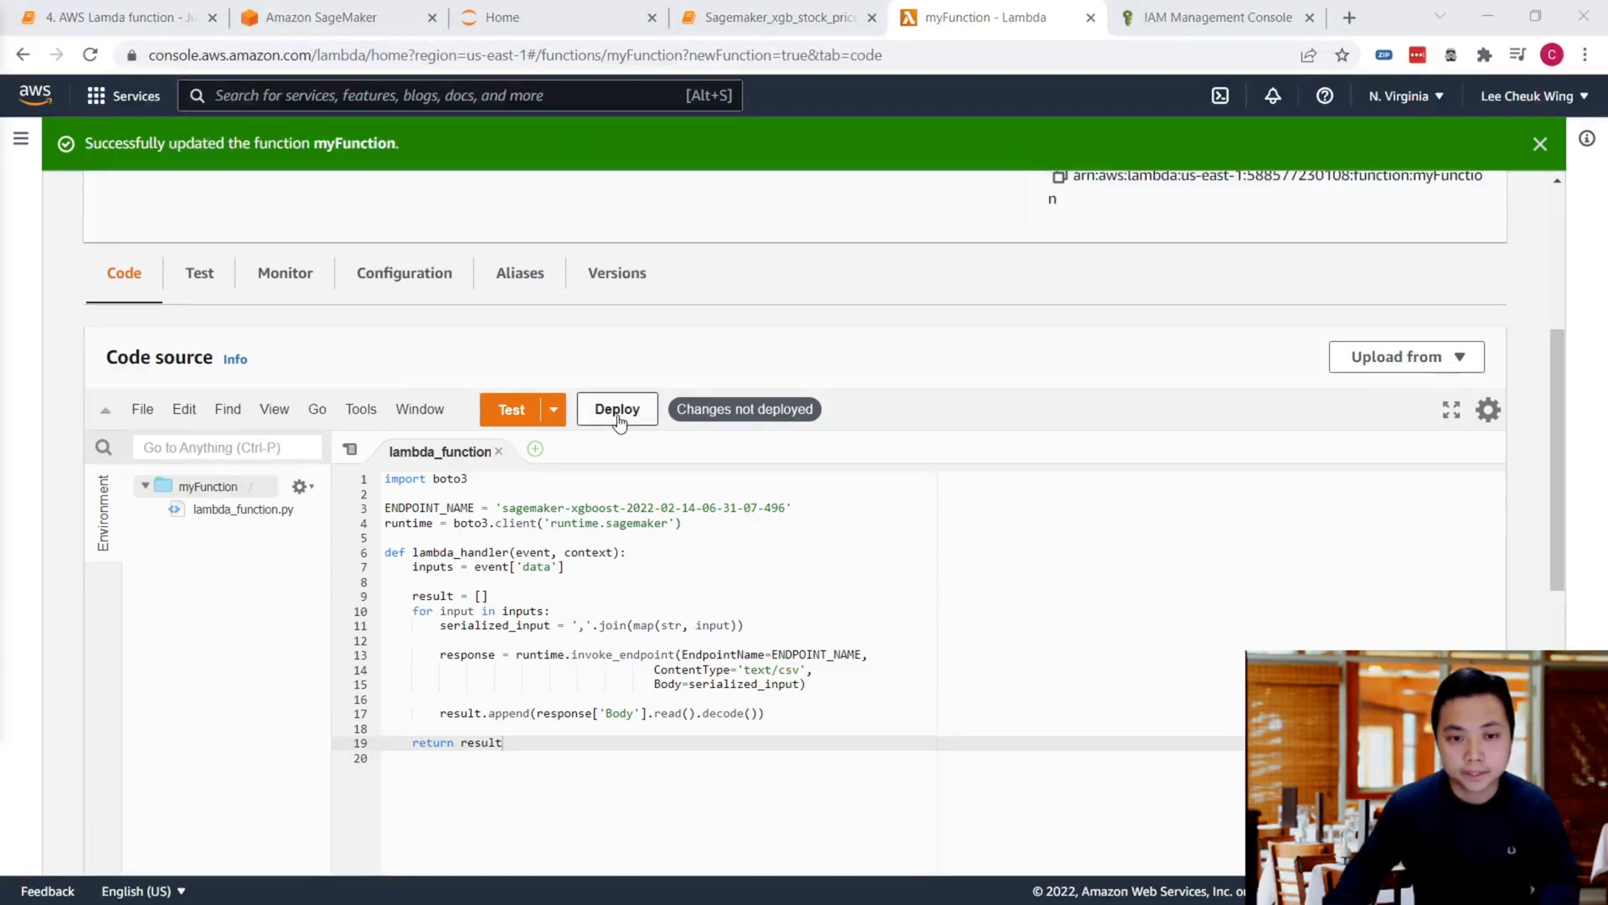
Step: Deploy the code, then run a test event named Test with the three-row stock JSON payload
click(616, 409)
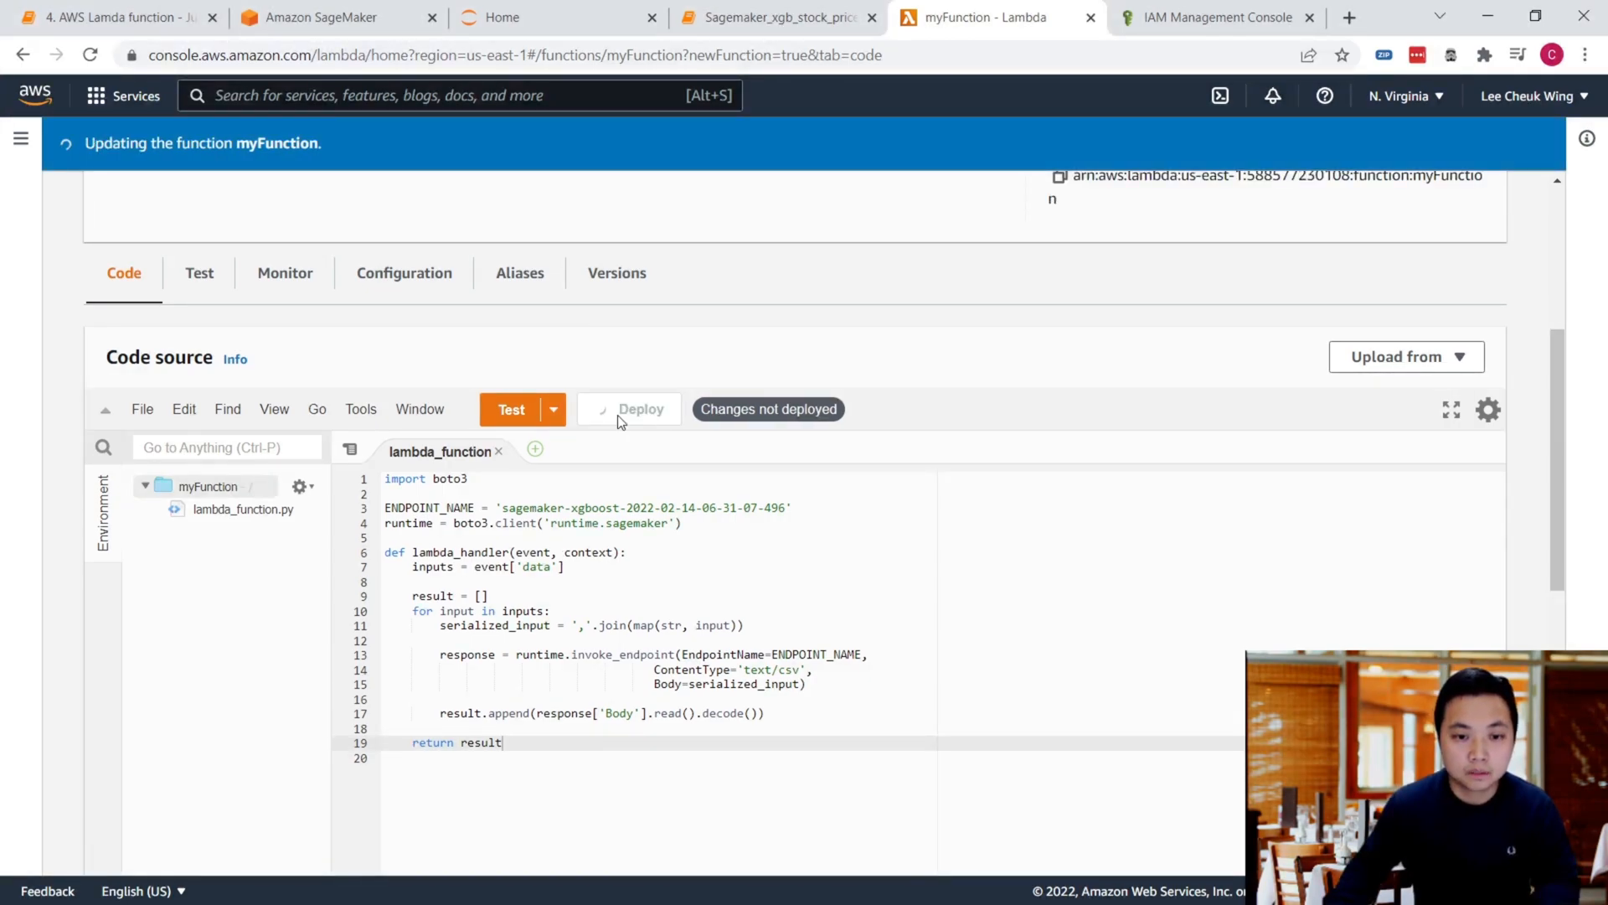
click(629, 409)
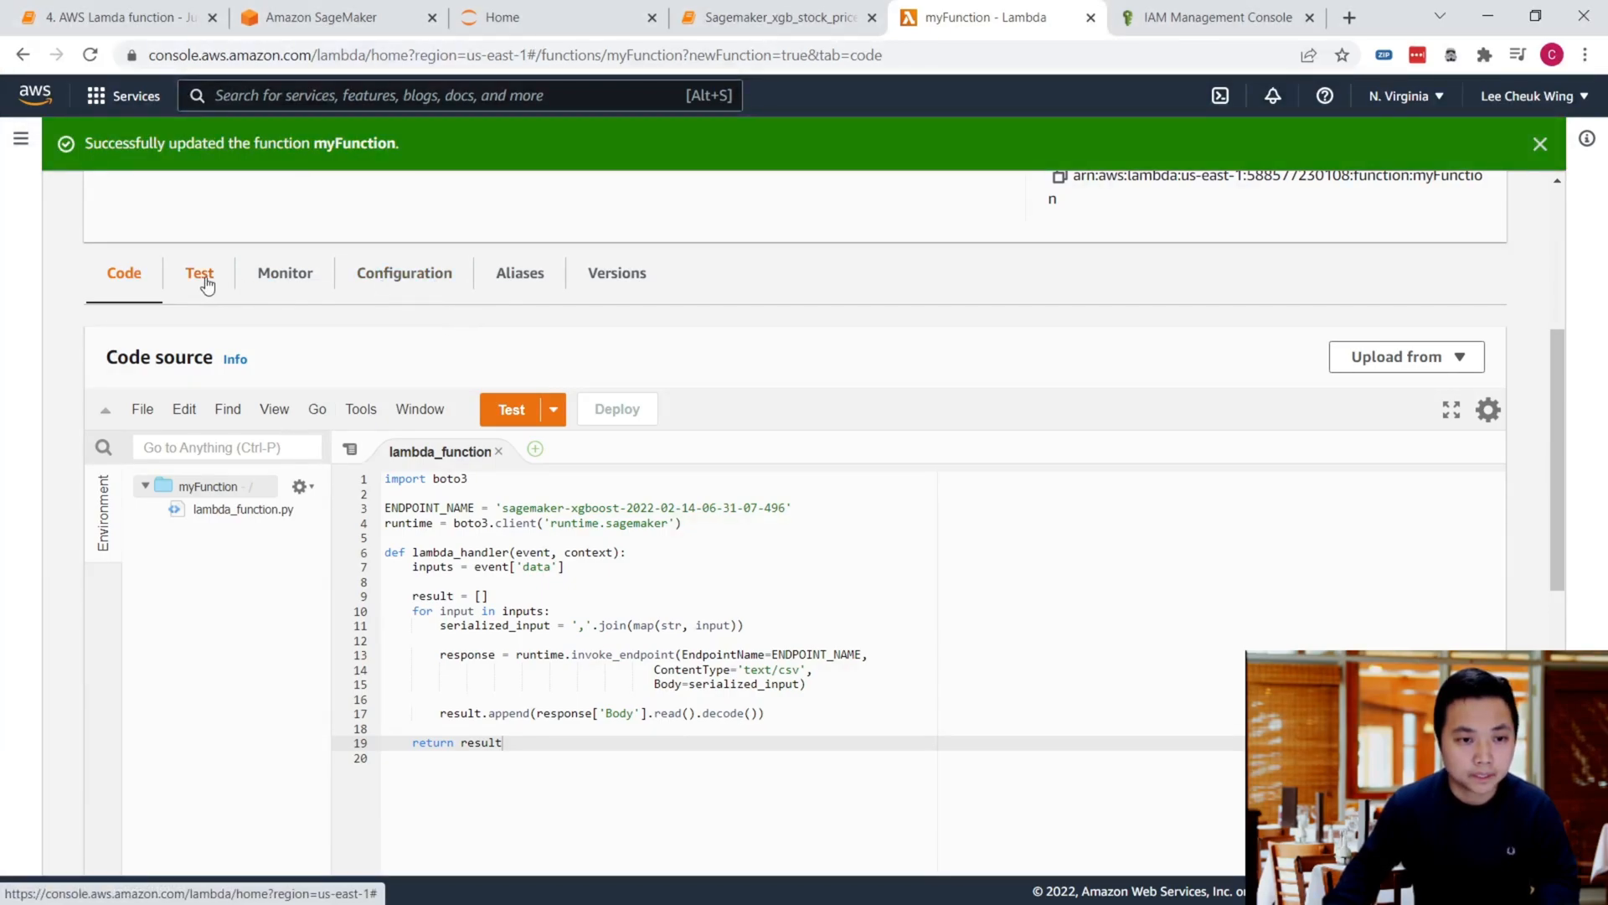
click(199, 273)
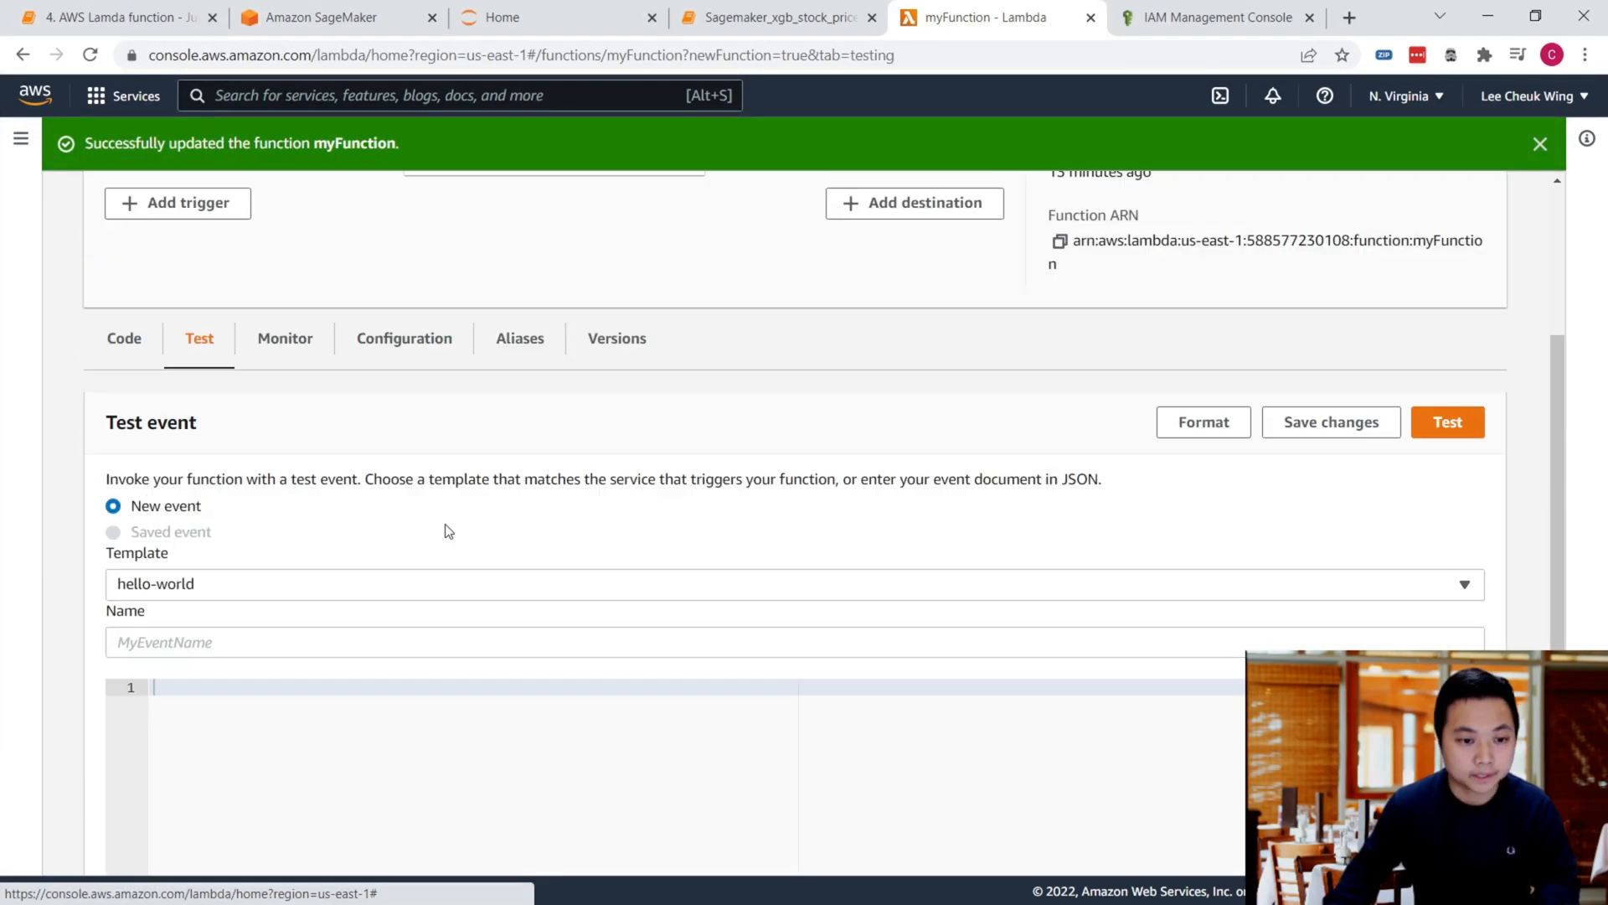
scroll(down, 3)
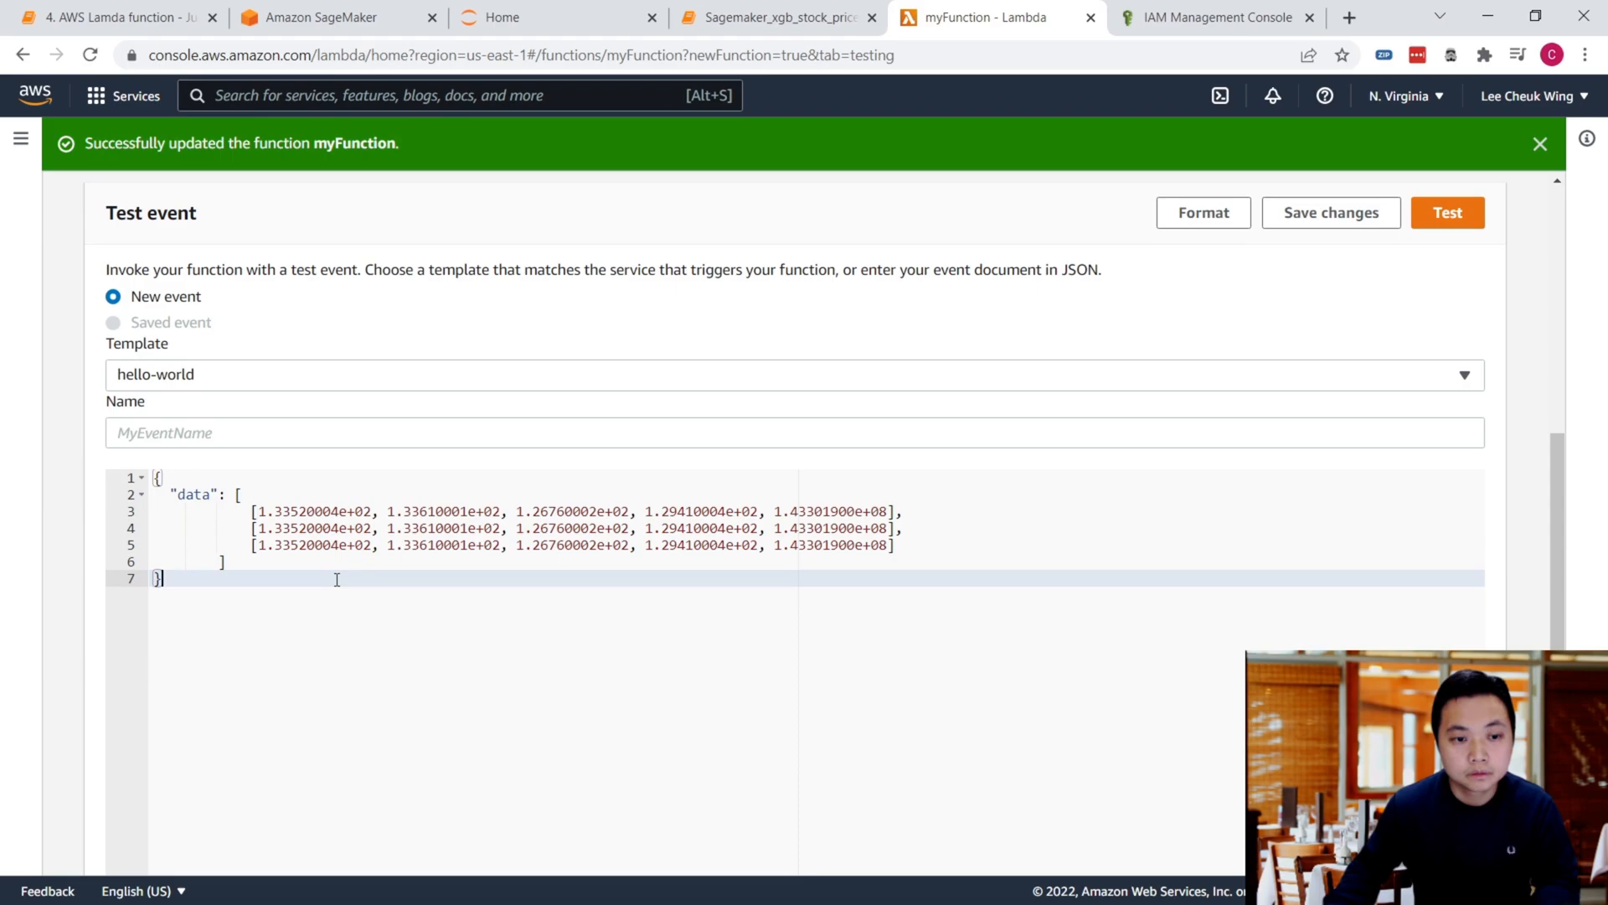
text(T)
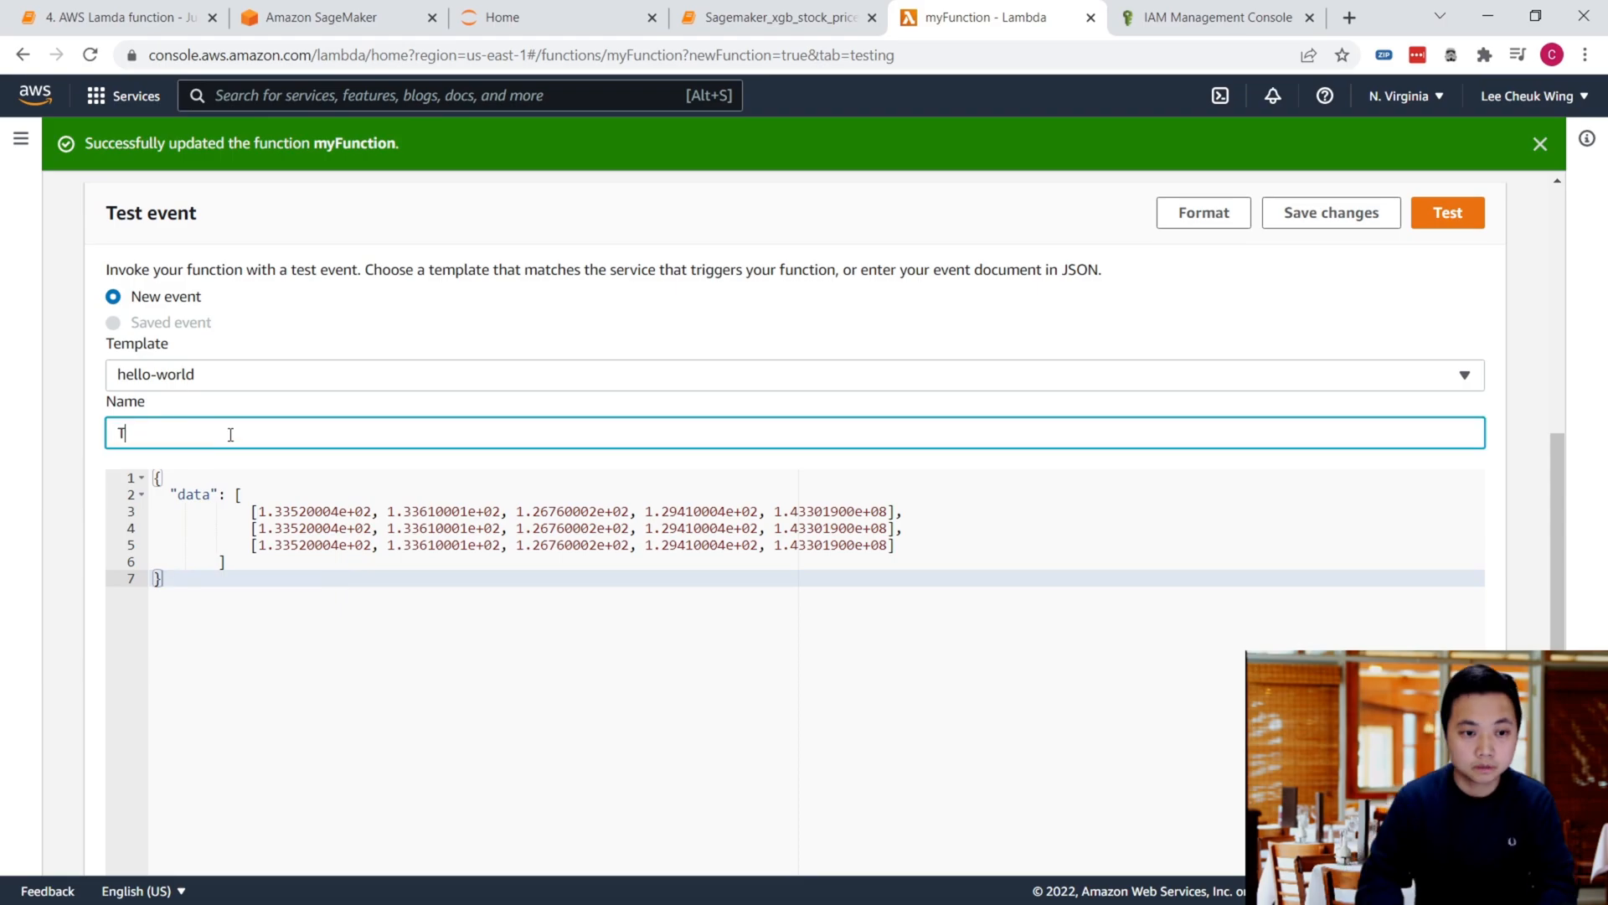
text(est)
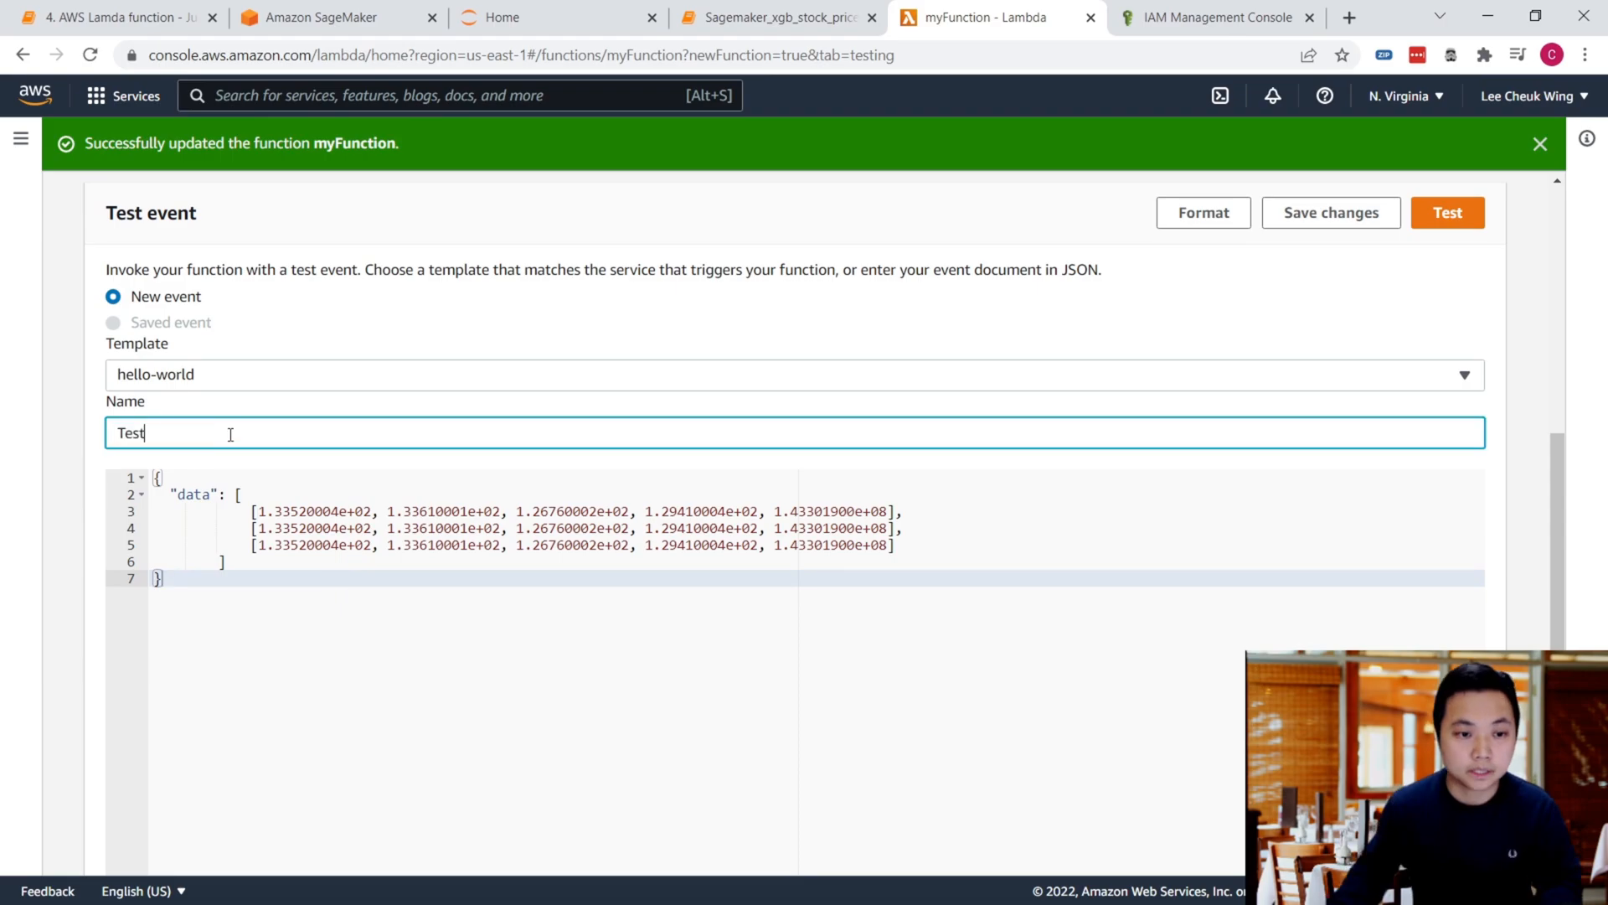
click(915, 507)
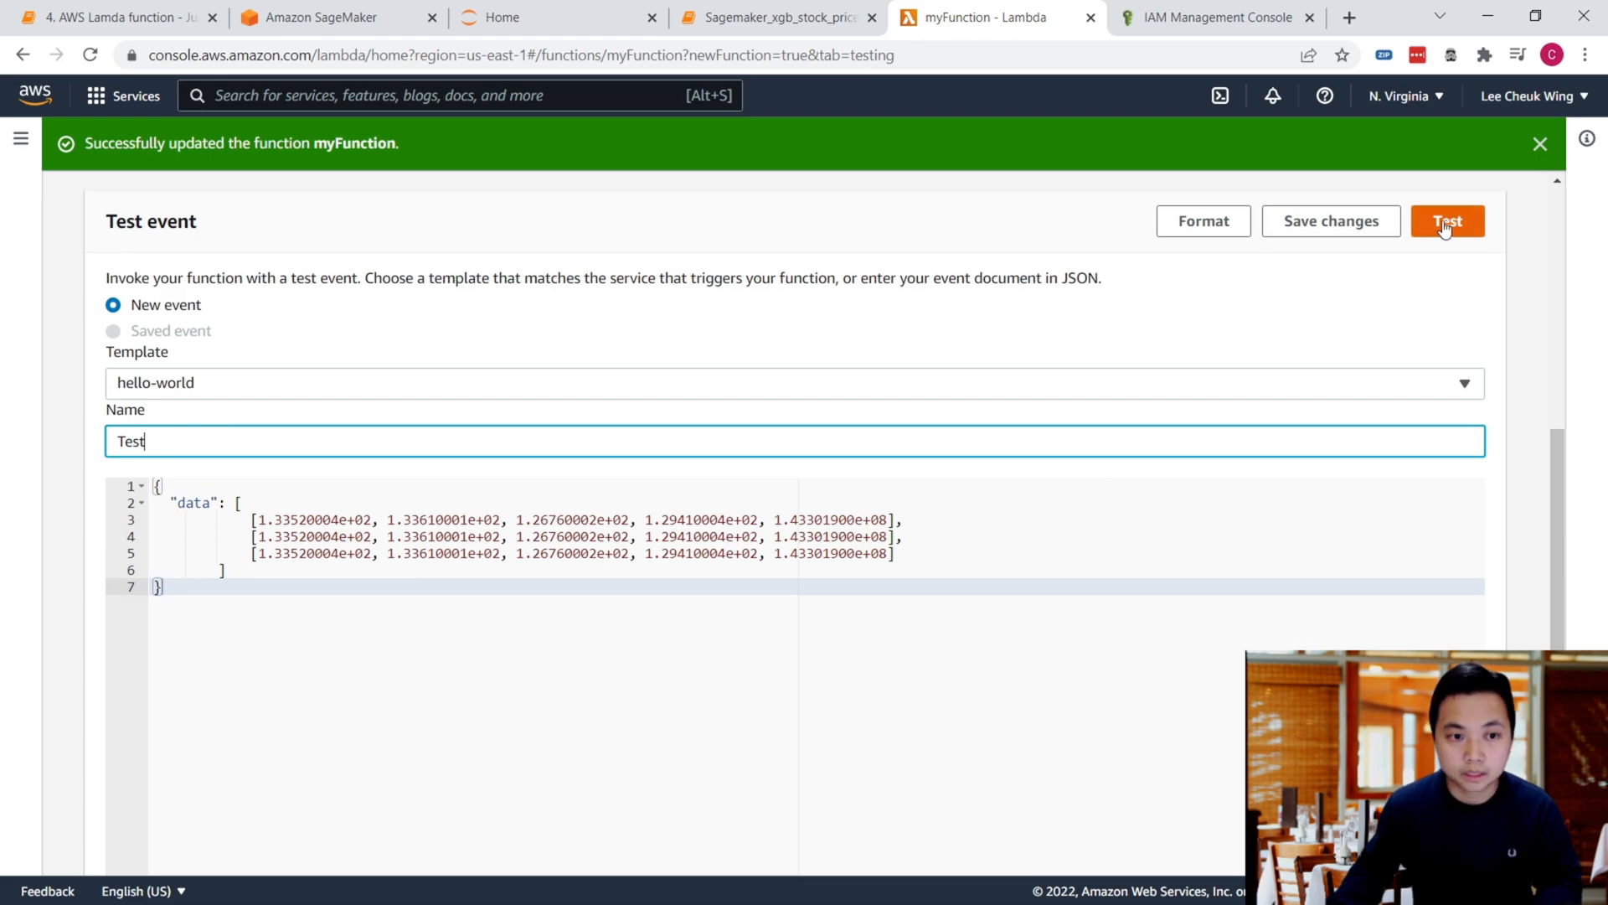
click(1447, 222)
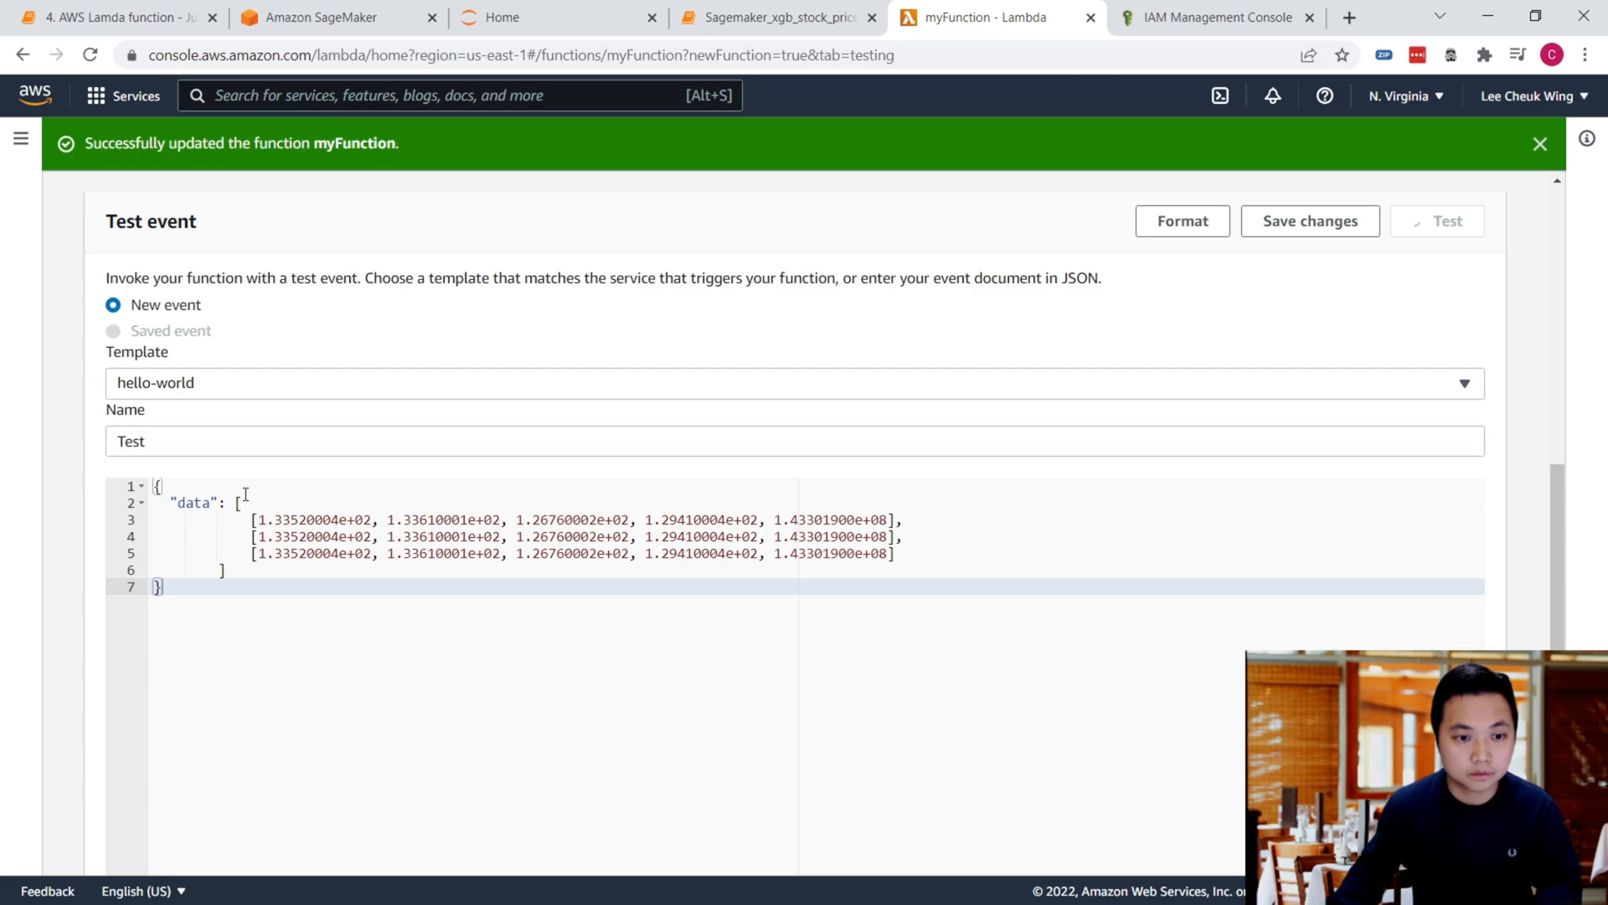
Step: Check the Execution results show three 132.41209411621094 predictions, then switch to the notebook's Out[120]
click(1450, 222)
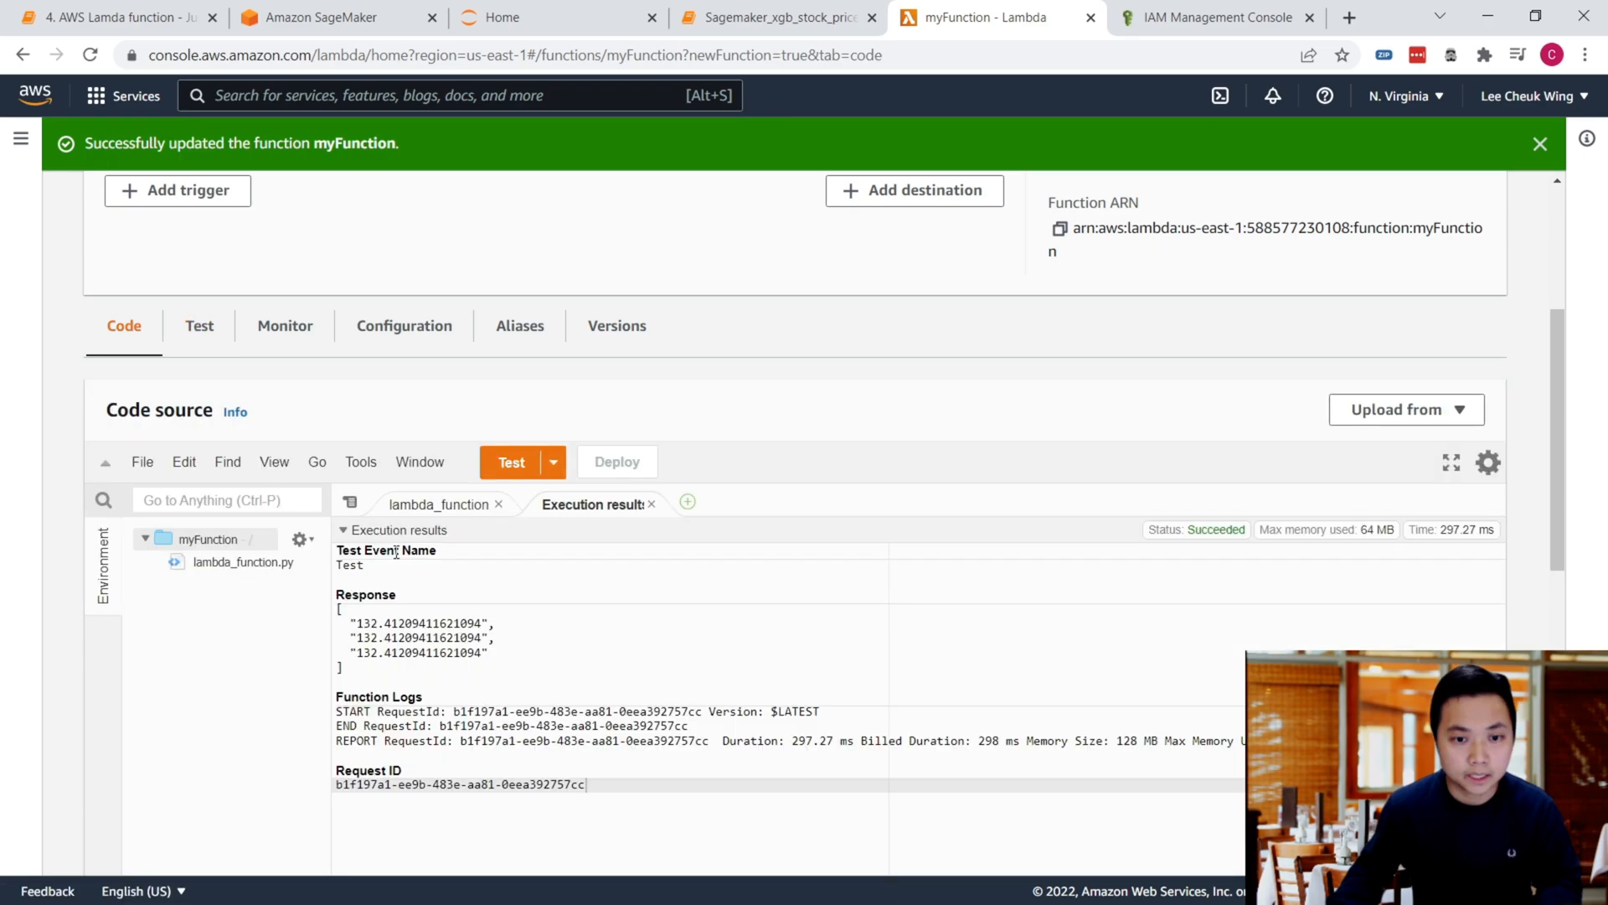
scroll(down, 3)
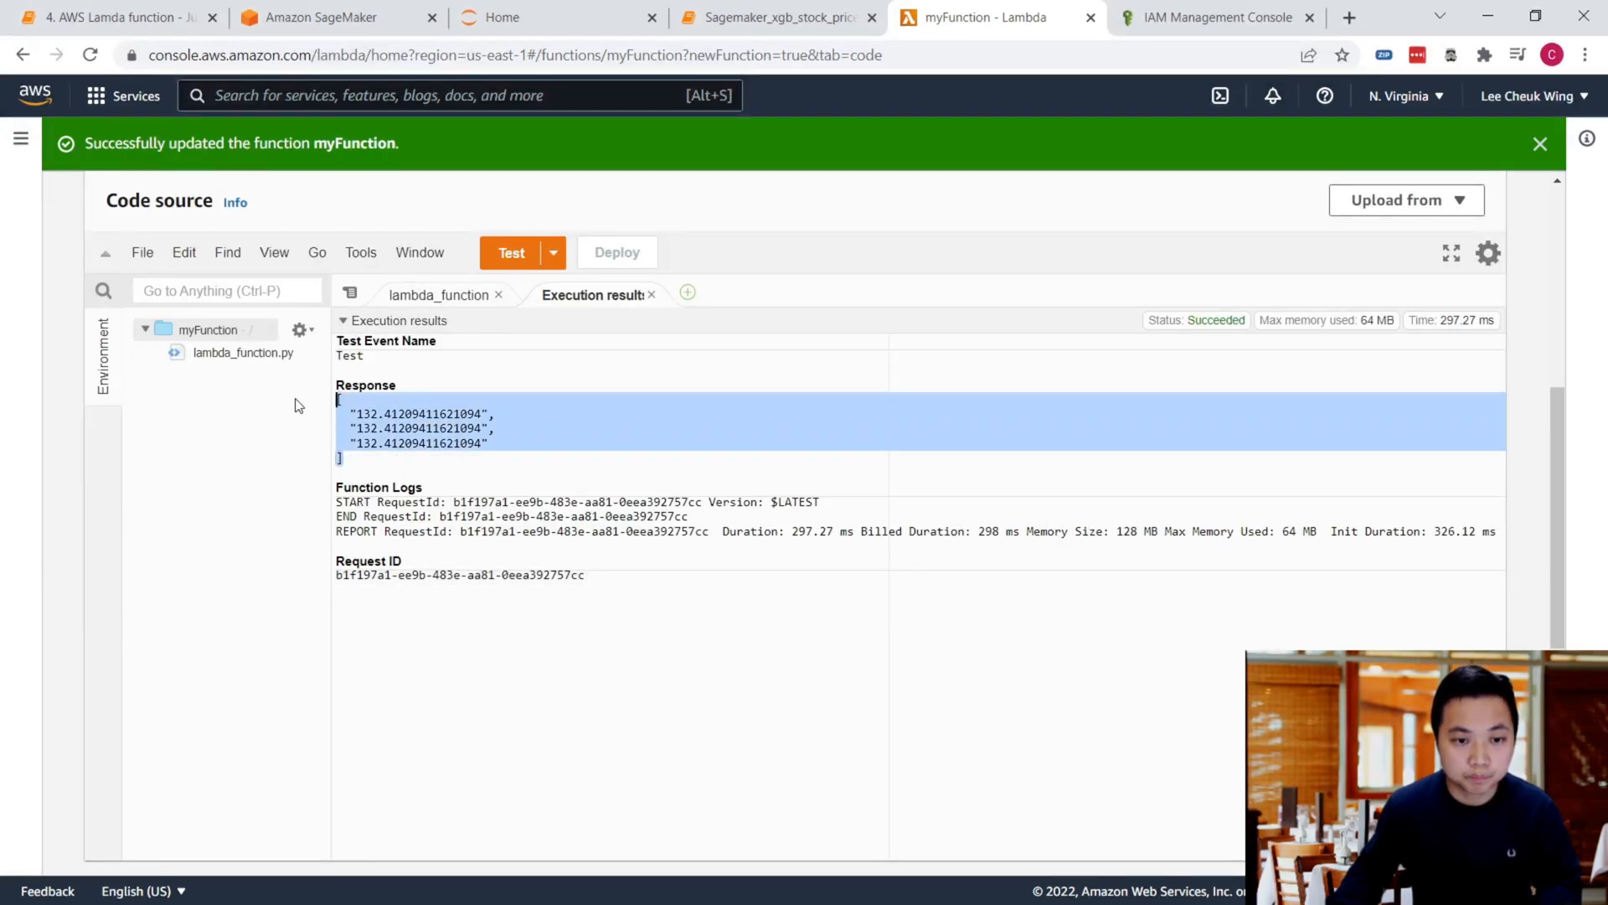
click(784, 17)
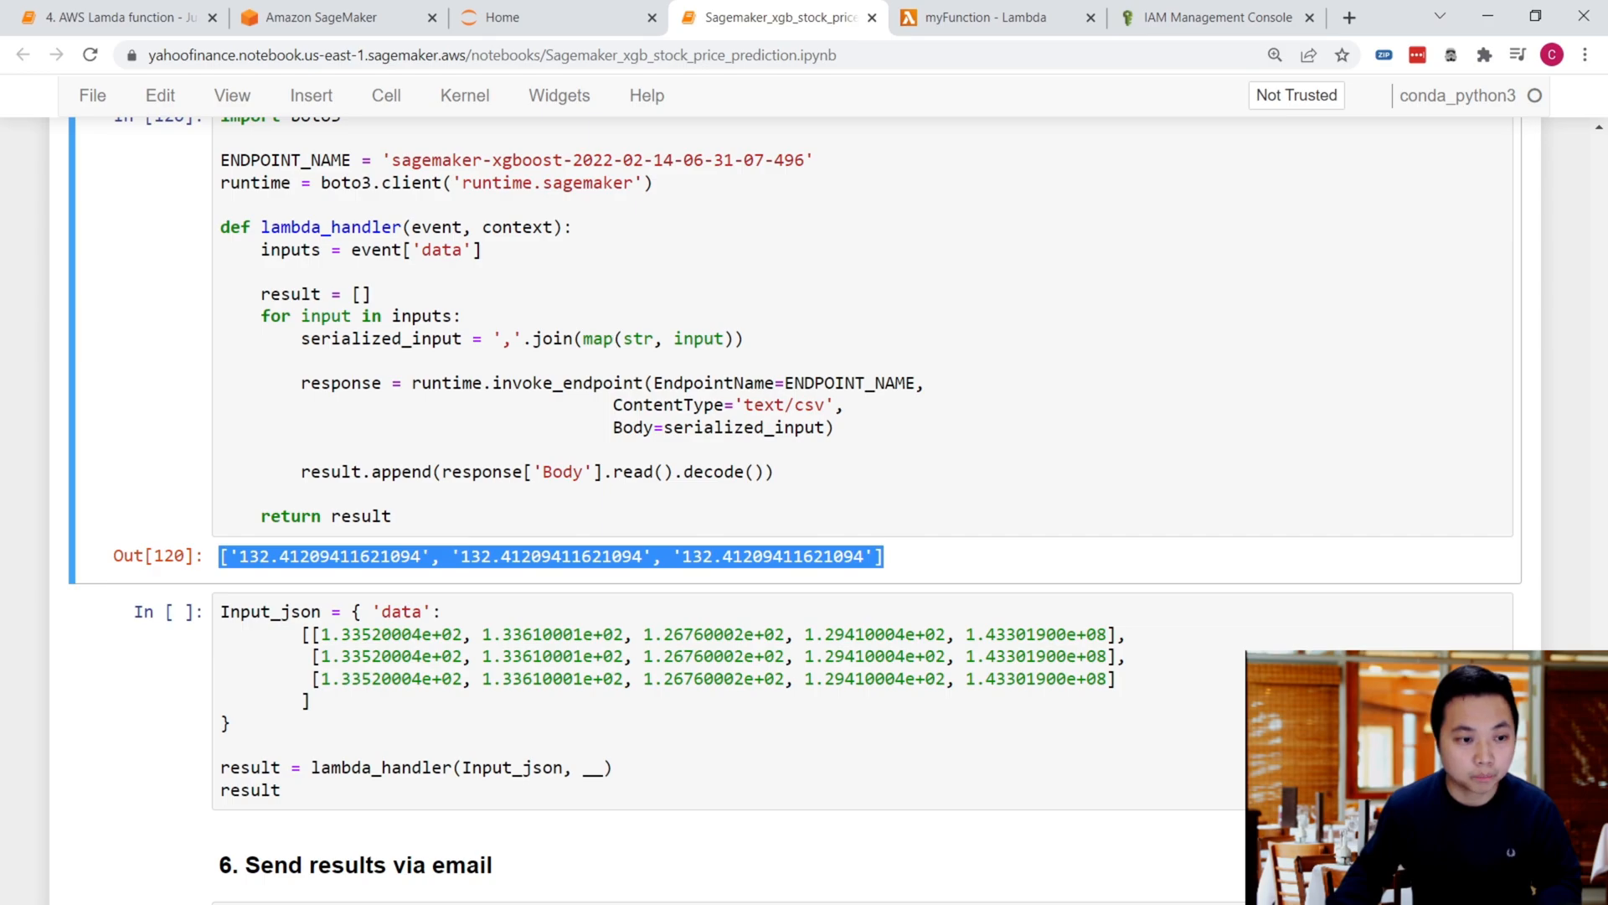
Step: Return to the '4. AWS Lamda function' lesson and scroll through its Step 1 and Step 2 explanations
click(109, 17)
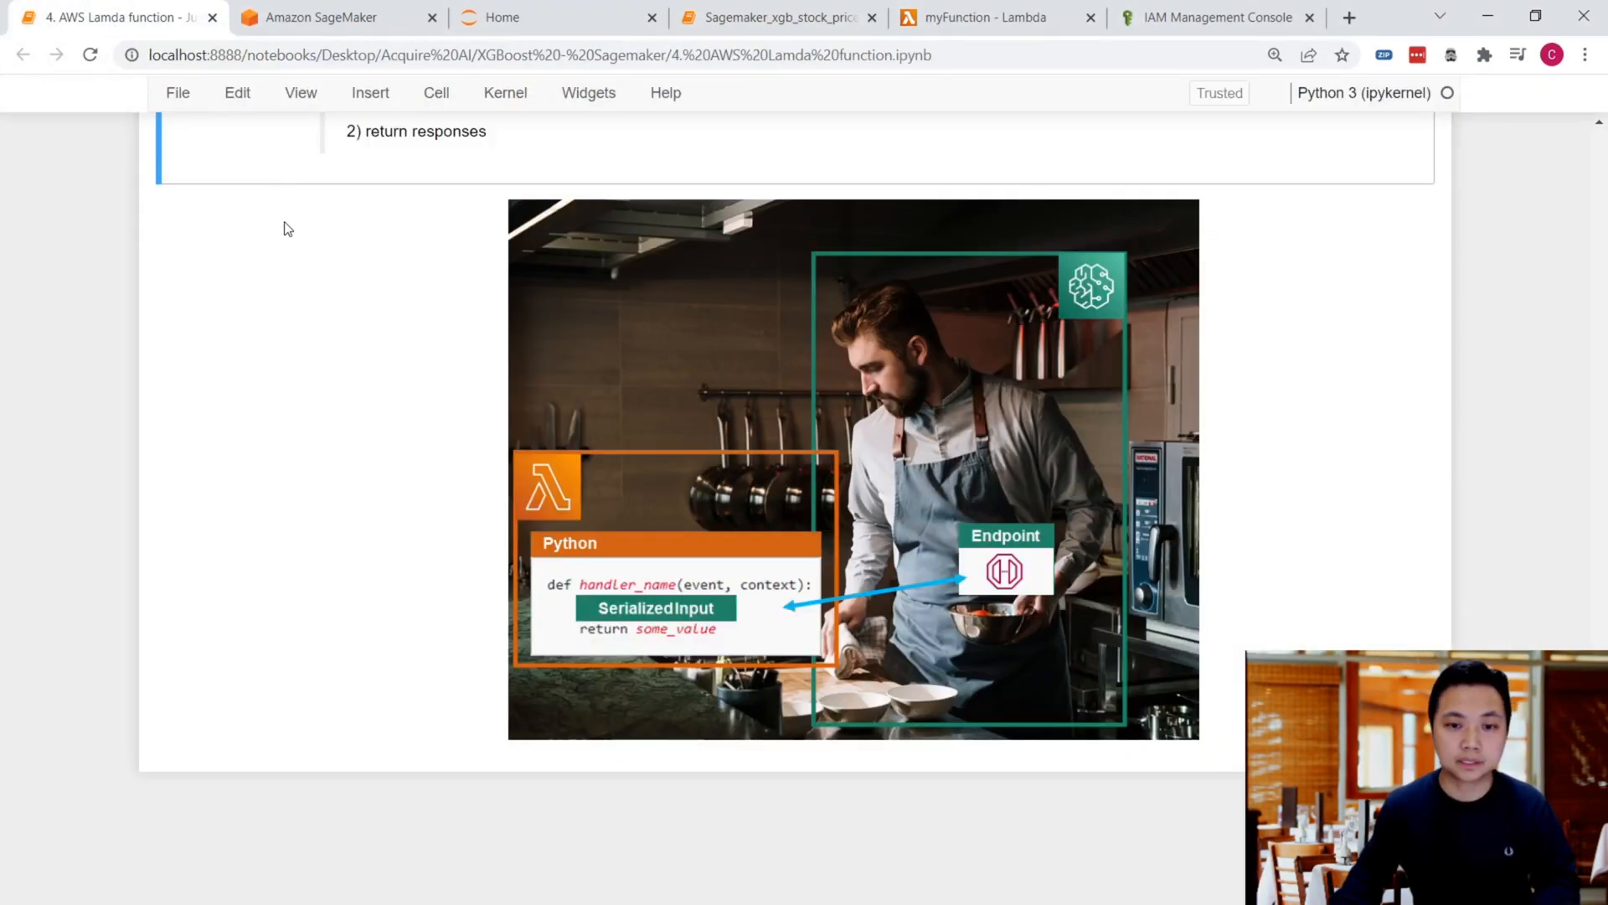
scroll(down, 3)
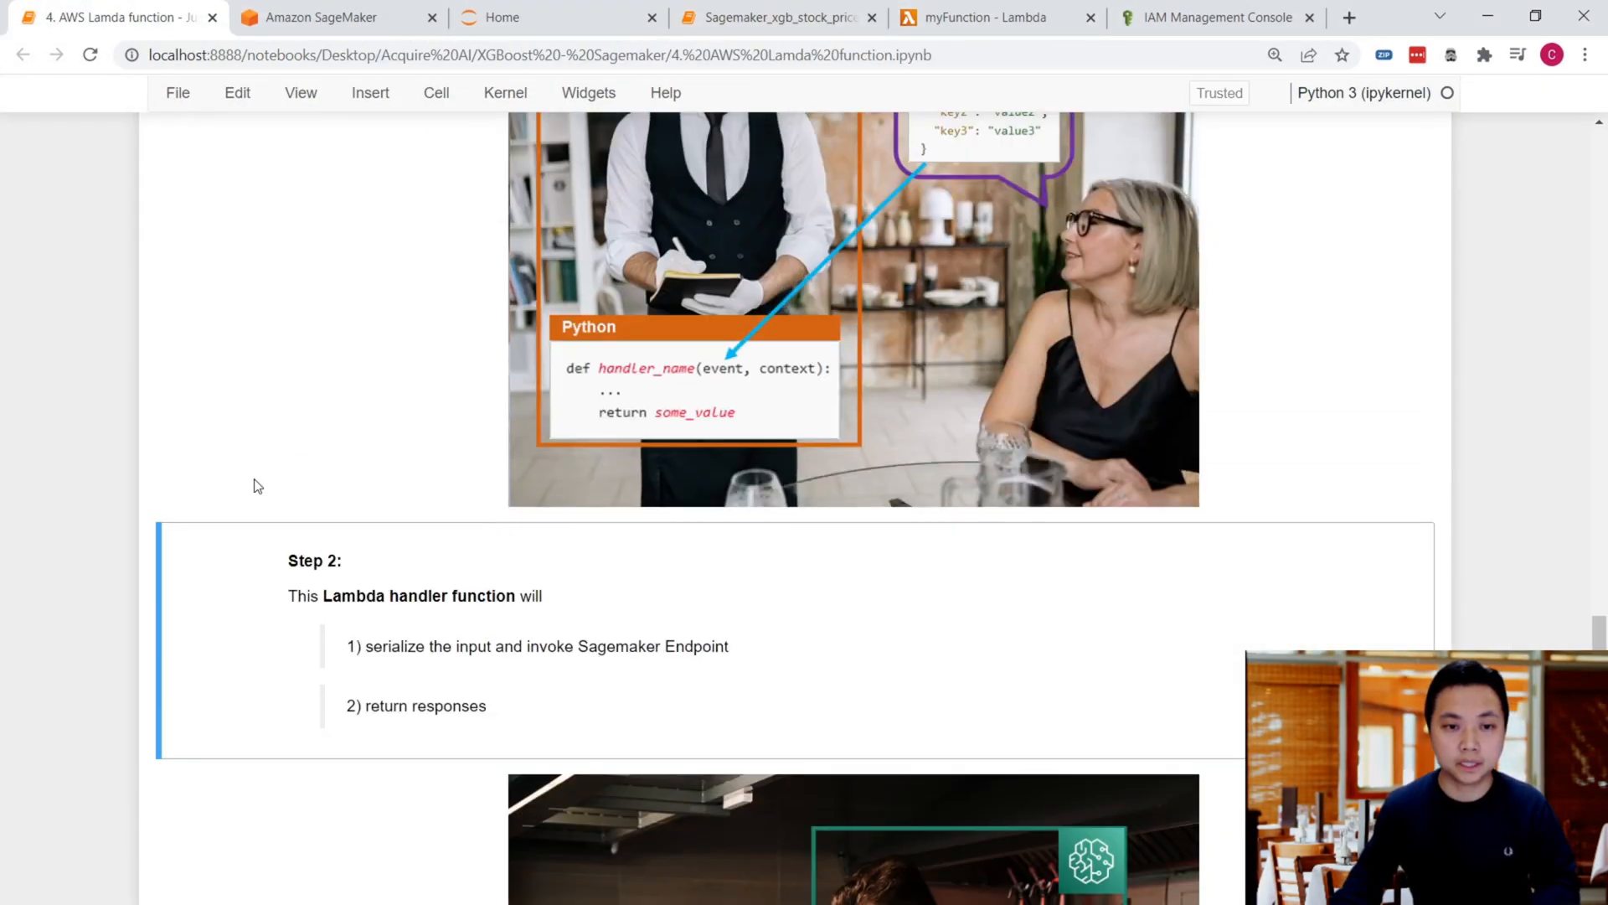
scroll(up, 3)
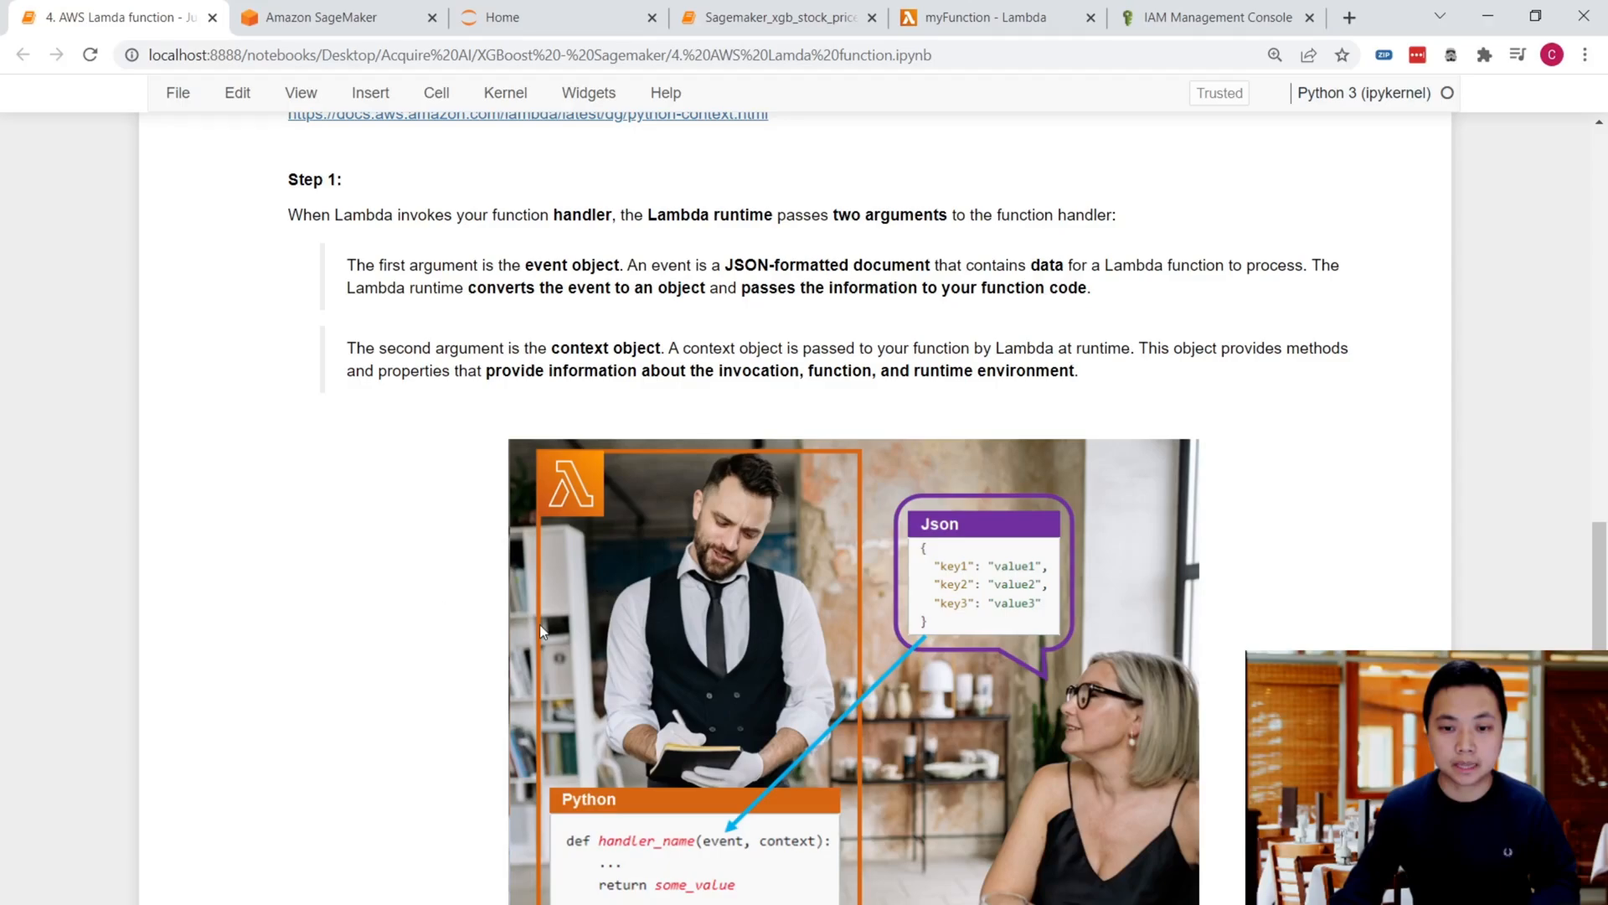
scroll(down, 3)
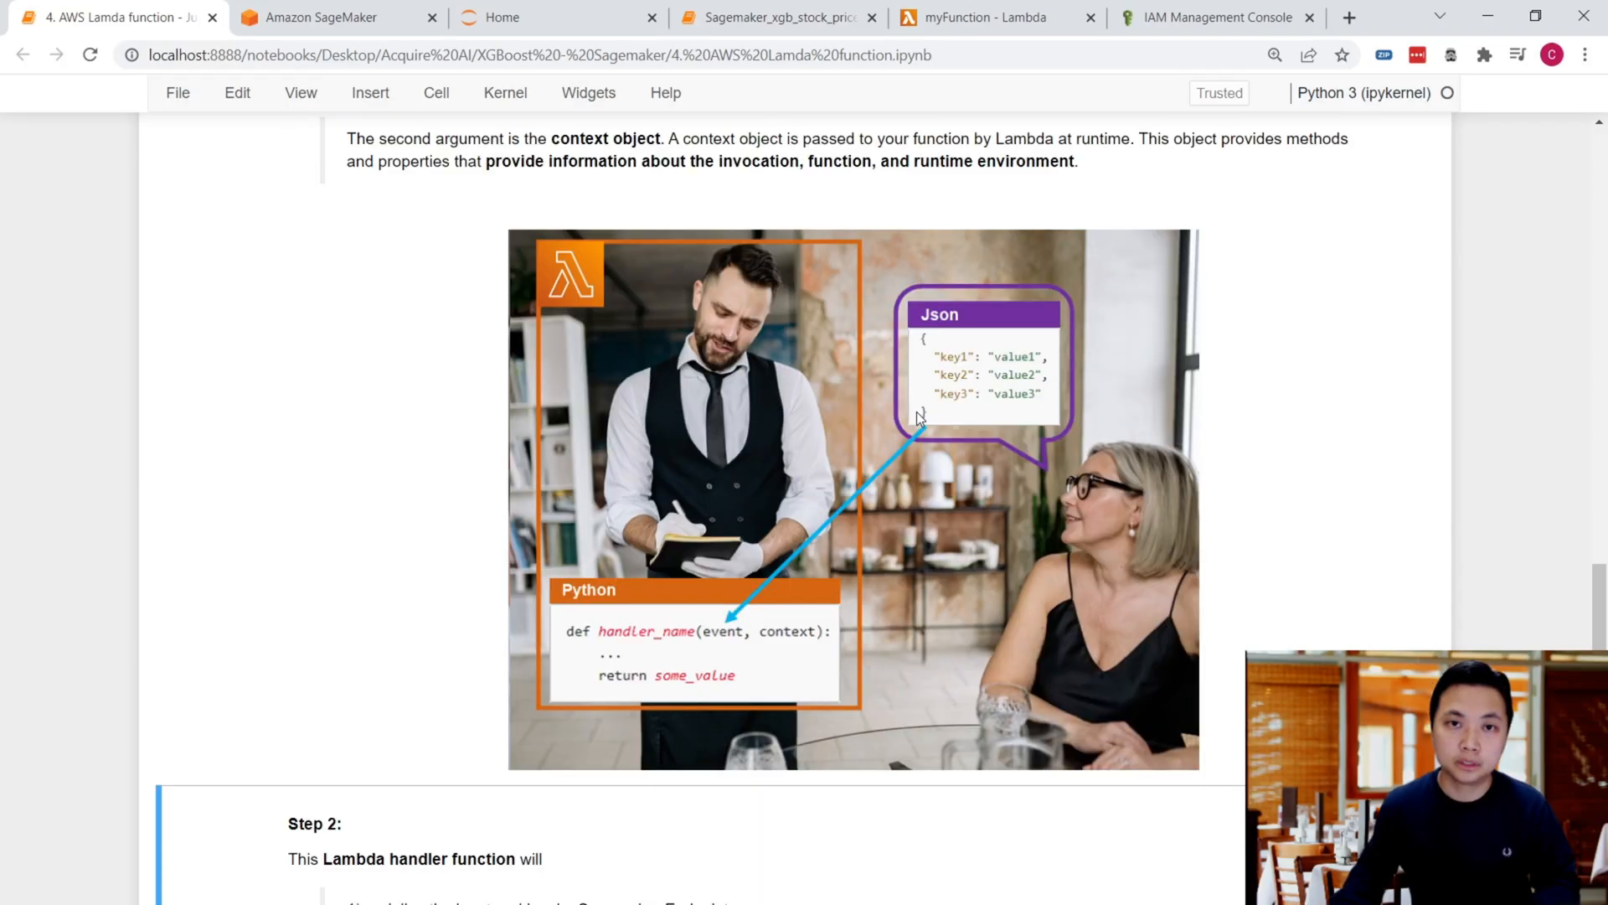
scroll(down, 3)
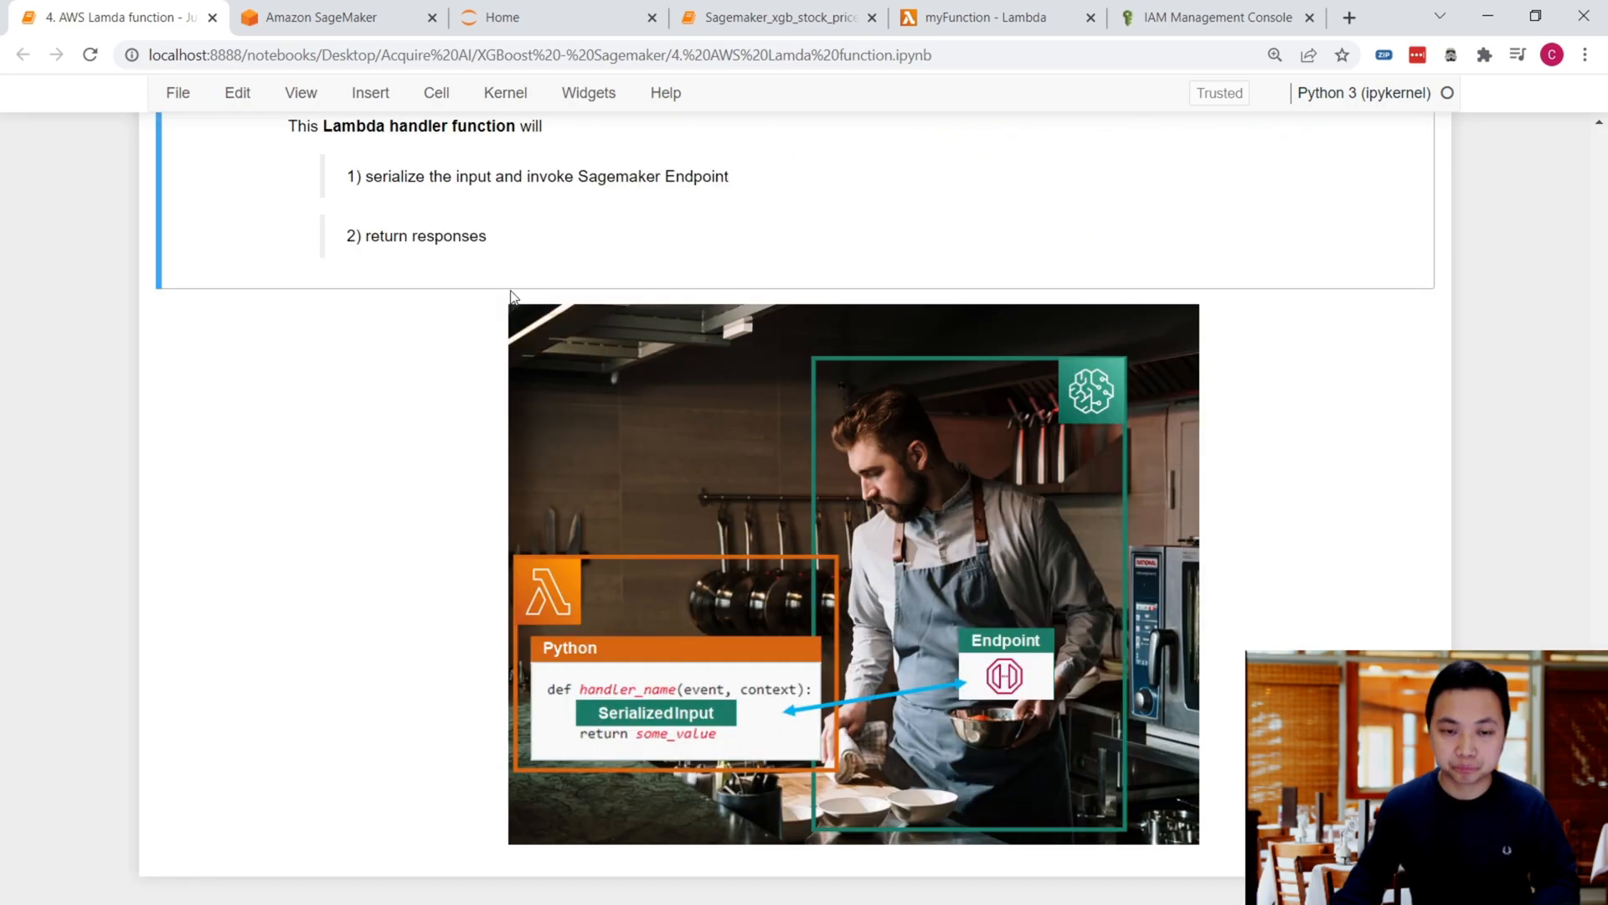